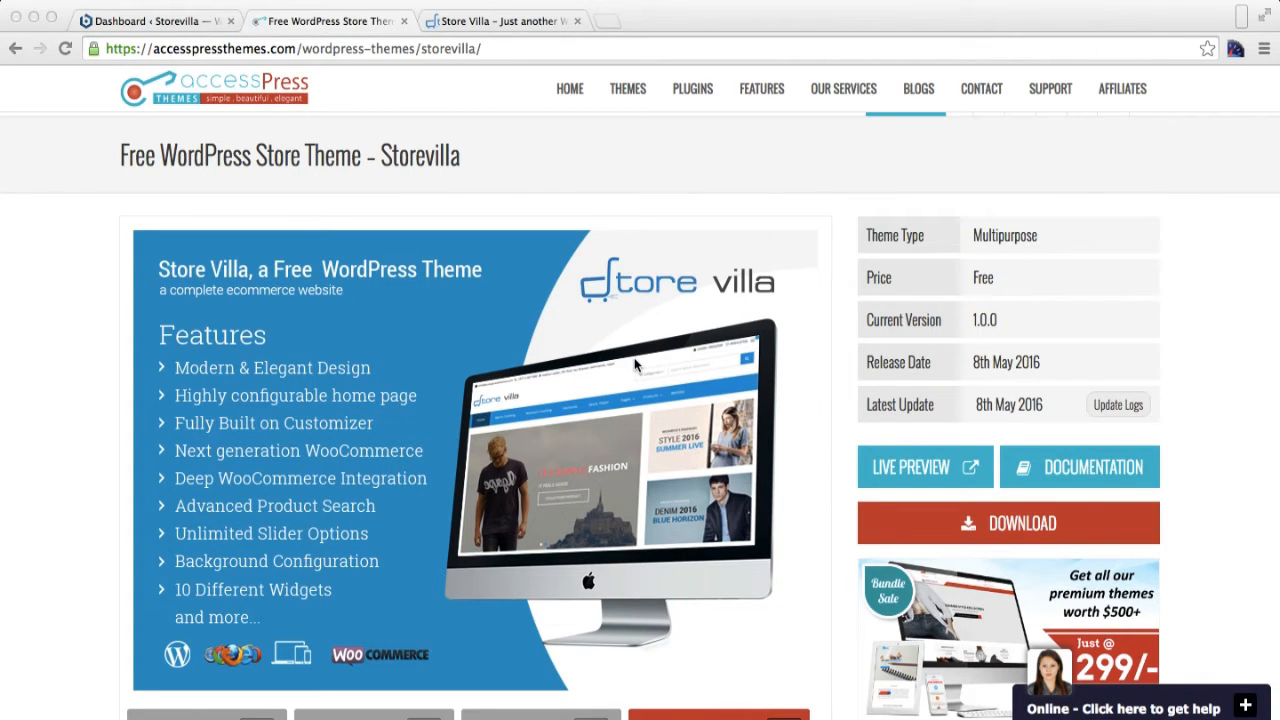
Step: Scroll down through the Store Villa live demo storefront to browse its sections
scroll("down", 3)
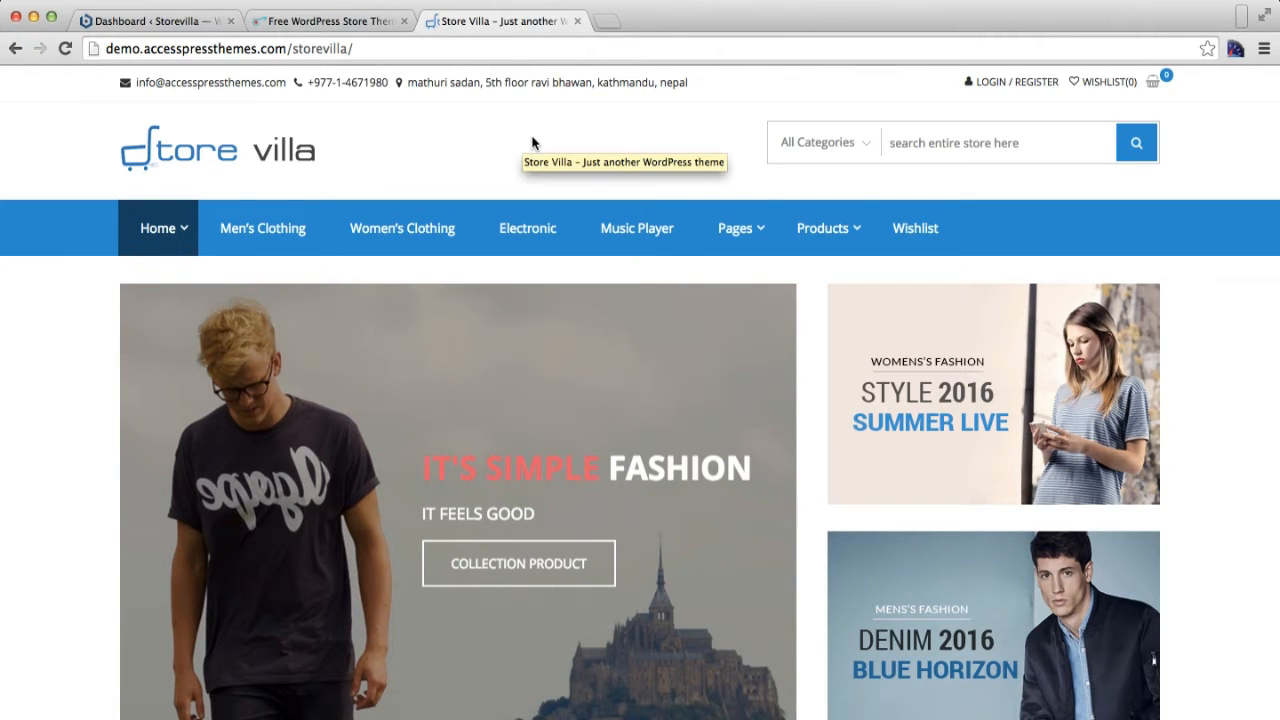
scroll("down", 3)
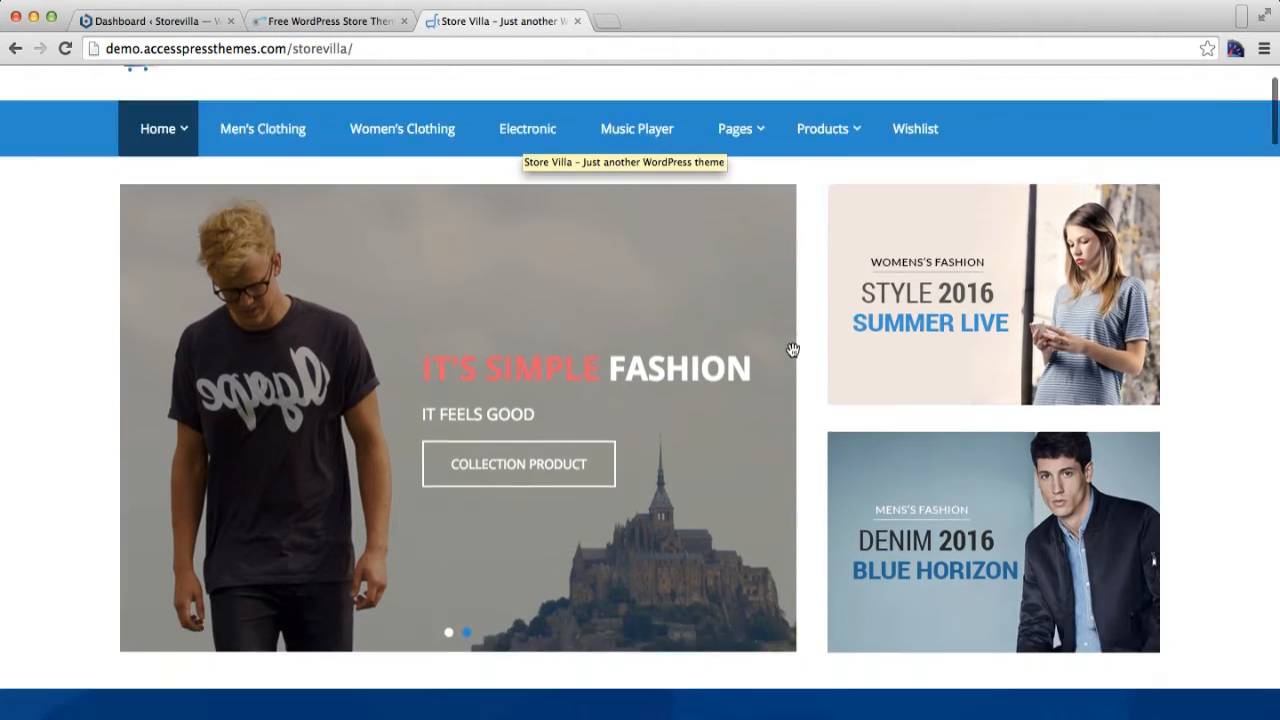
scroll("down", 3)
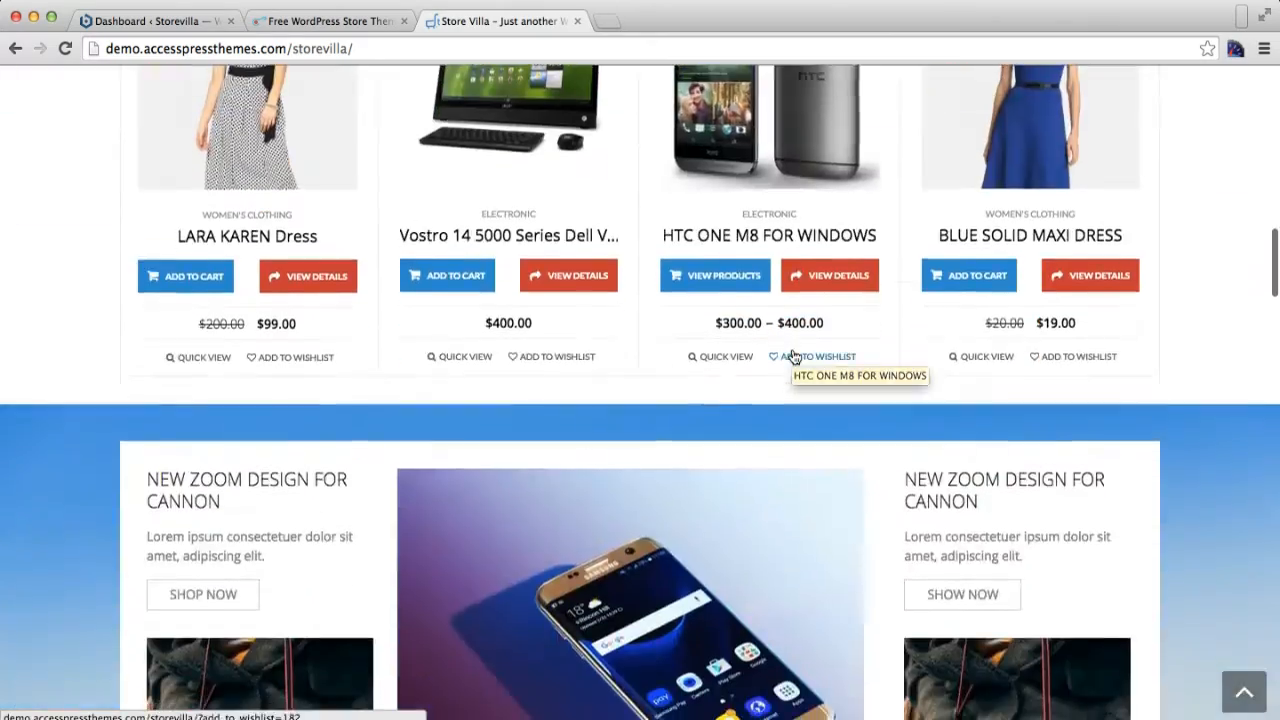
scroll("down", 3)
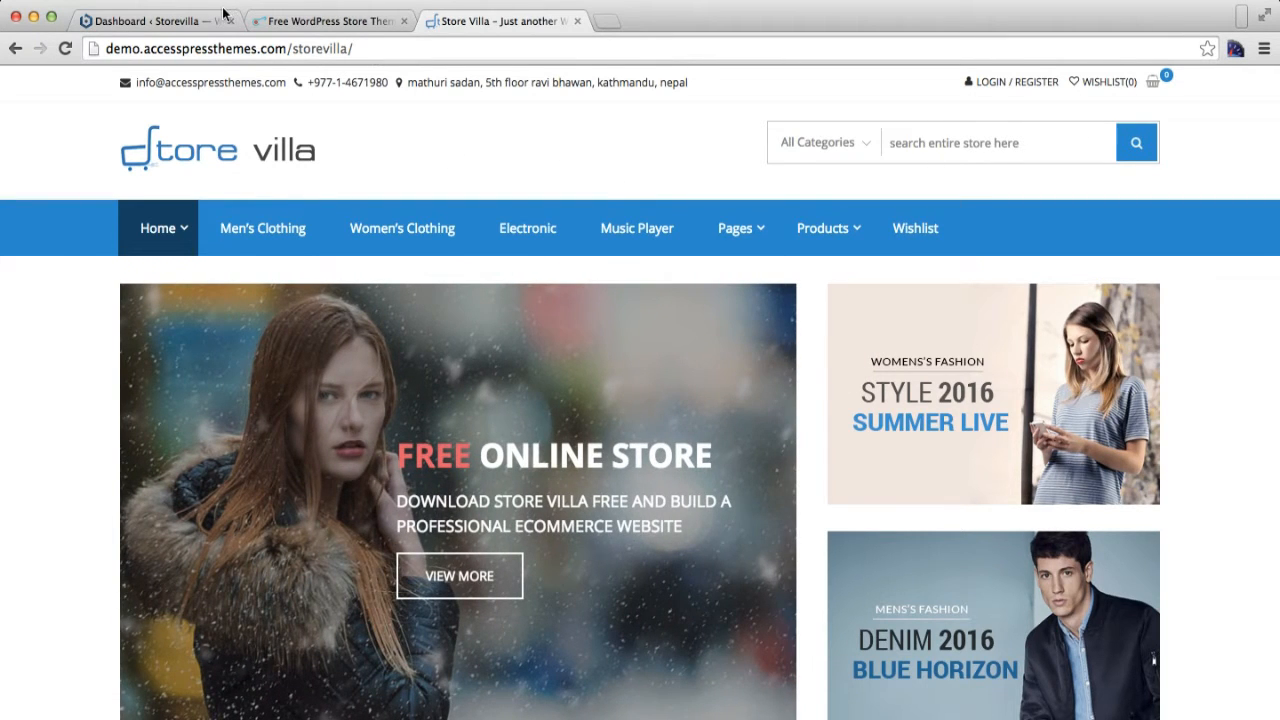
Step: From the WordPress dashboard, launch the Customizer for the StoreVilla theme via Appearance > Customize
left_click(156, 20)
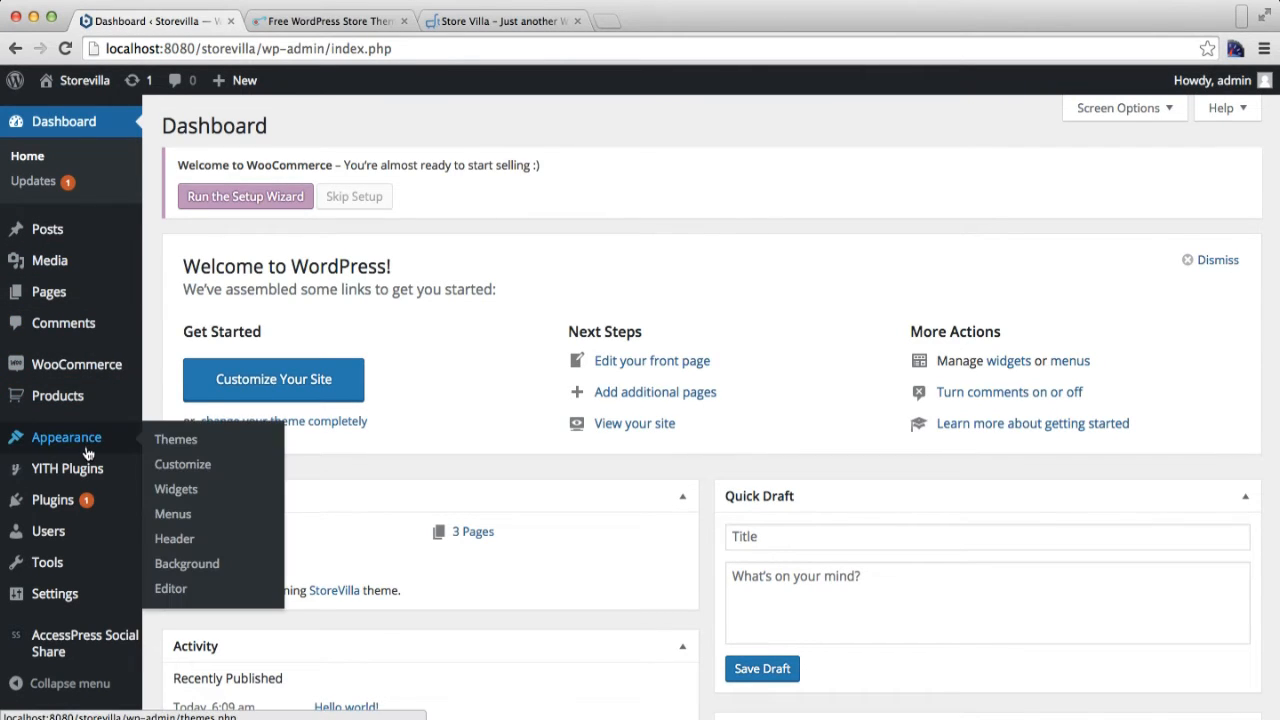
mouse_move(112, 444)
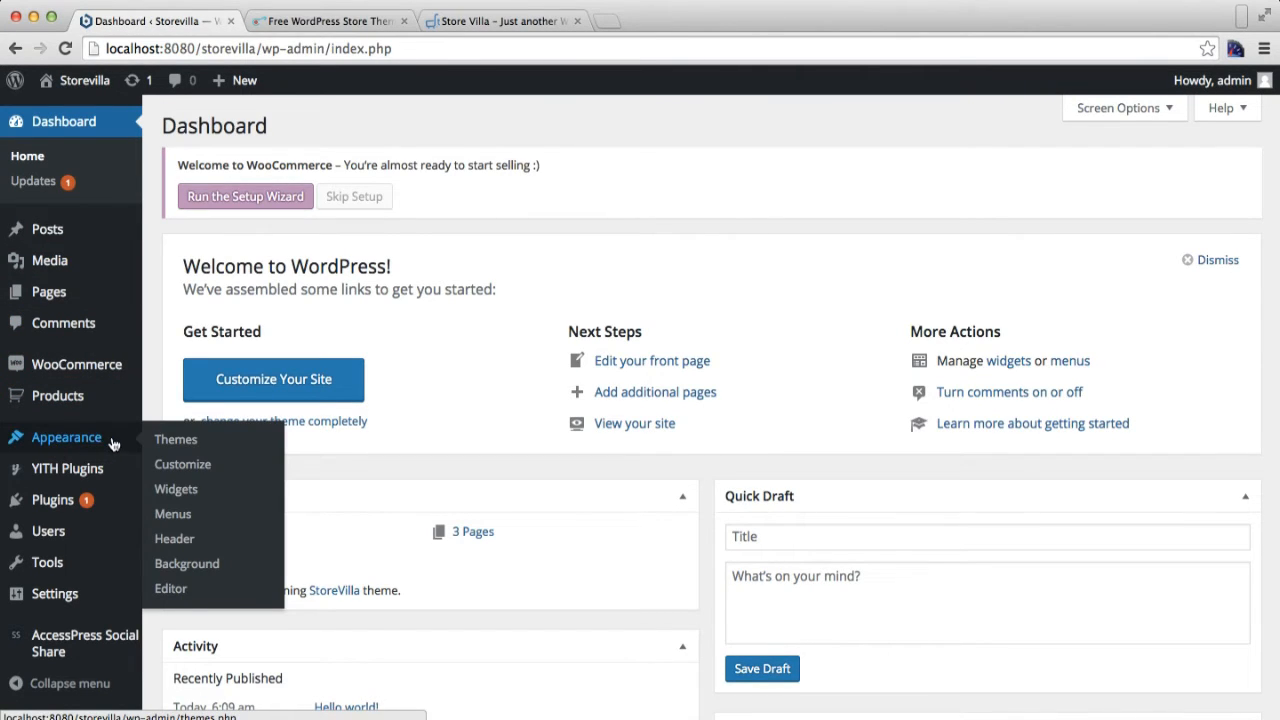
mouse_move(182, 464)
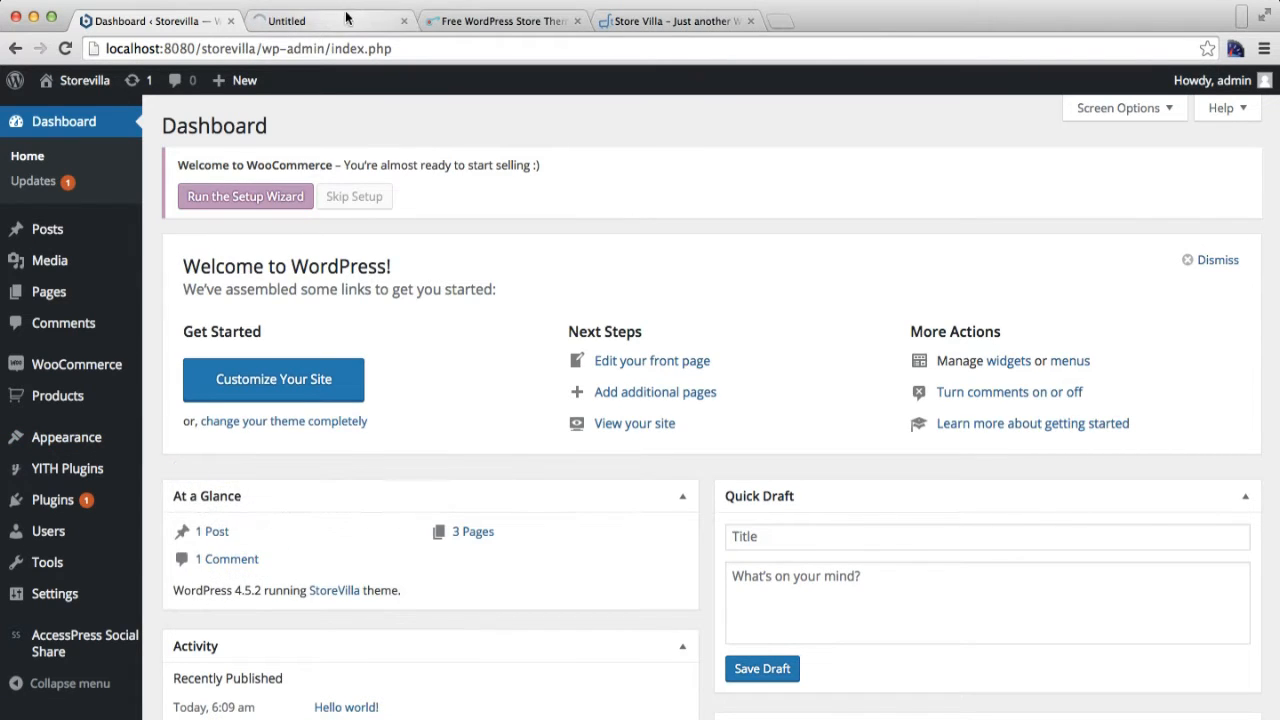
left_click(272, 380)
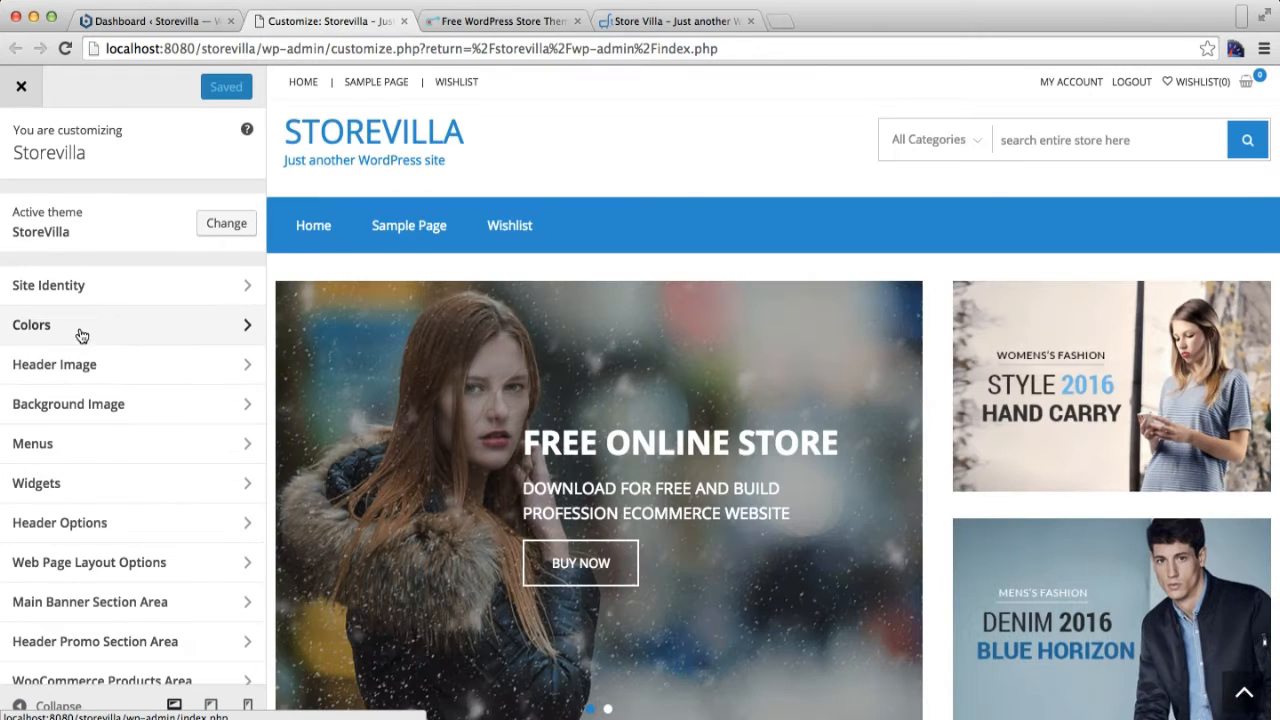
mouse_move(48, 284)
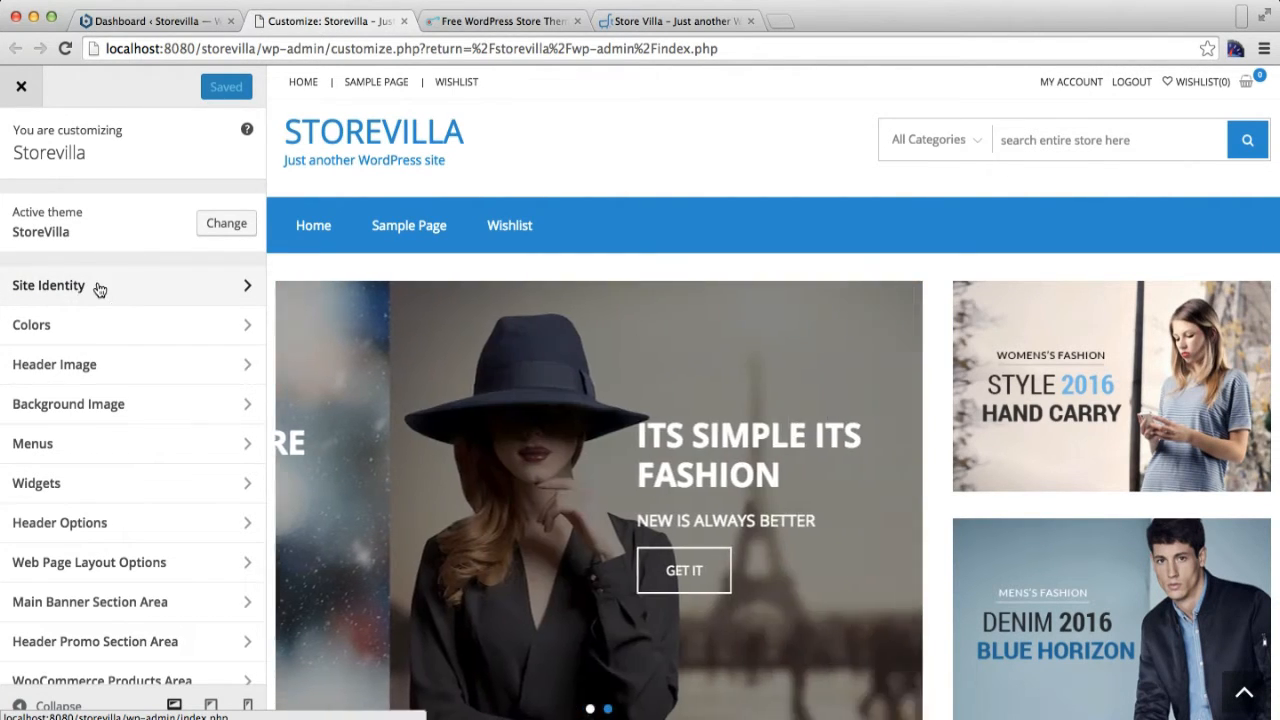
Step: Enter the Site Identity section with logo, title, tagline and icon settings
left_click(48, 284)
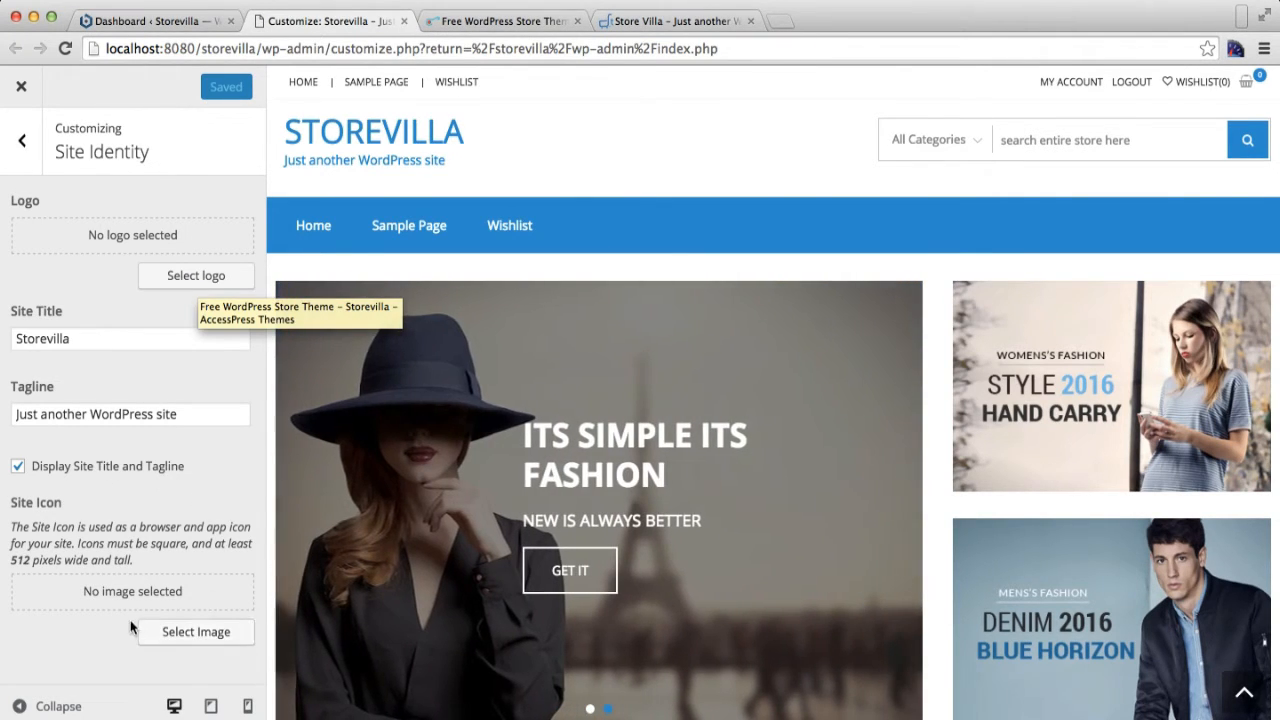
Step: Choose the Store Villa logo from the Media Library and crop it as the site icon
left_click(196, 632)
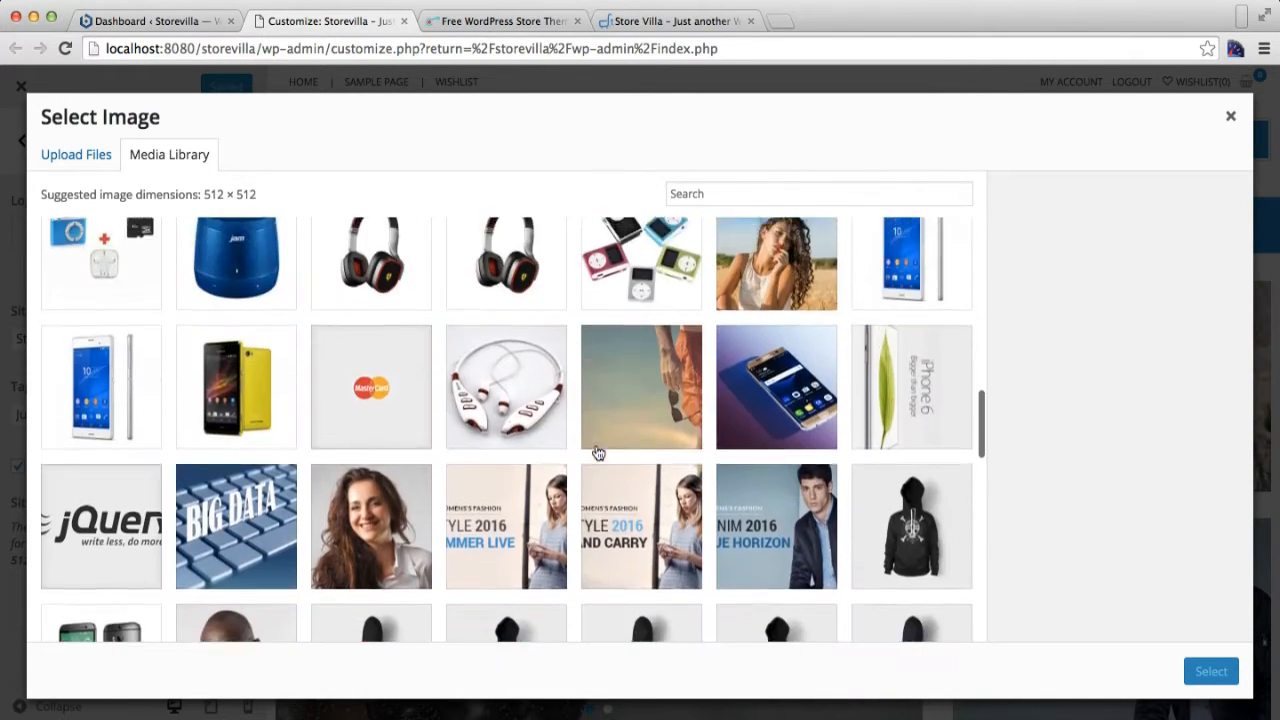
scroll("down", 3)
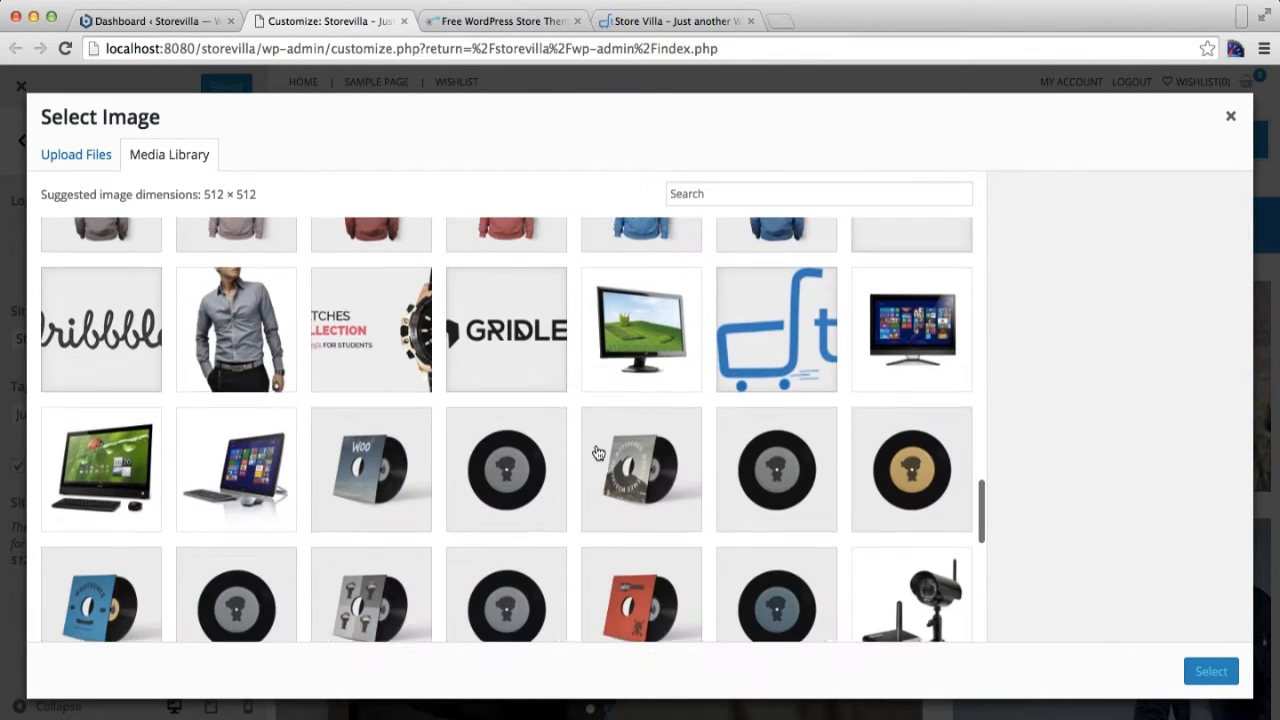
scroll("down", 3)
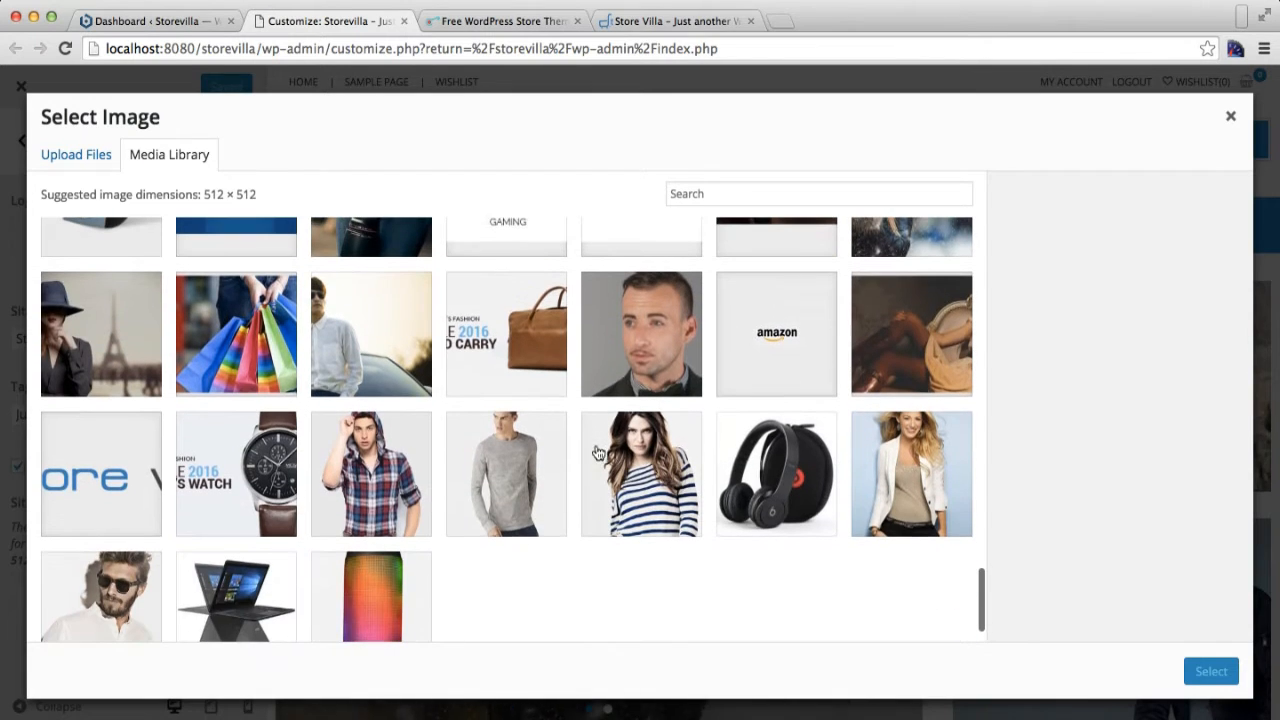
left_click(100, 472)
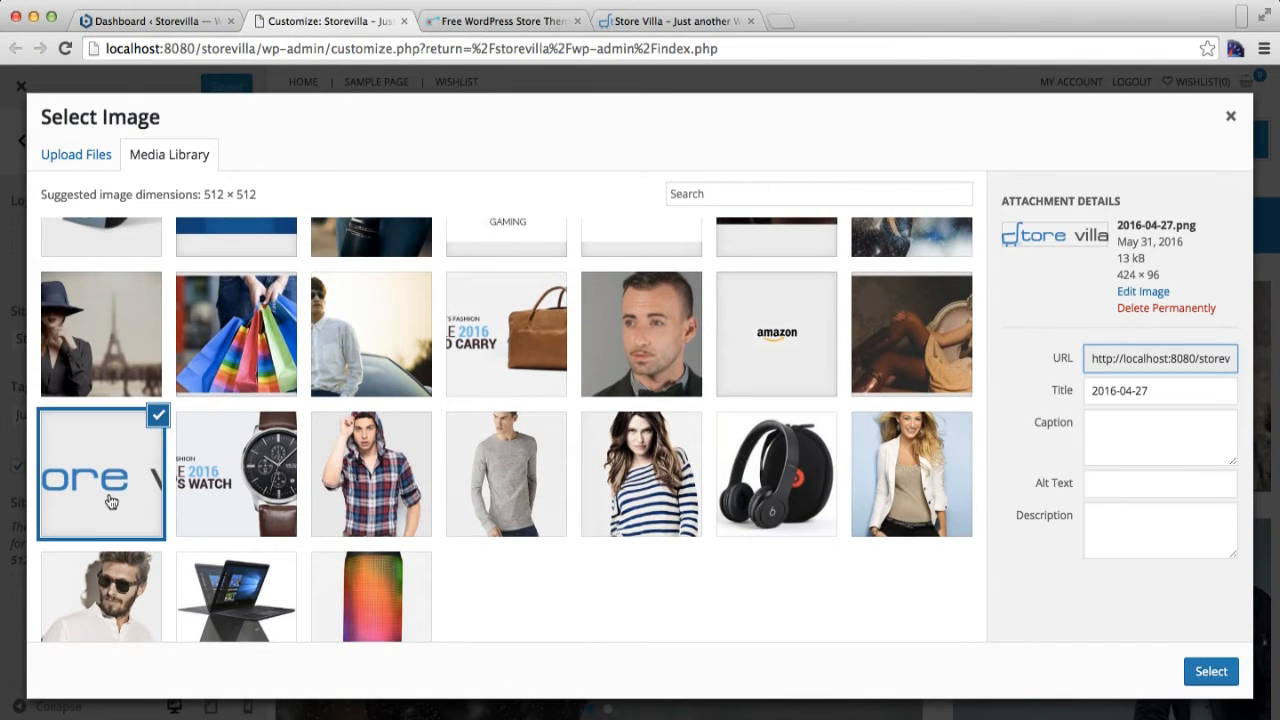
scroll("down", 3)
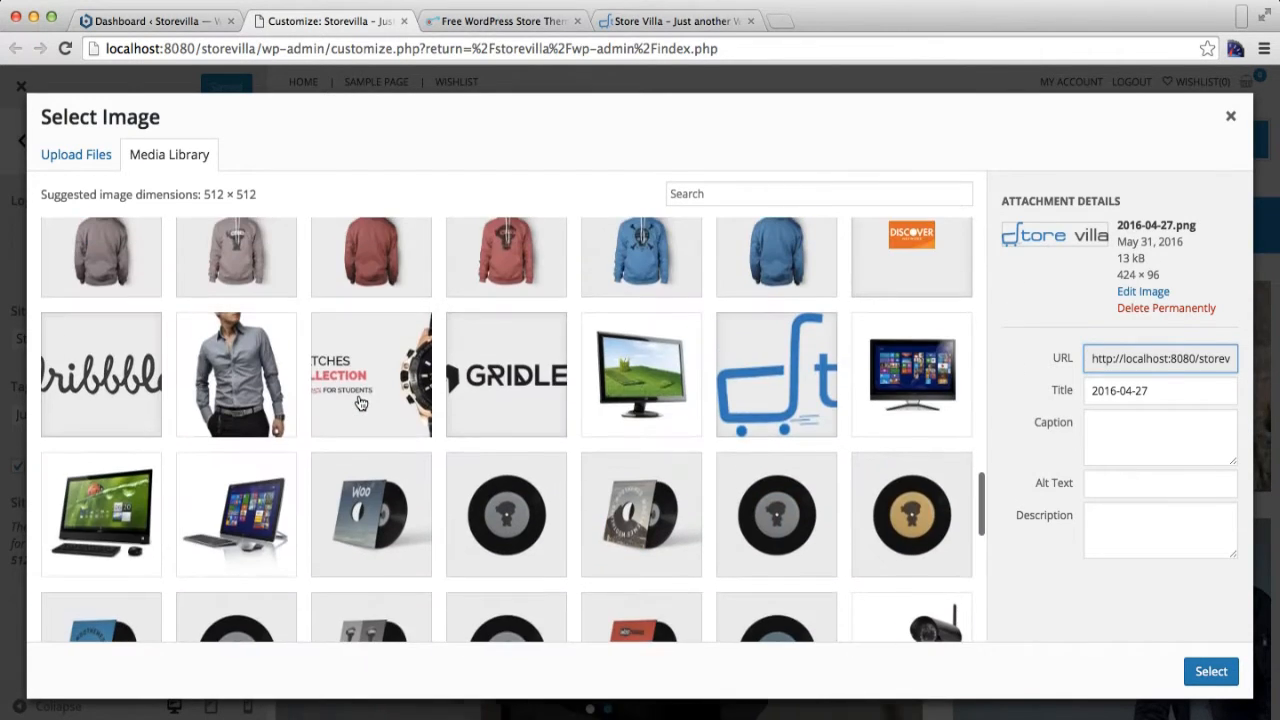
scroll("down", 3)
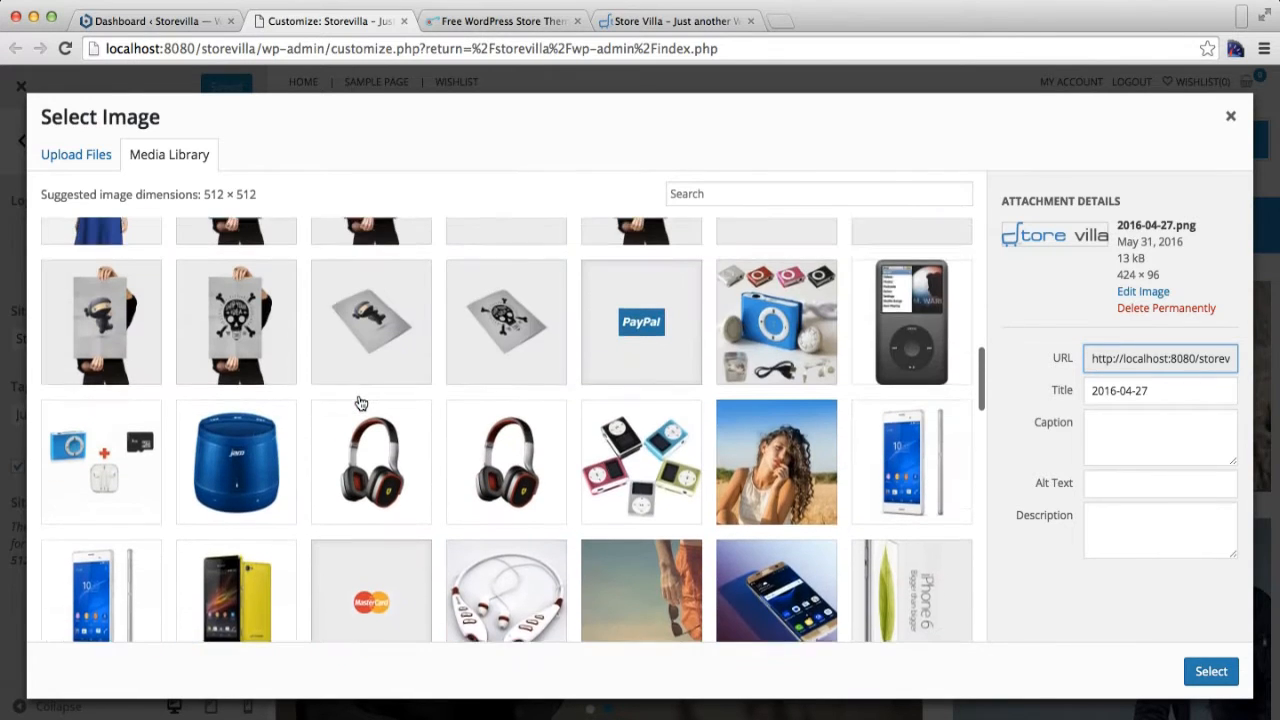
scroll("down", 3)
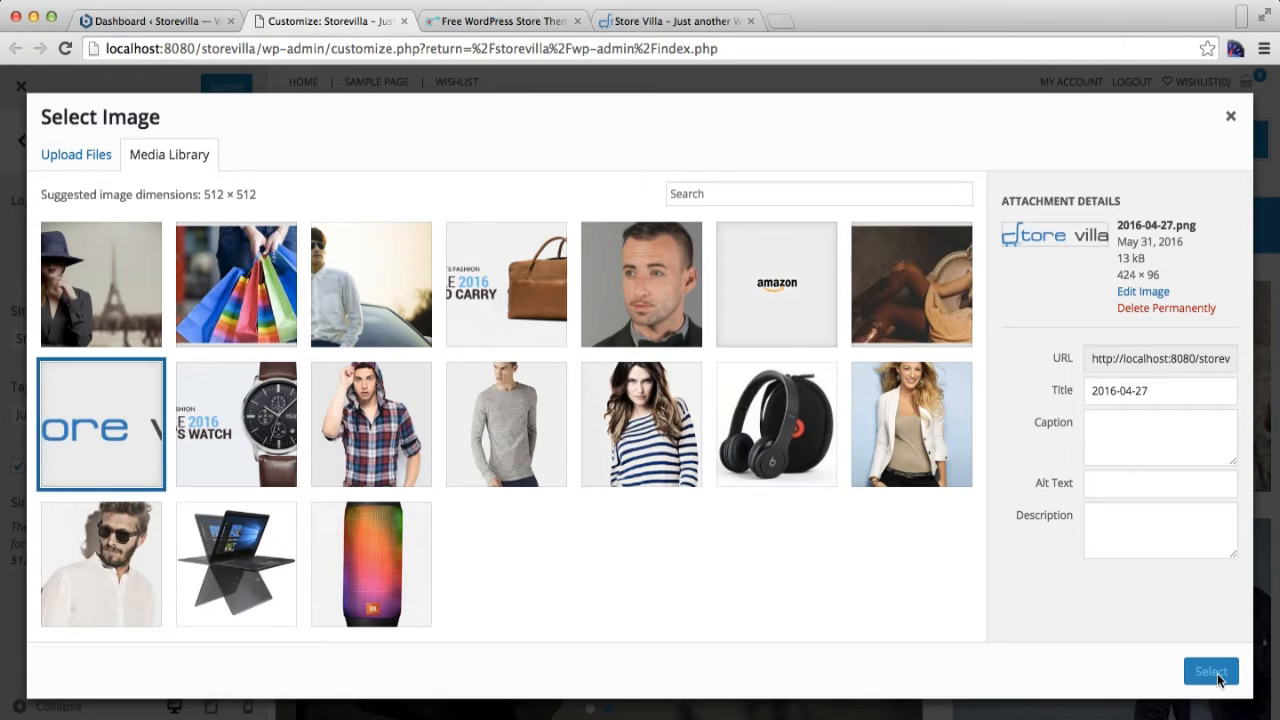
mouse_move(174, 422)
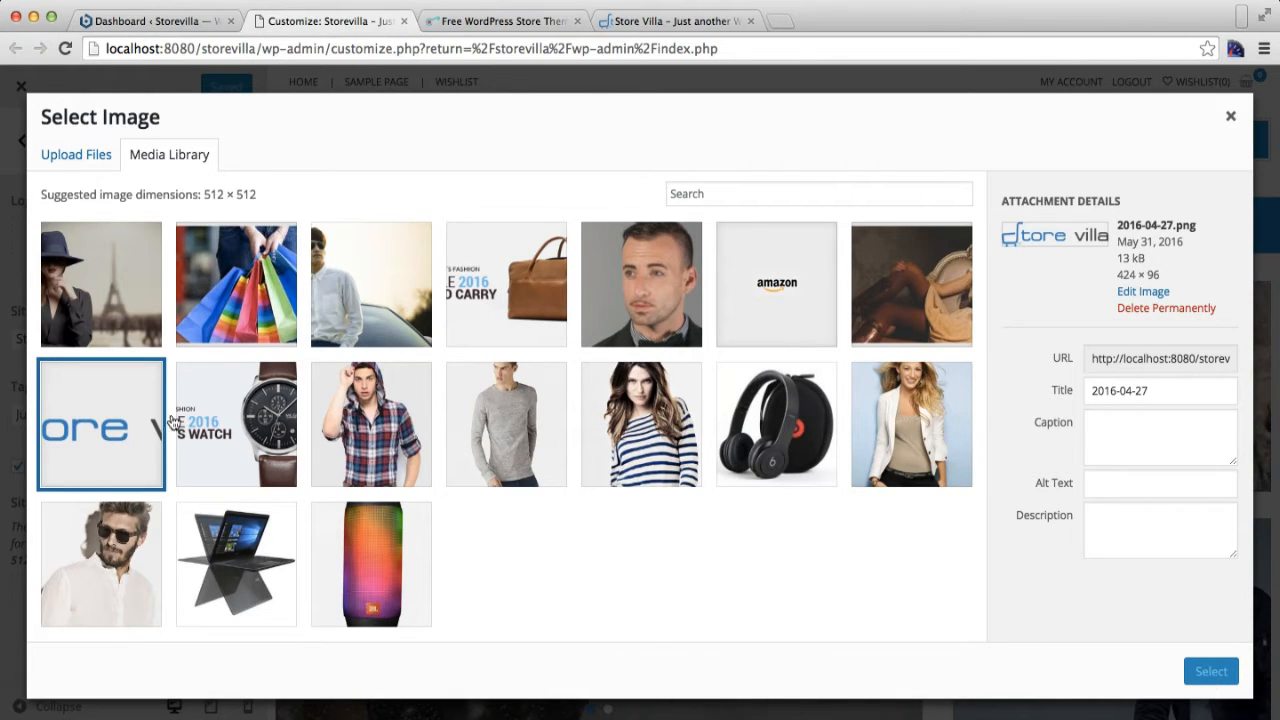
left_click(100, 424)
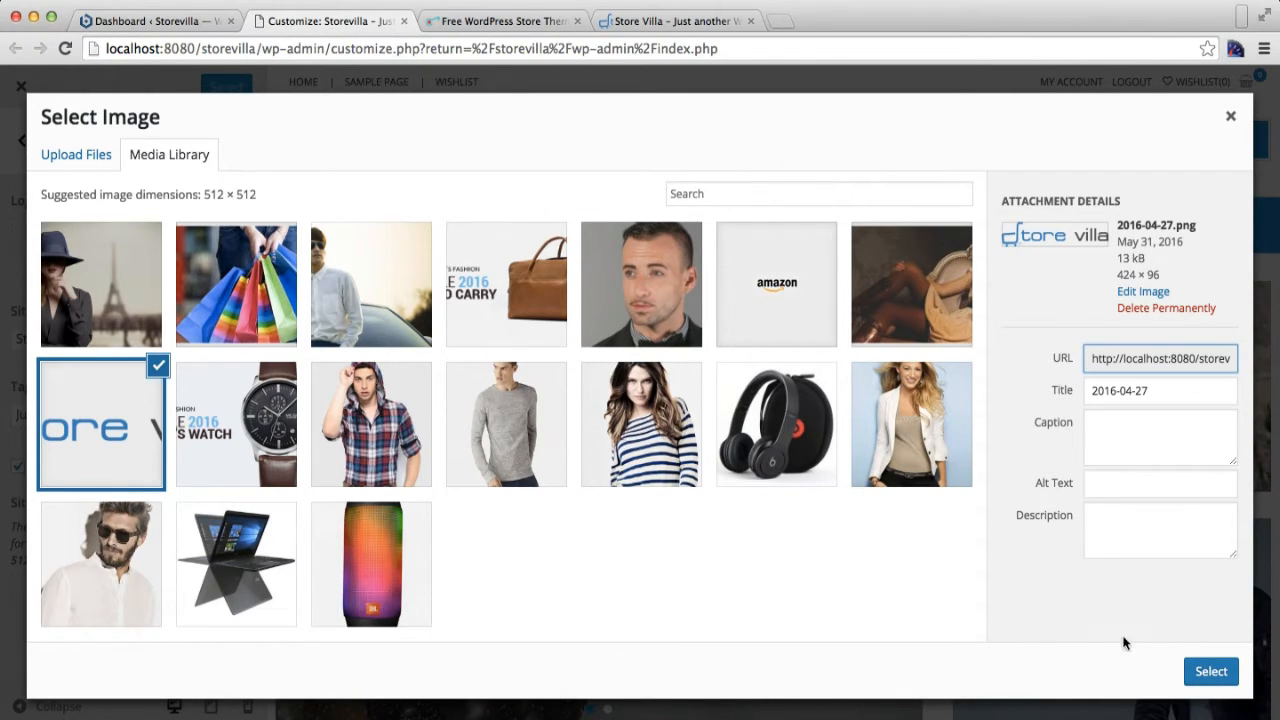
left_click(1212, 672)
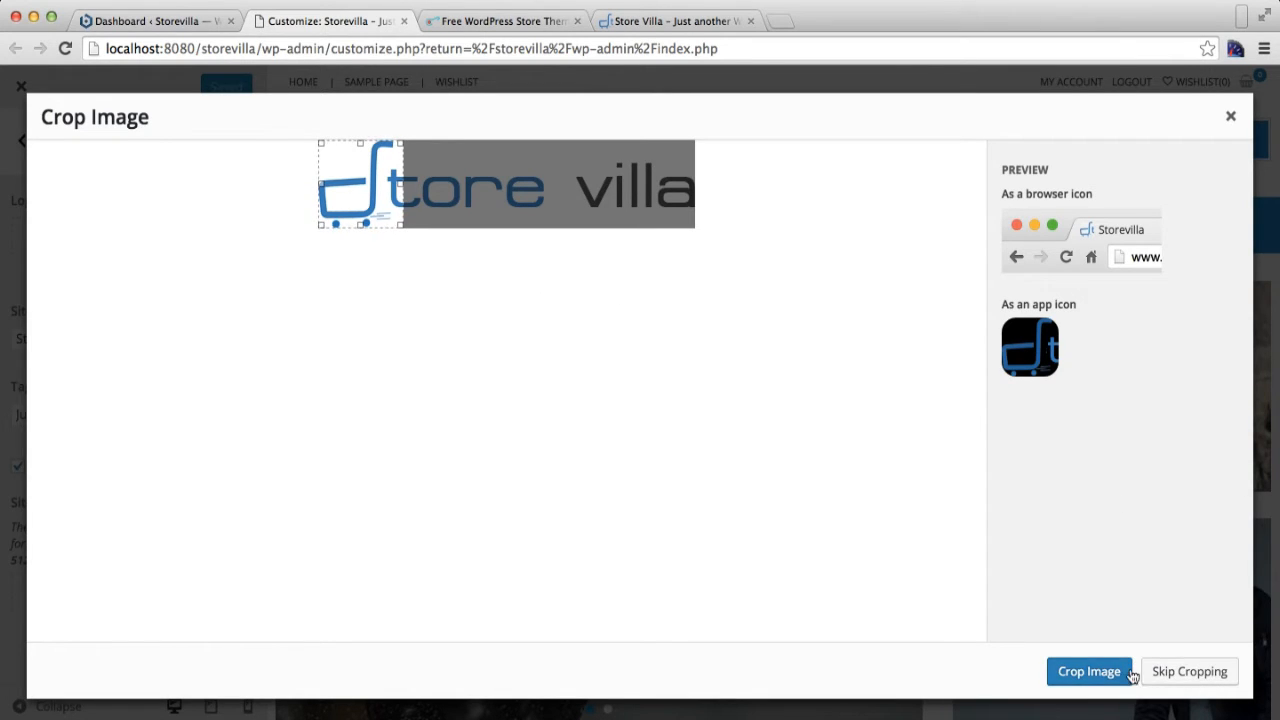
left_click(1088, 672)
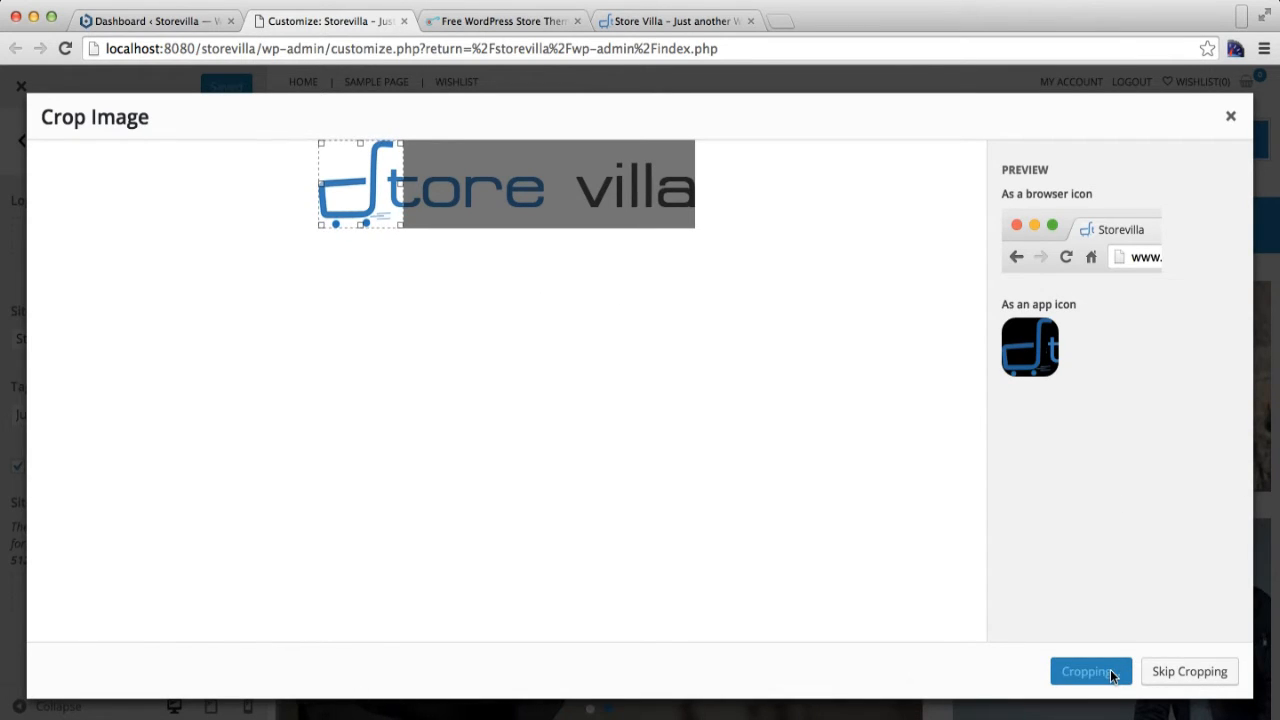
left_click(1088, 672)
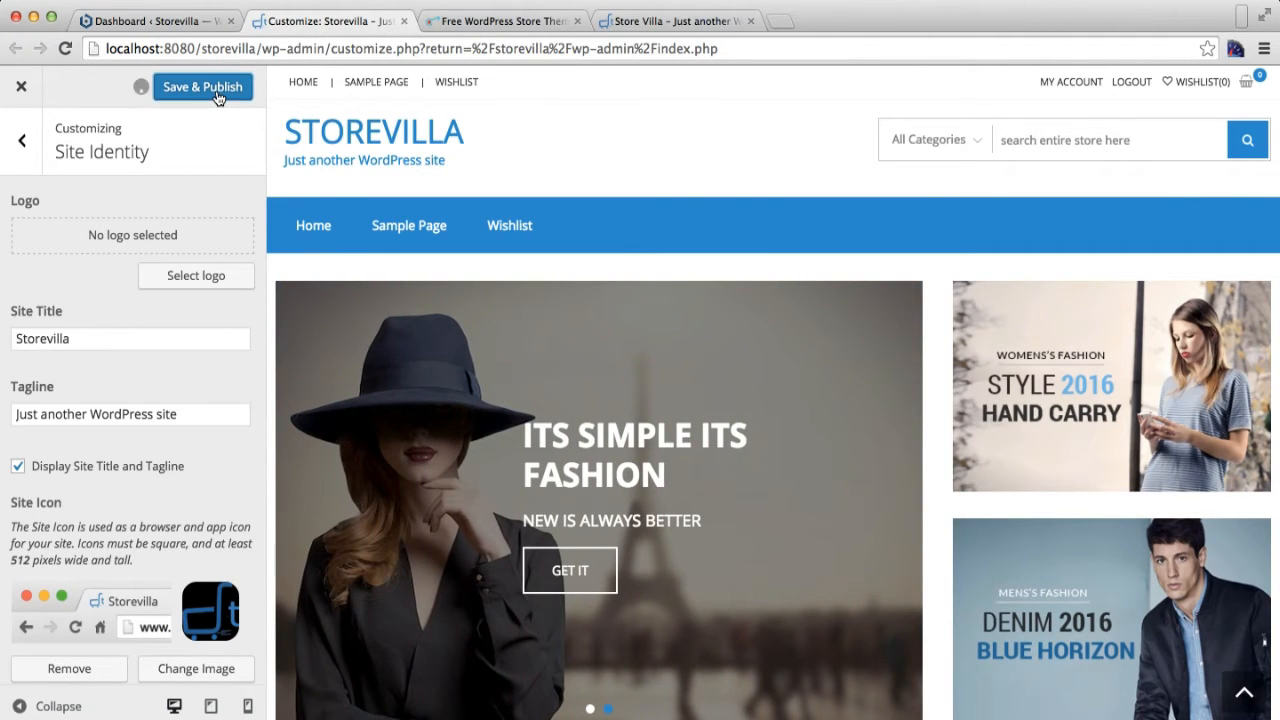
Step: Publish the icon, set the Store Villa wordmark as site logo, publish, and hide title and tagline
left_click(202, 86)
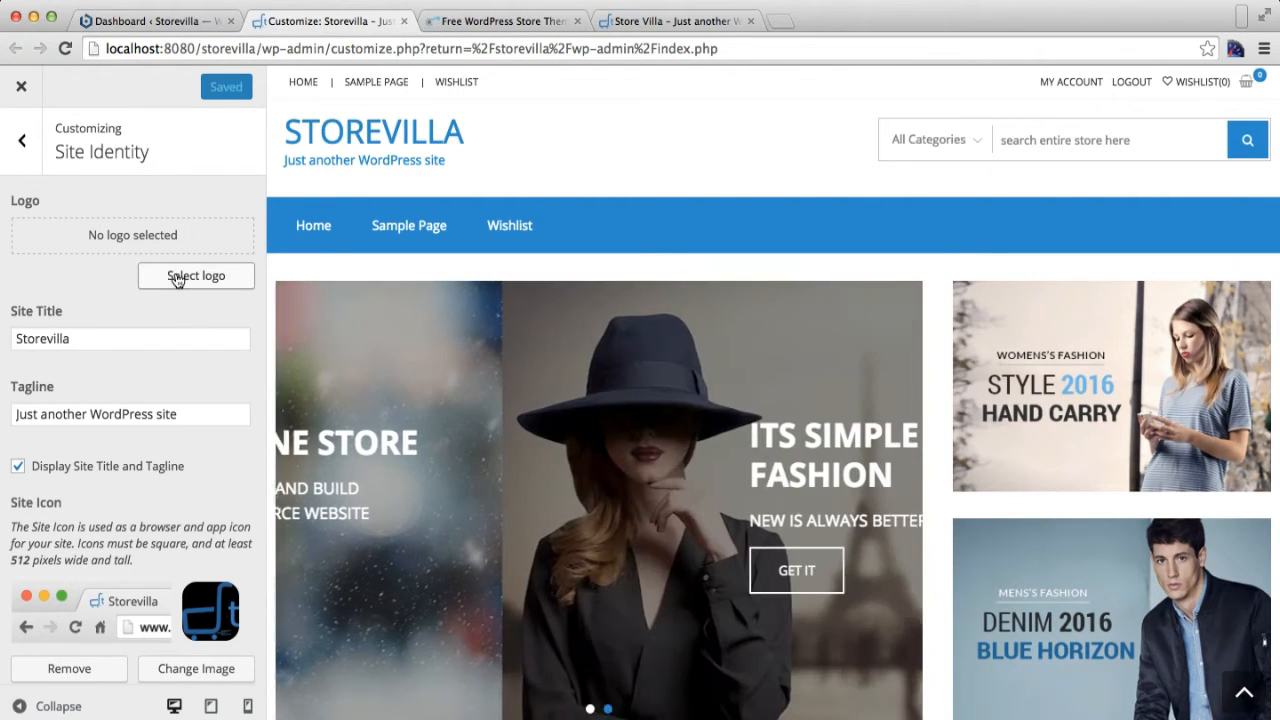
left_click(196, 276)
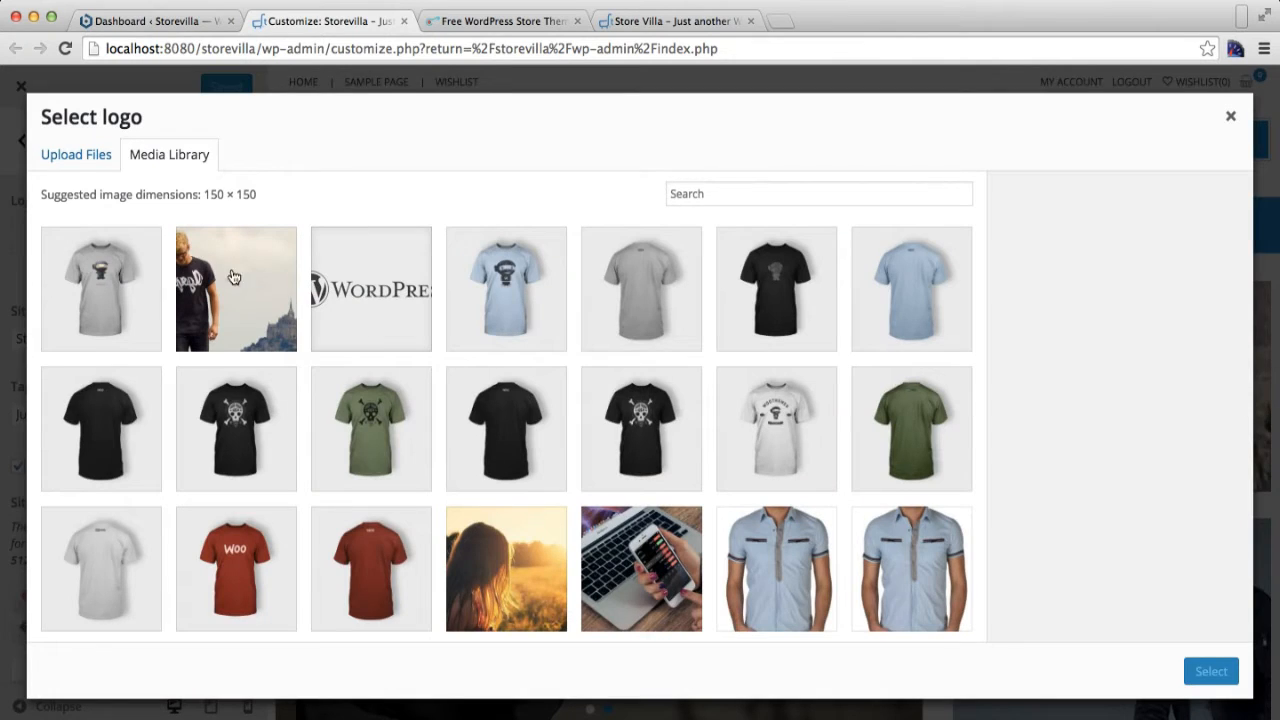
left_click(100, 424)
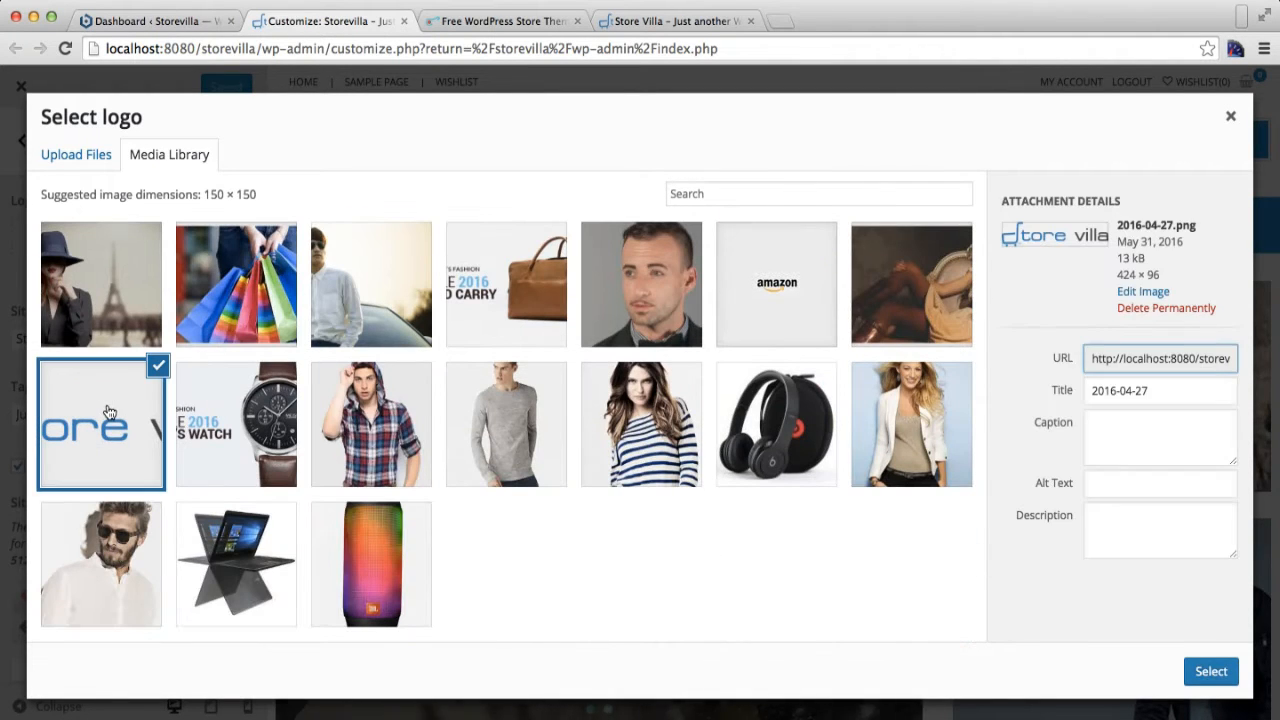
left_click(1212, 672)
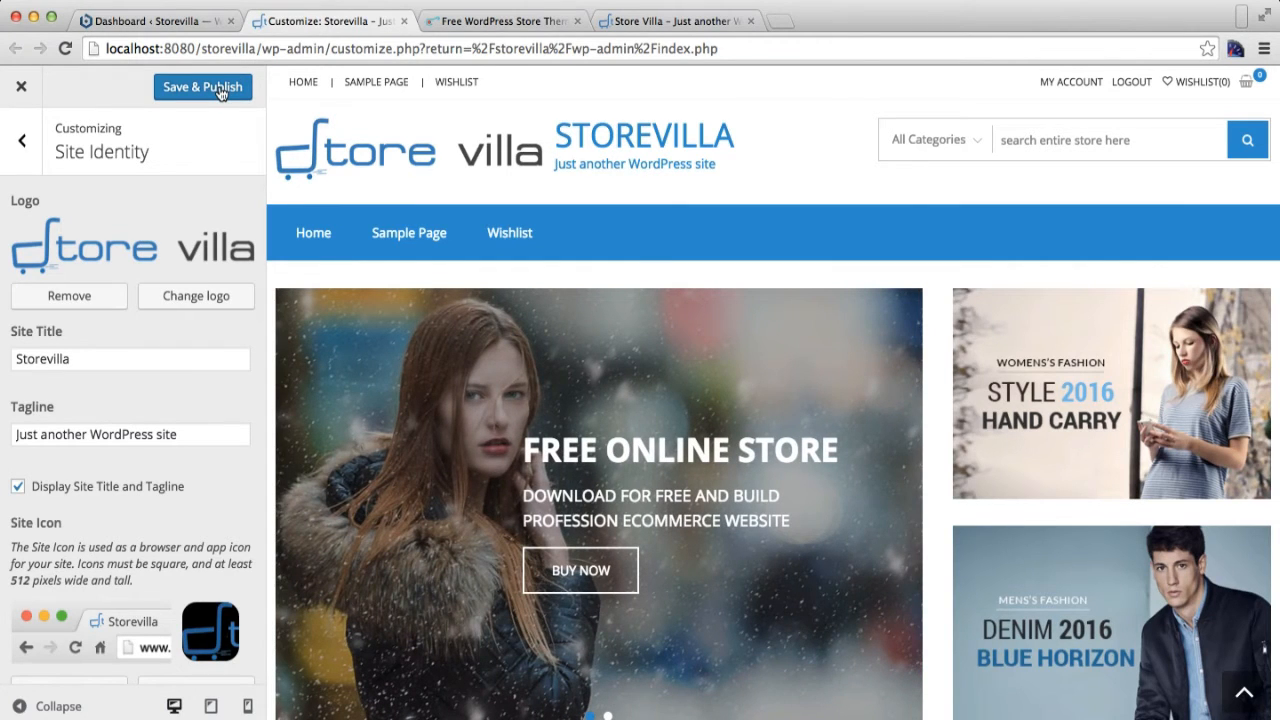
left_click(202, 88)
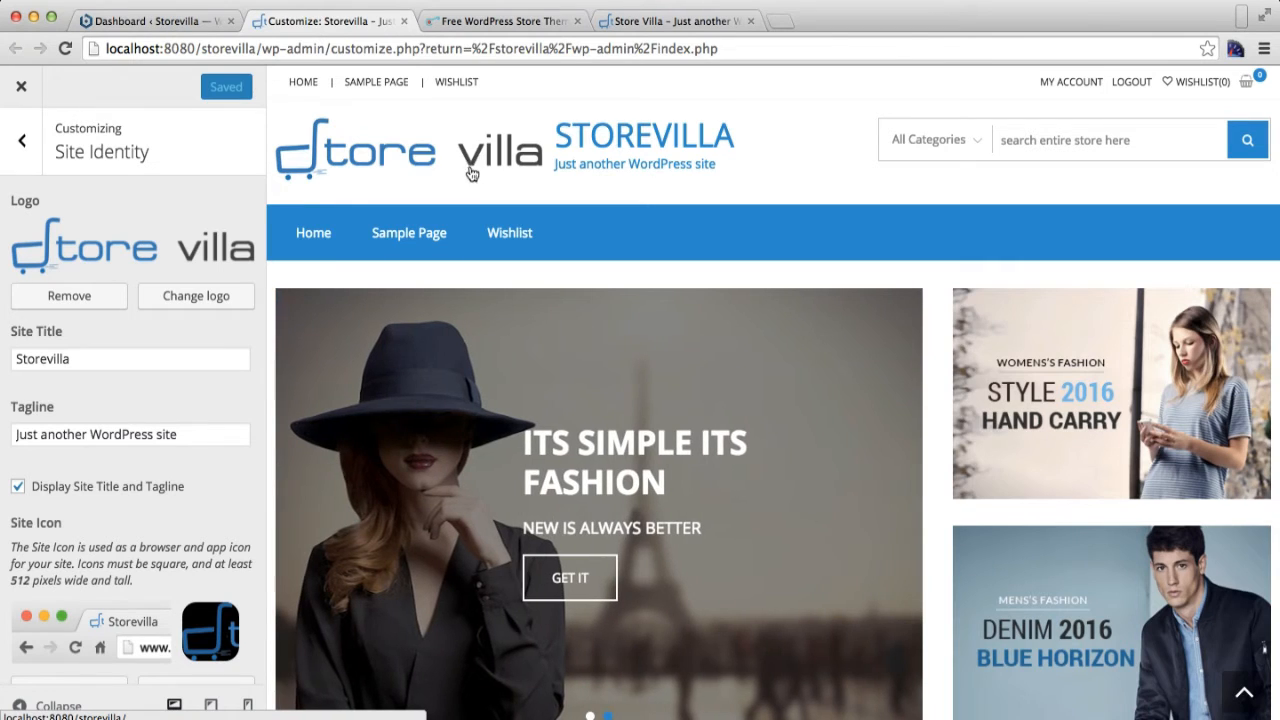
mouse_move(628, 122)
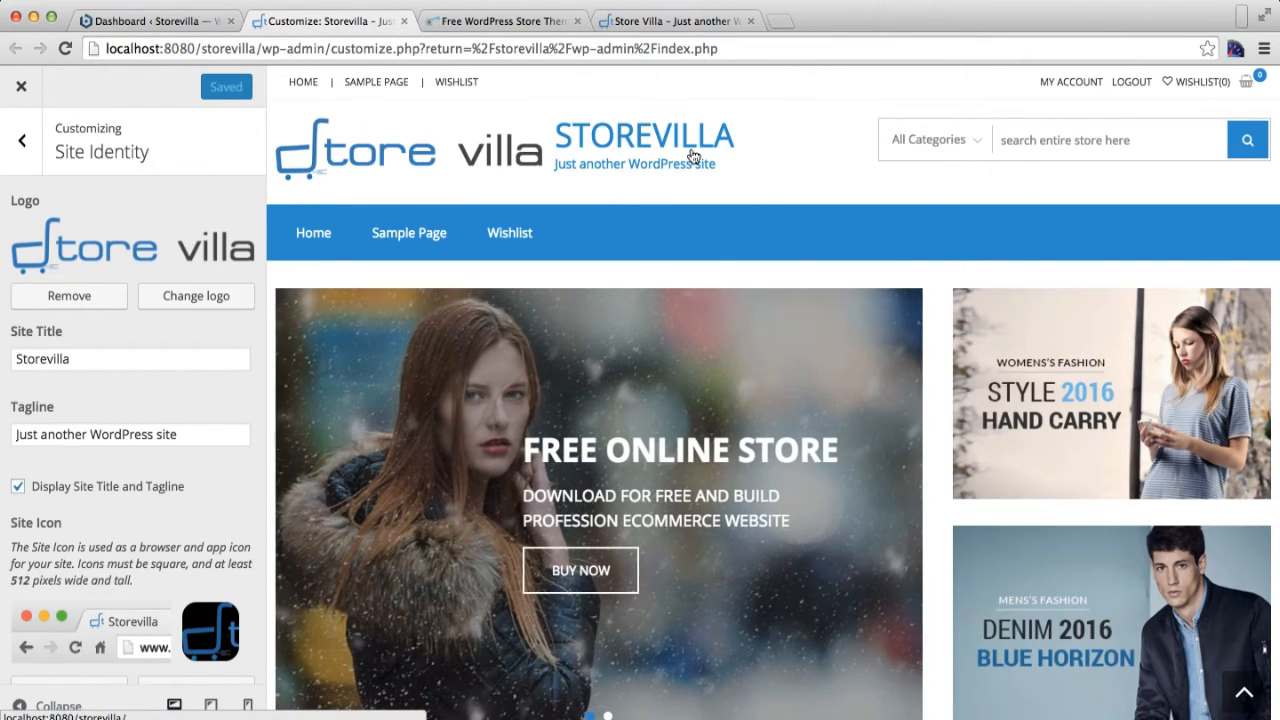
left_click(16, 486)
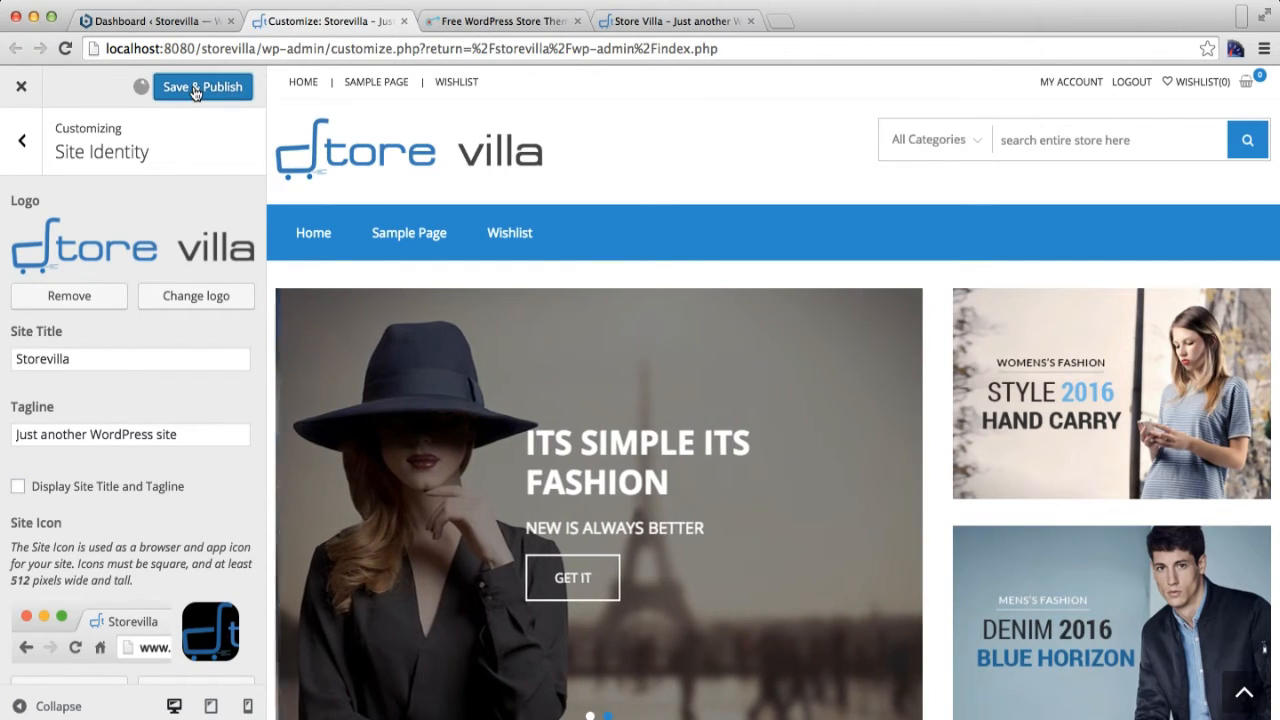
Step: Publish the logo change and return to the Customizer's main section list, briefly visiting Colors
left_click(202, 86)
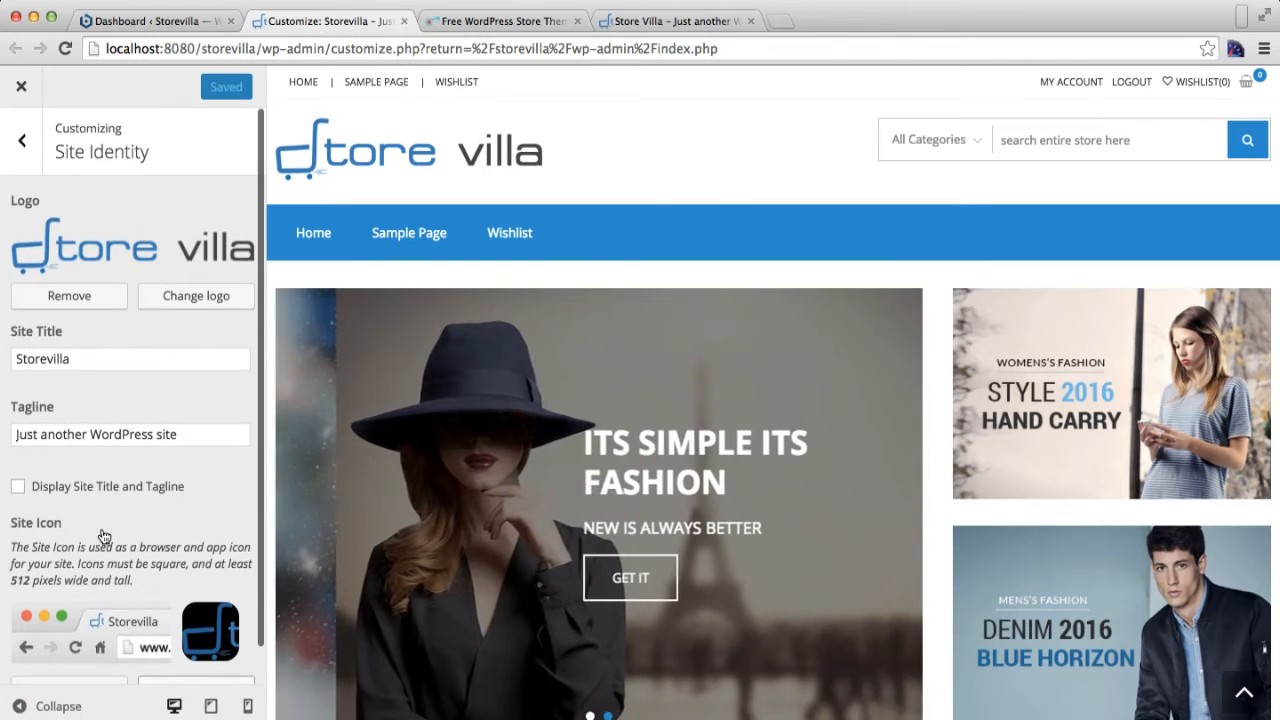
left_click(22, 140)
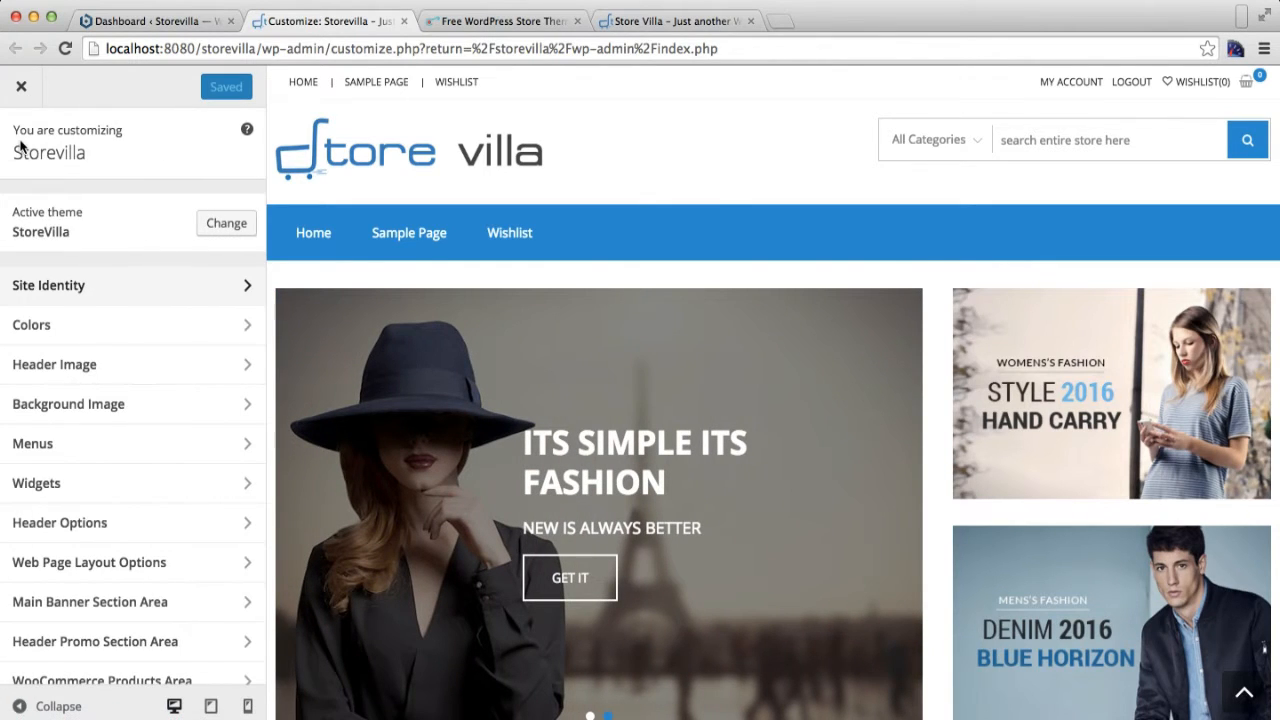
left_click(32, 324)
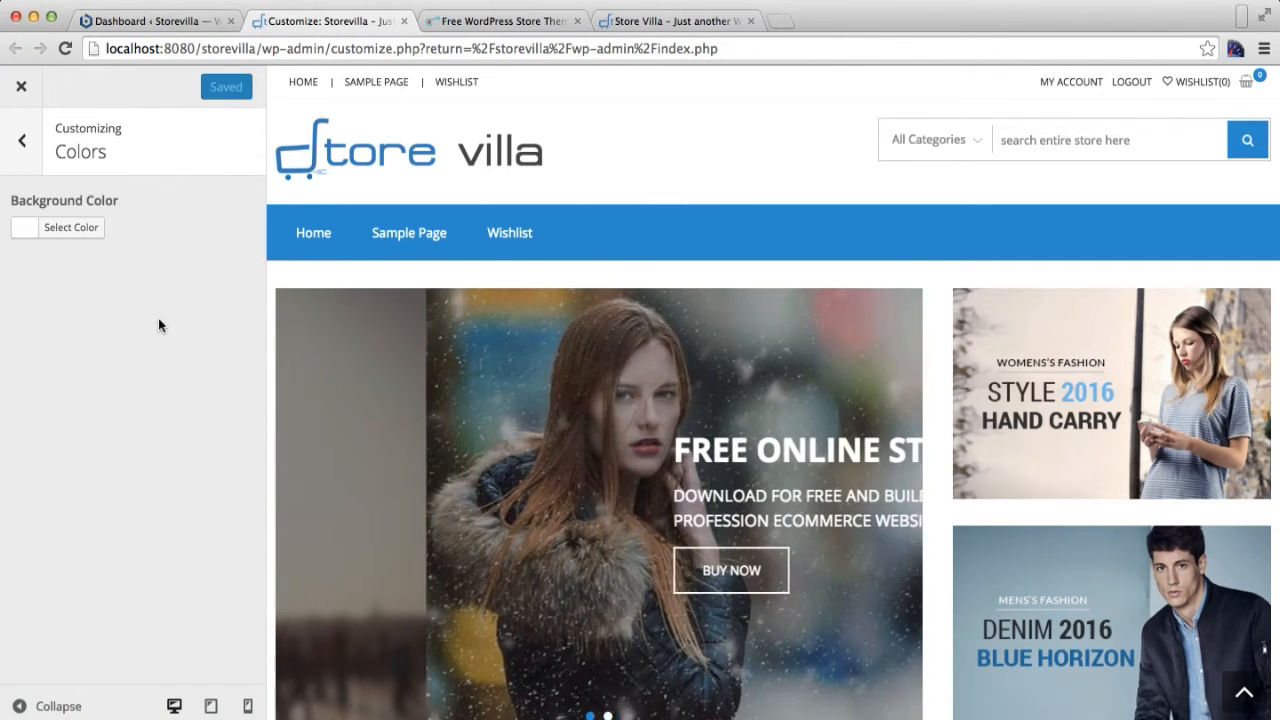
left_click(20, 140)
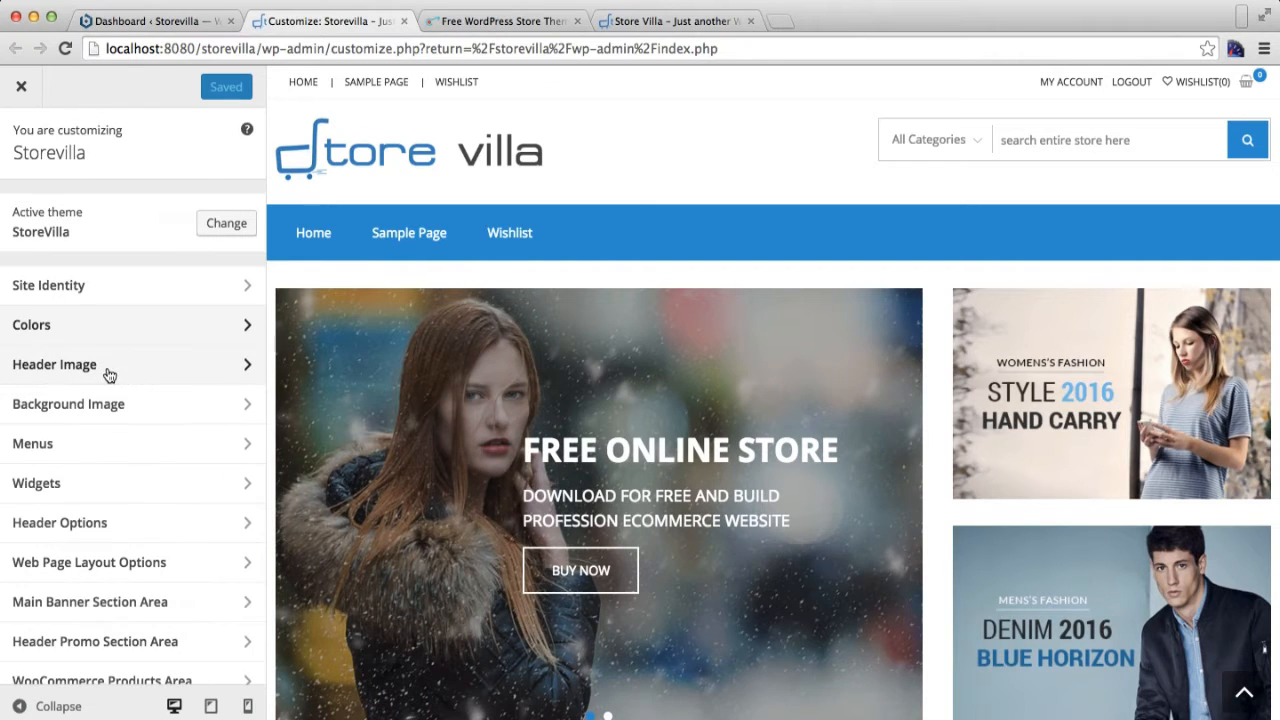
Step: Add the blue pattern as an uncropped header image, then hide the header image and publish
left_click(54, 364)
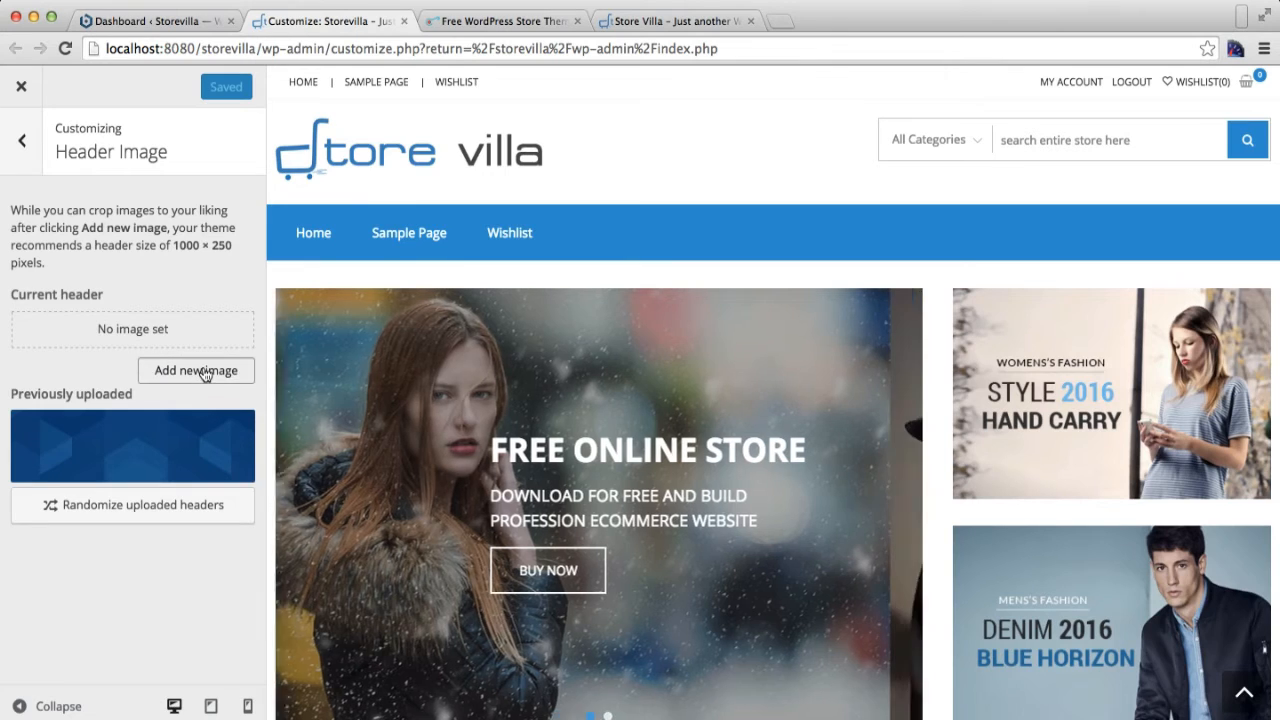
left_click(196, 370)
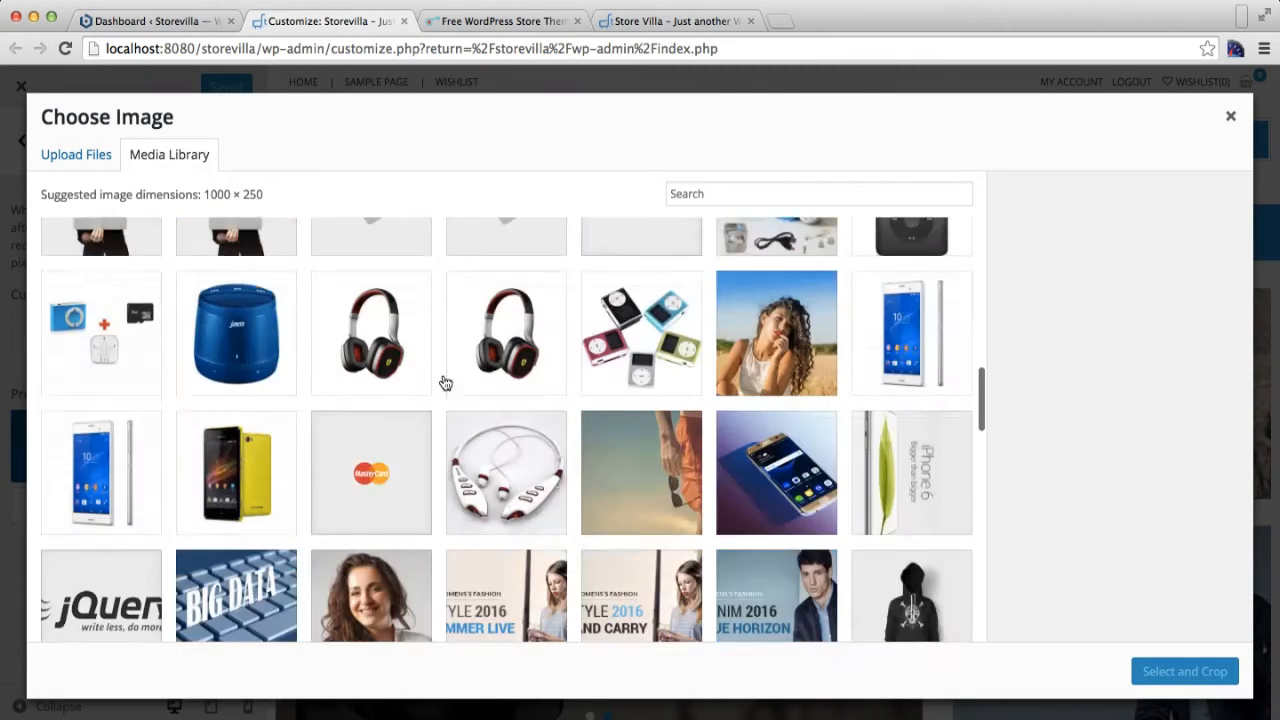
scroll("down", 3)
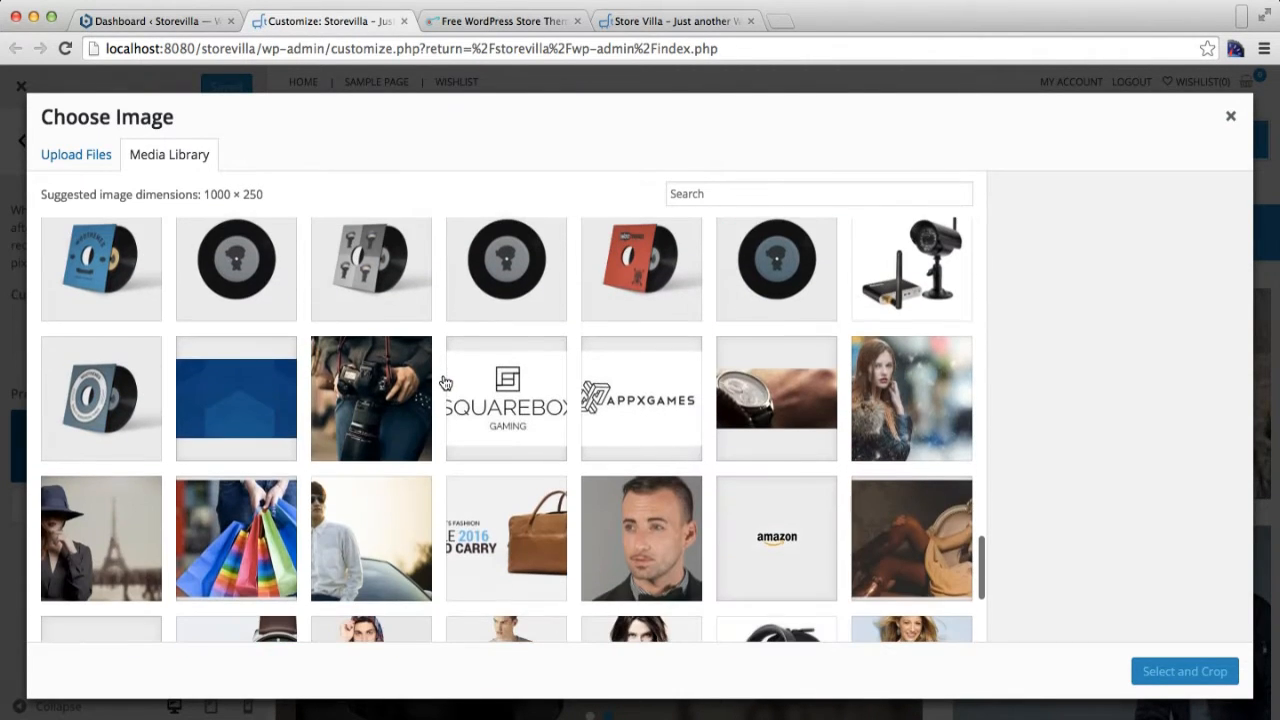
left_click(236, 398)
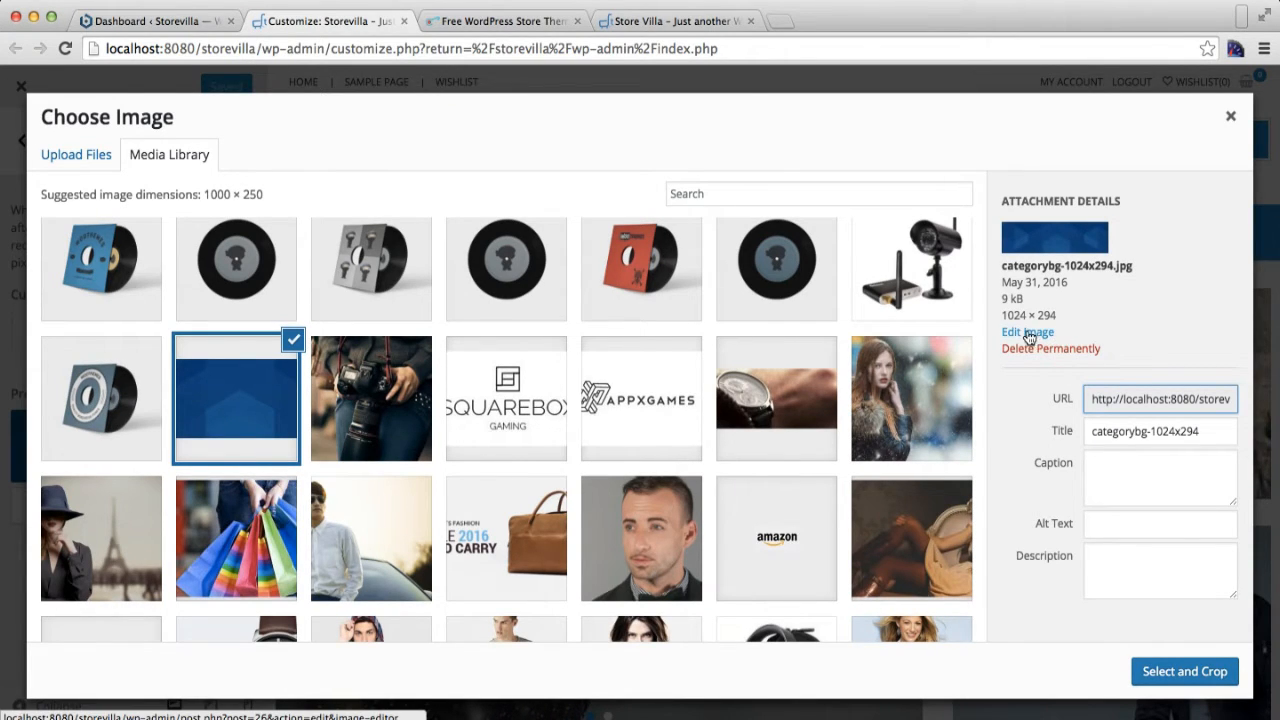
mouse_move(1084, 420)
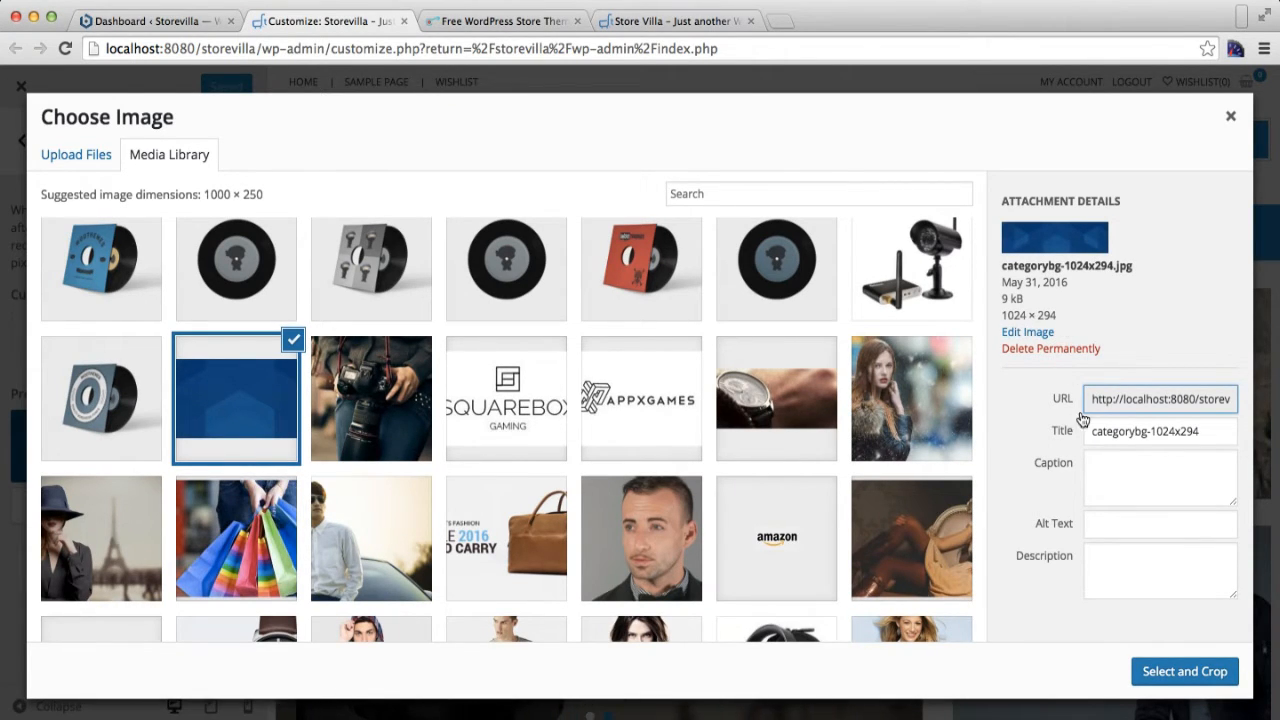
left_click(1184, 672)
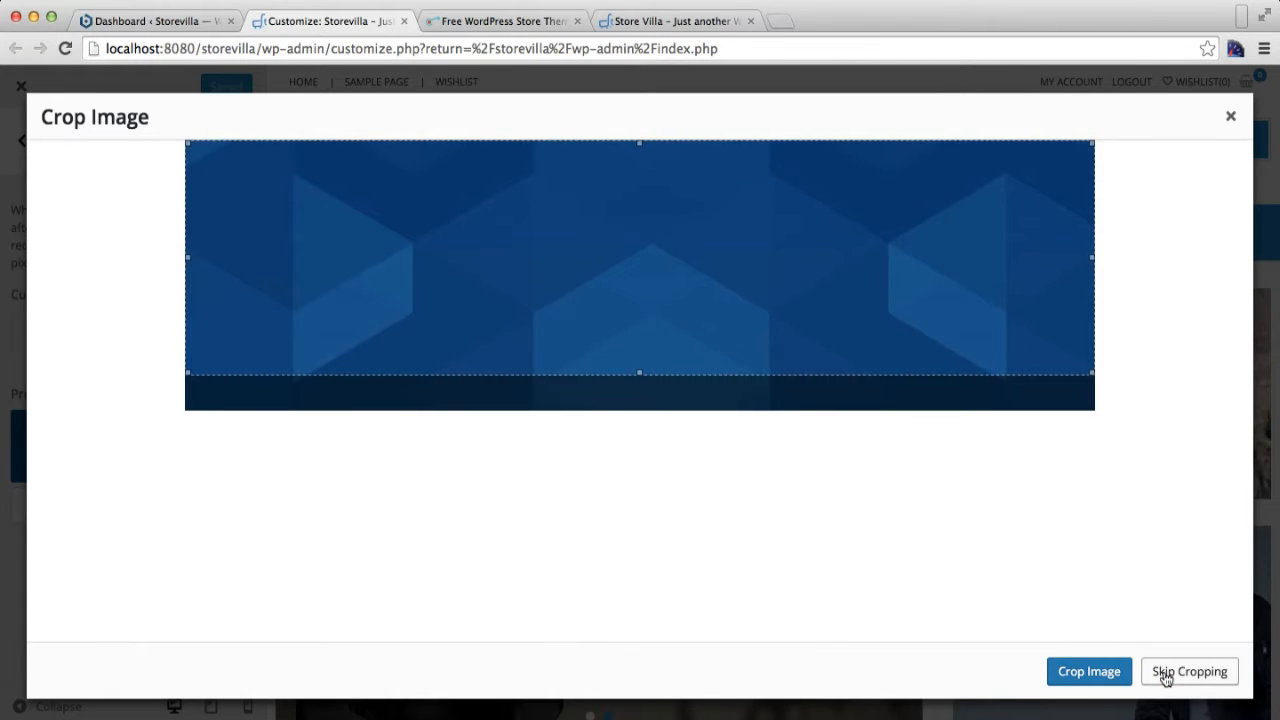
left_click(1188, 672)
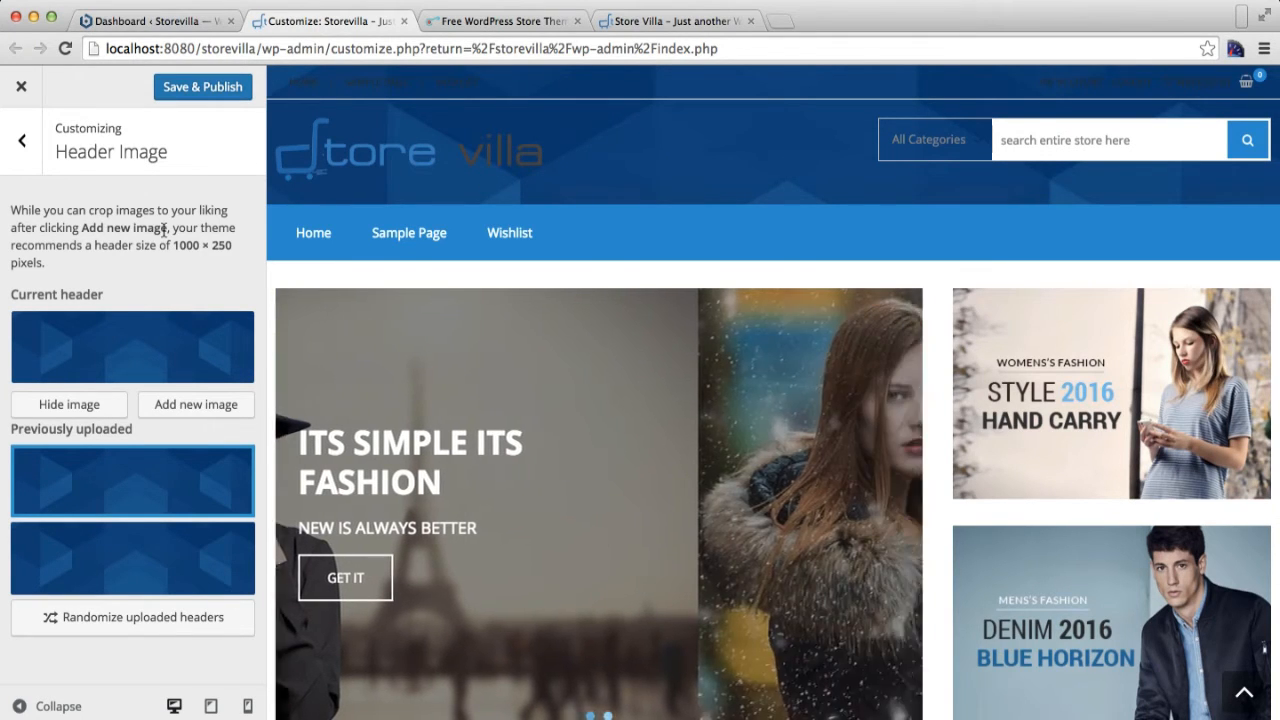
left_click(68, 404)
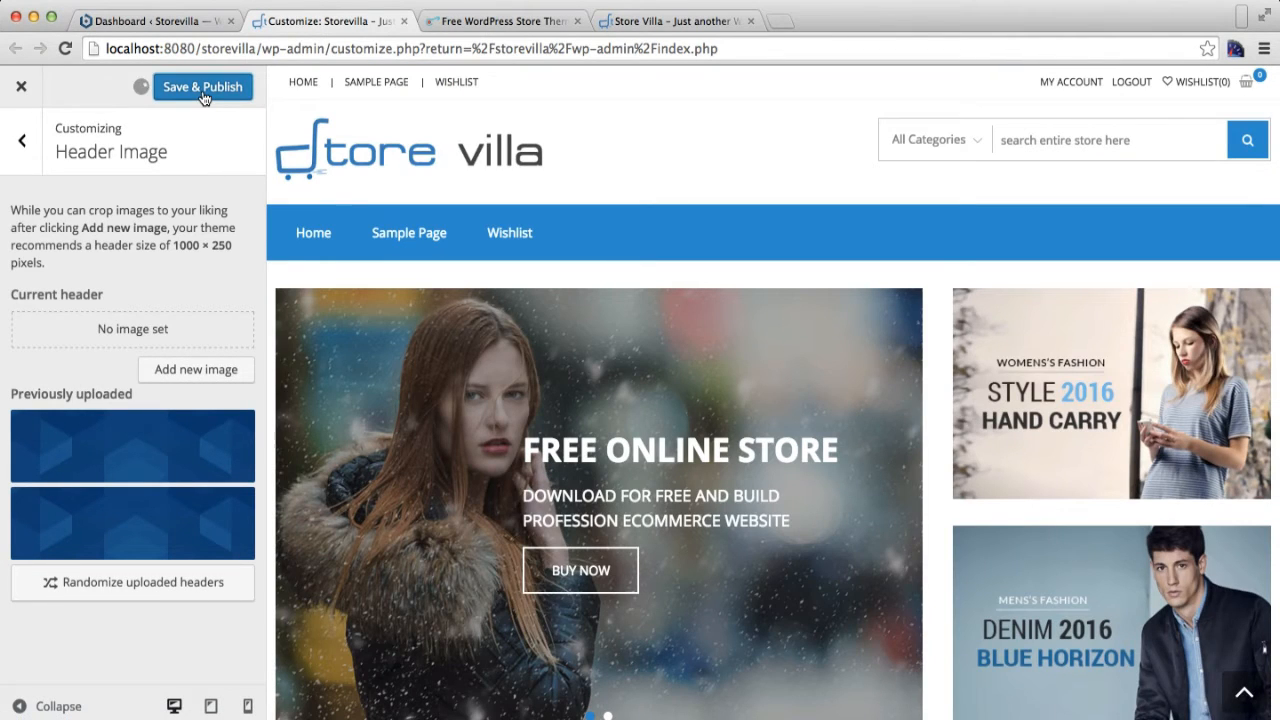
left_click(202, 86)
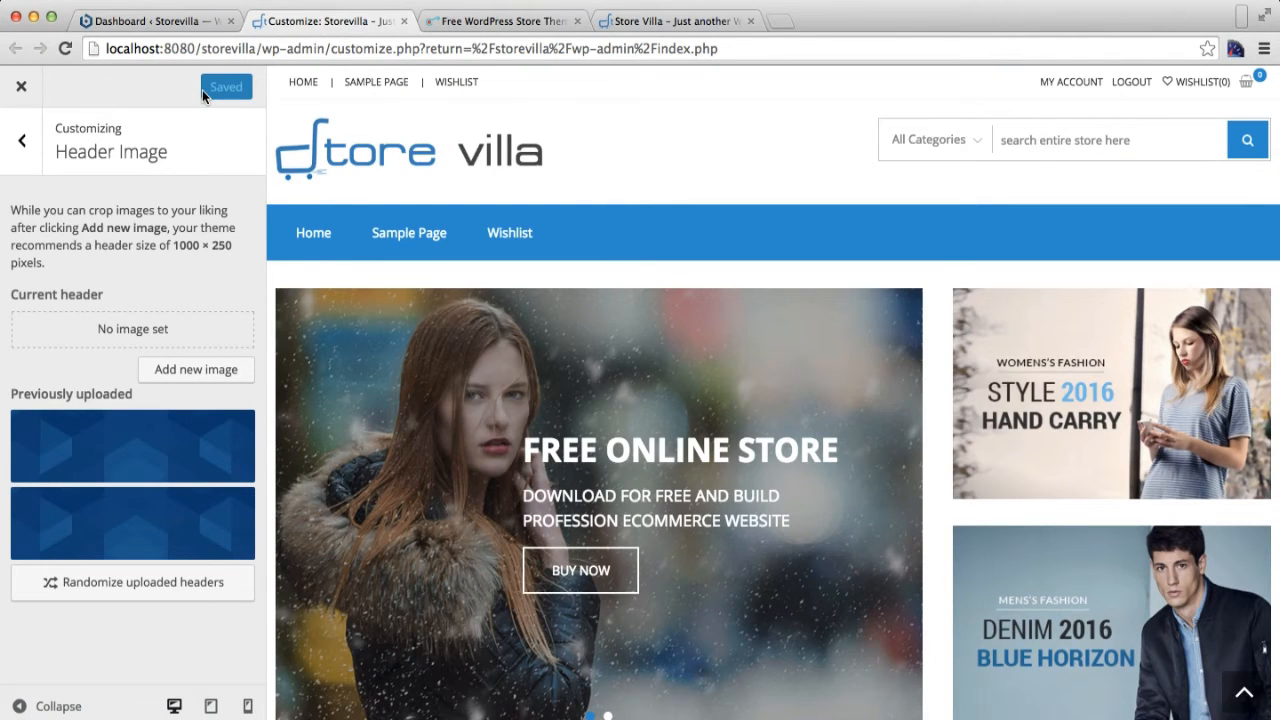
Step: Return to the main section list and enter the Header Options section
left_click(20, 140)
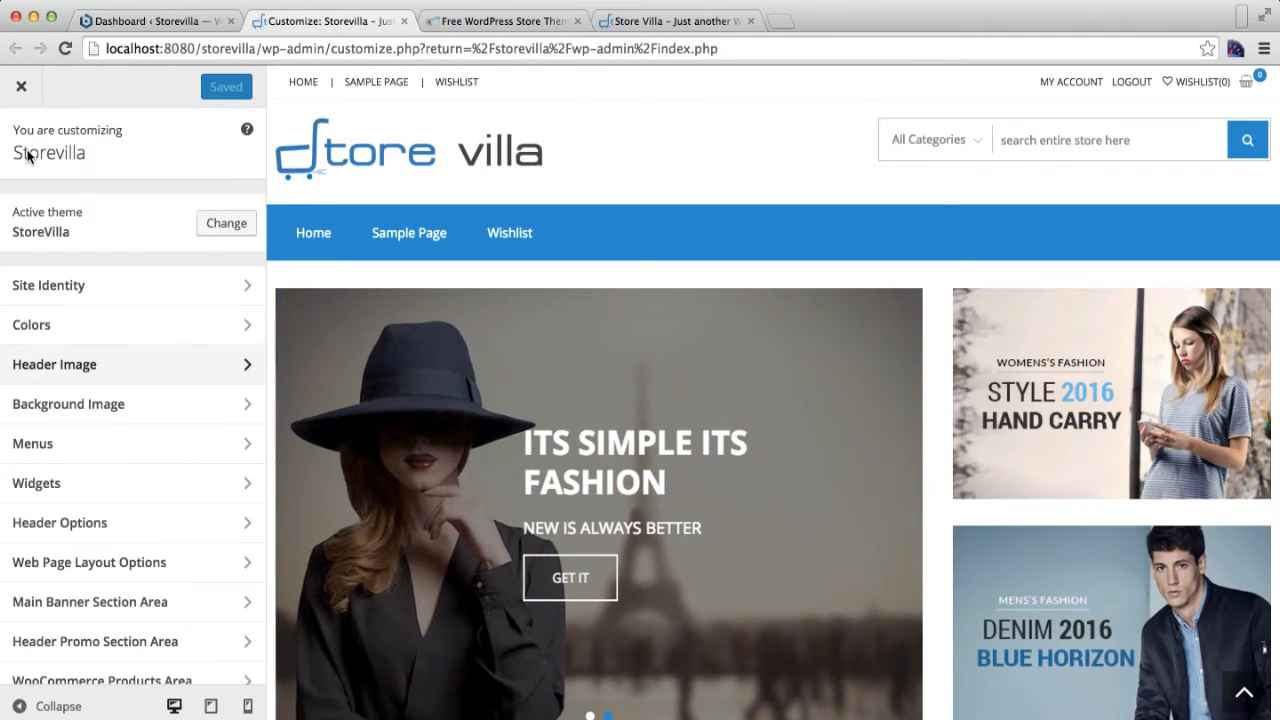
scroll("down", 3)
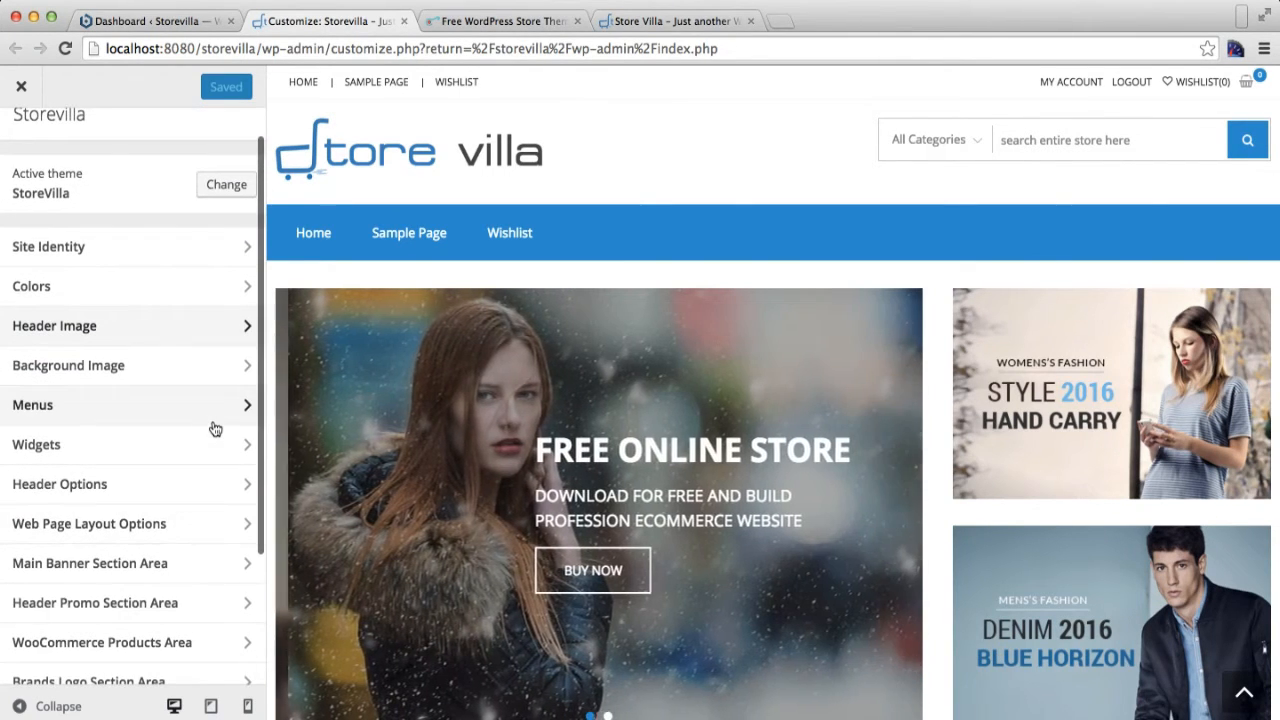
left_click(32, 286)
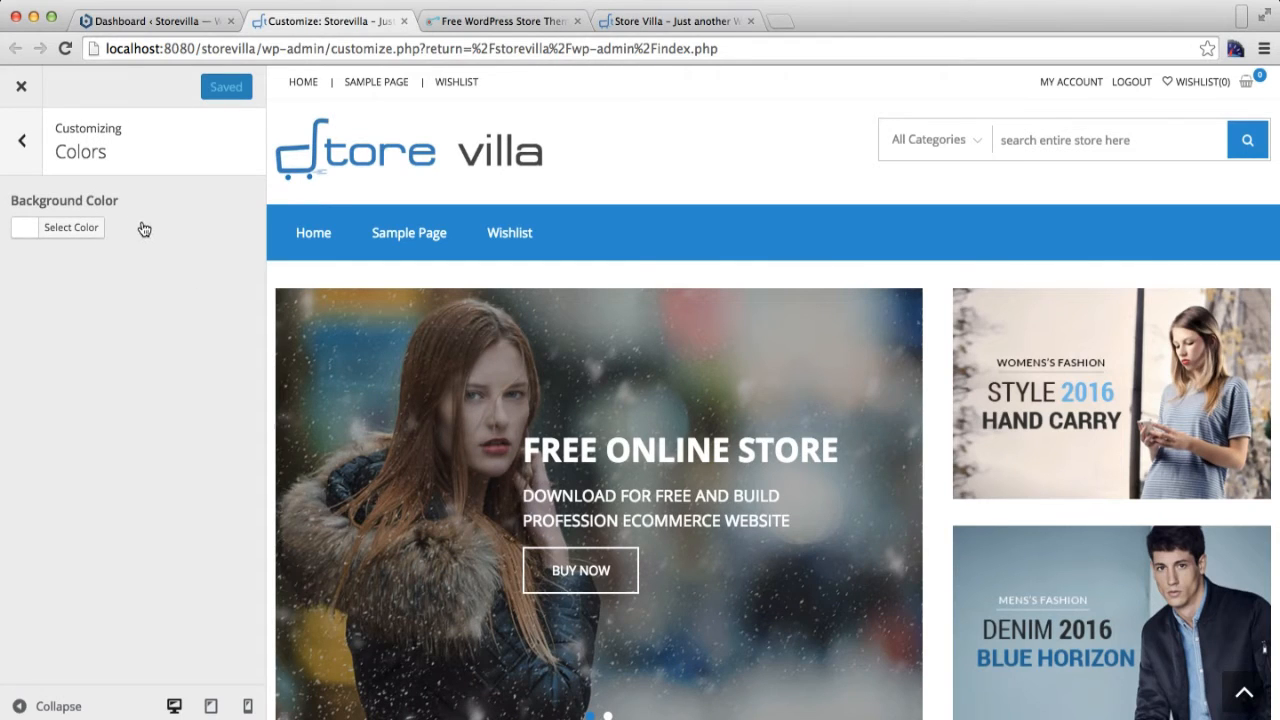
left_click(22, 140)
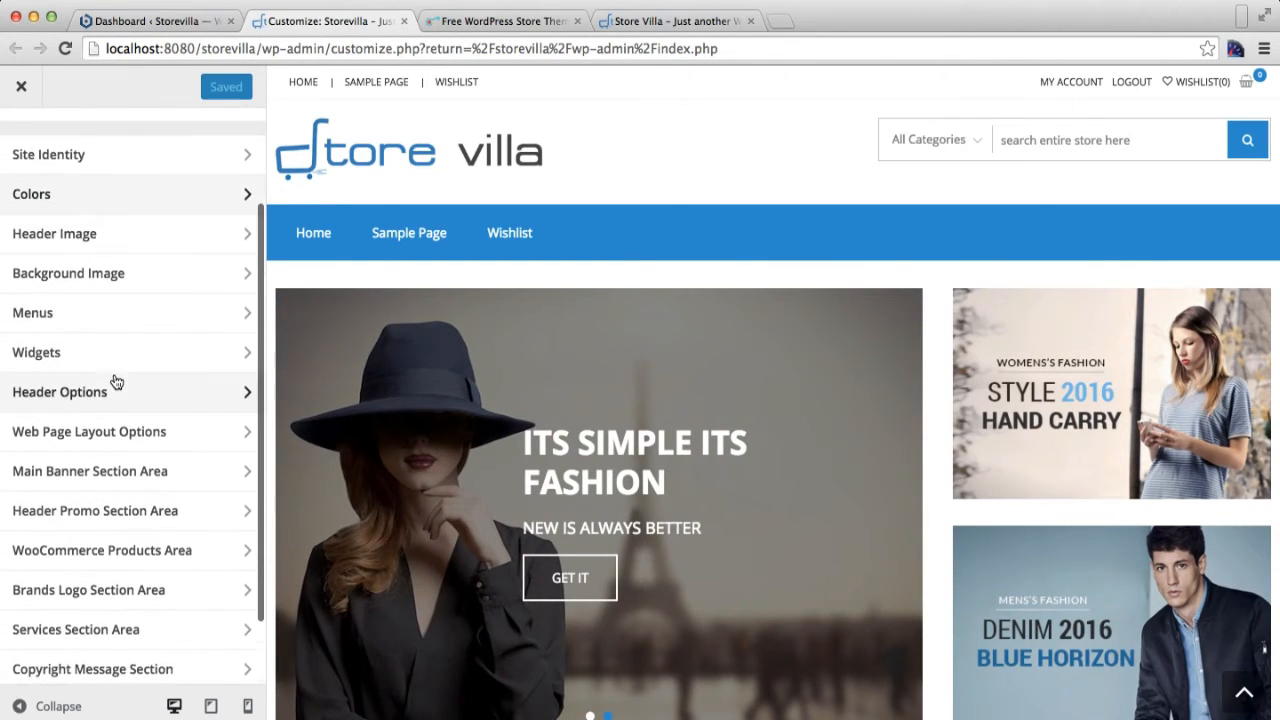
left_click(60, 390)
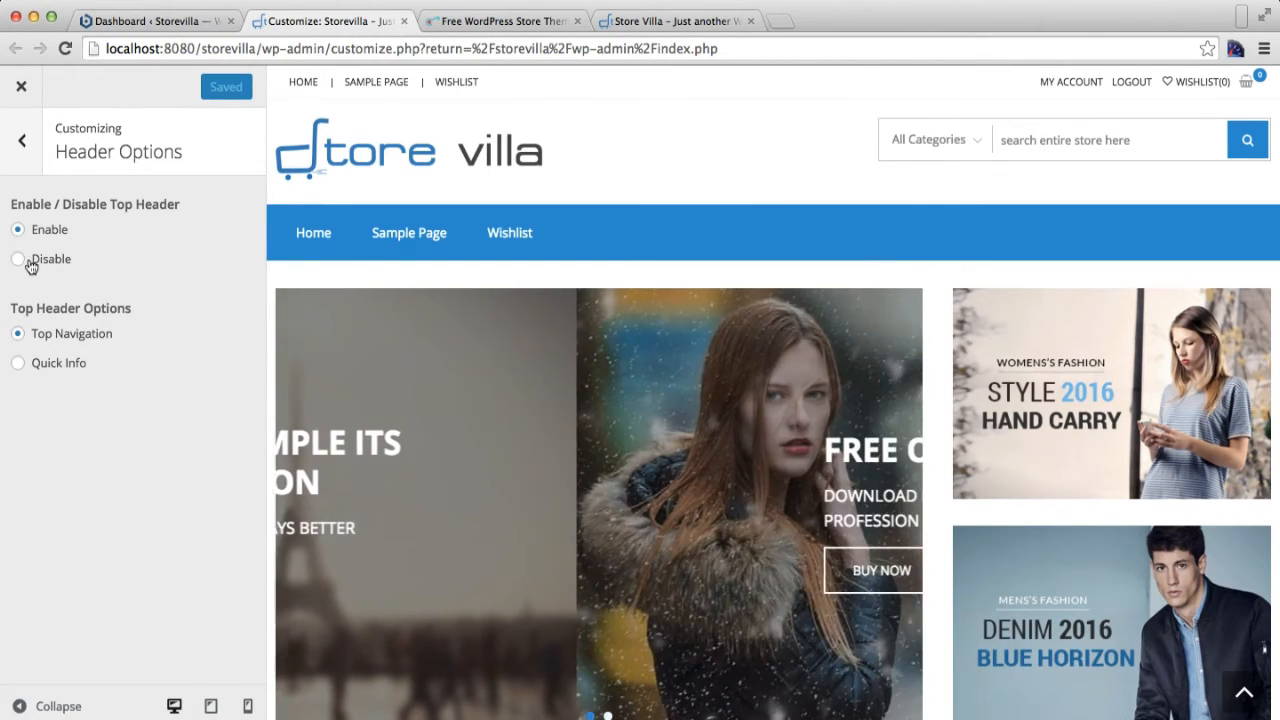
Step: Toggle the top header off and back on, then choose Quick Info as its content
left_click(18, 260)
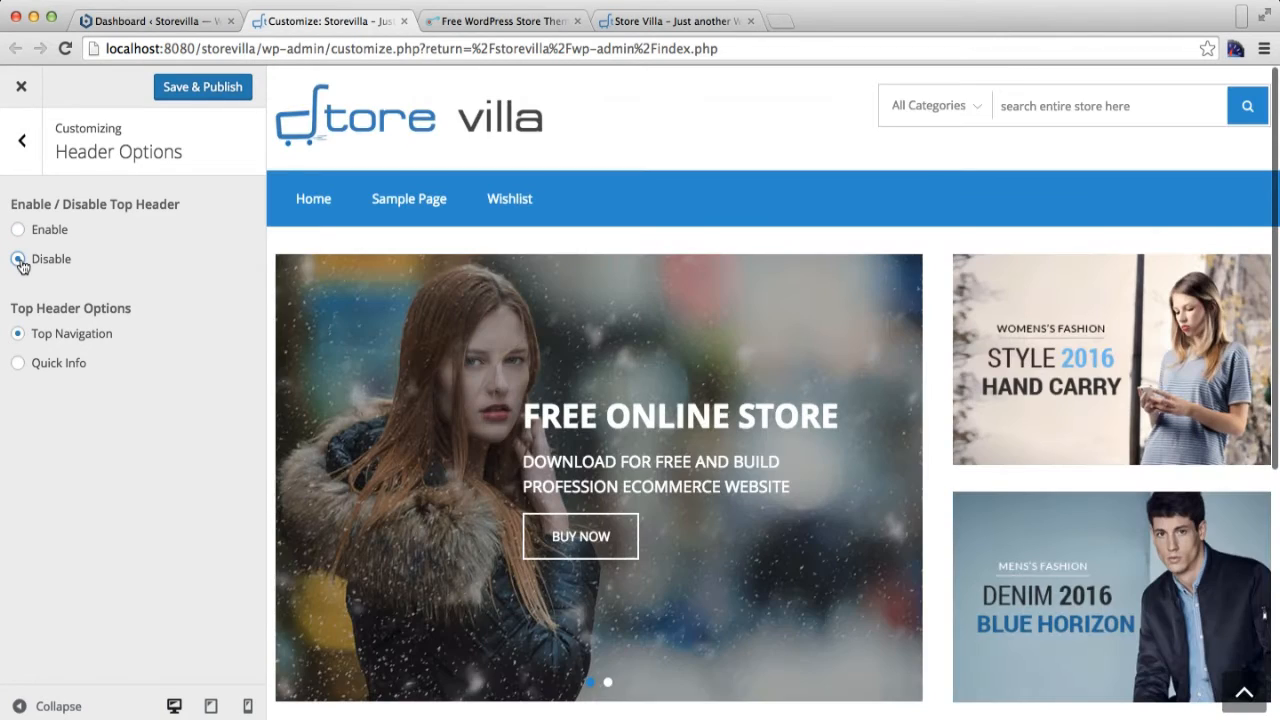
left_click(18, 228)
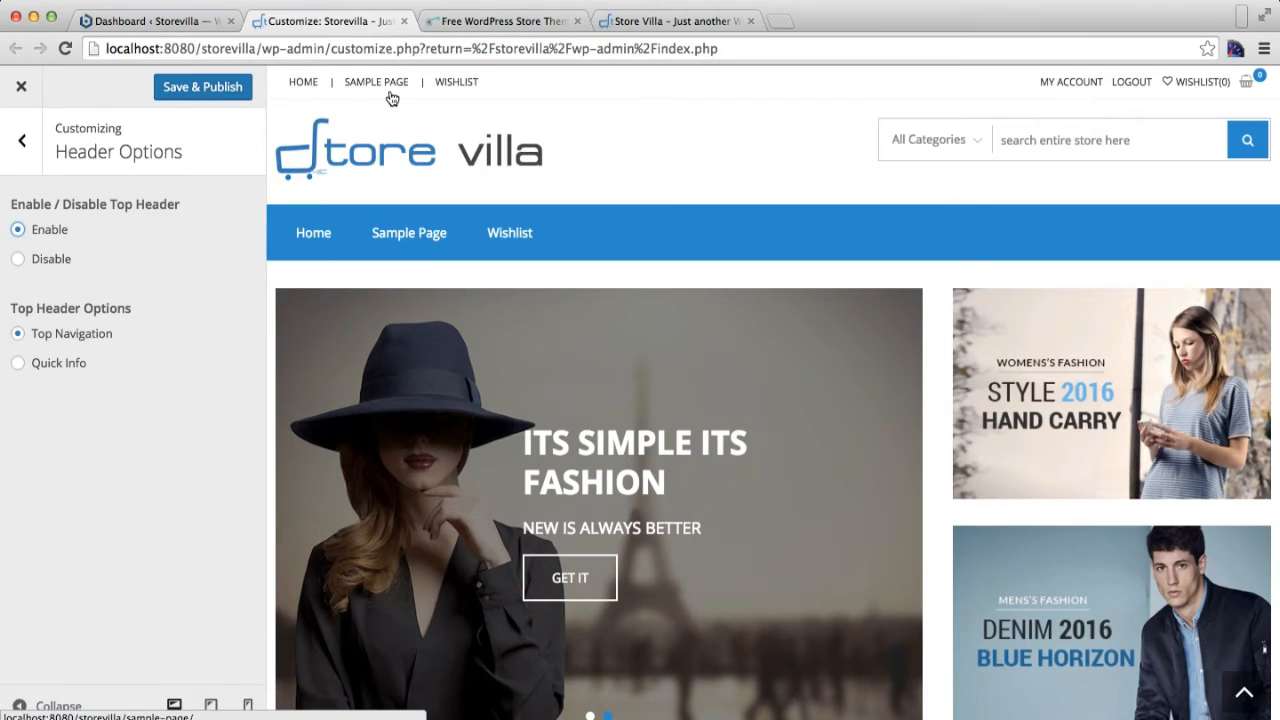
left_click(508, 232)
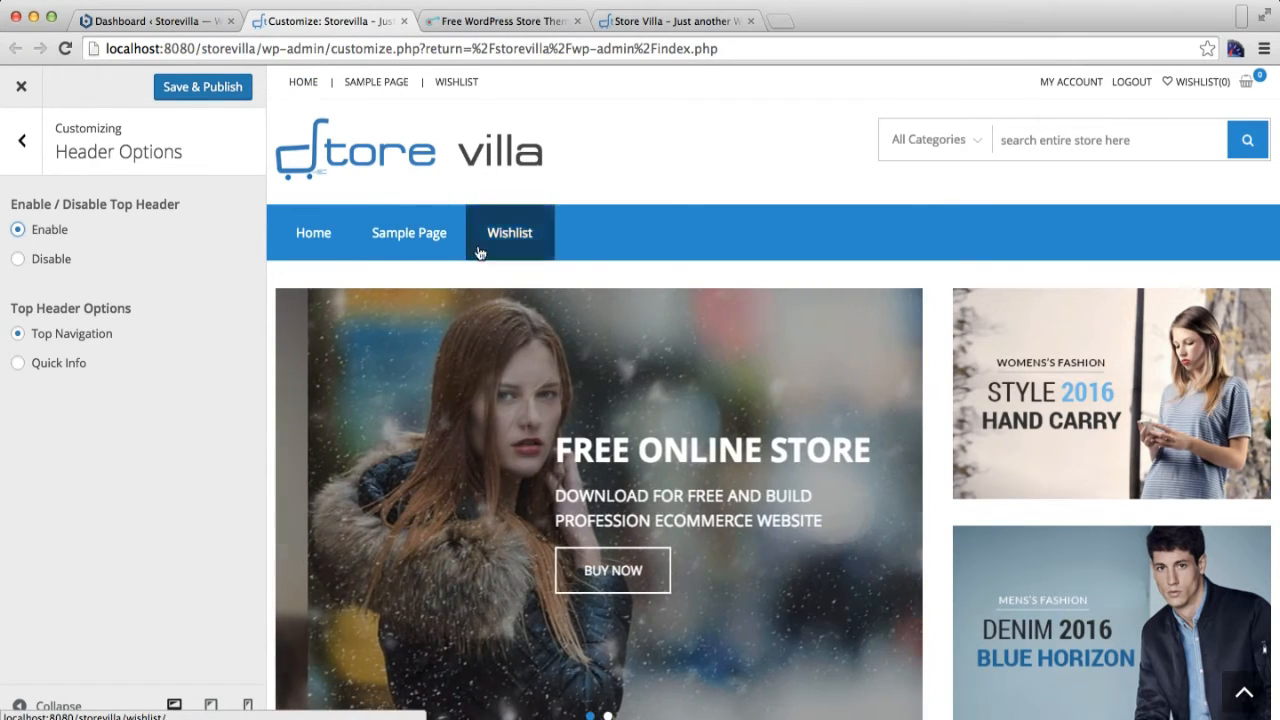
left_click(18, 362)
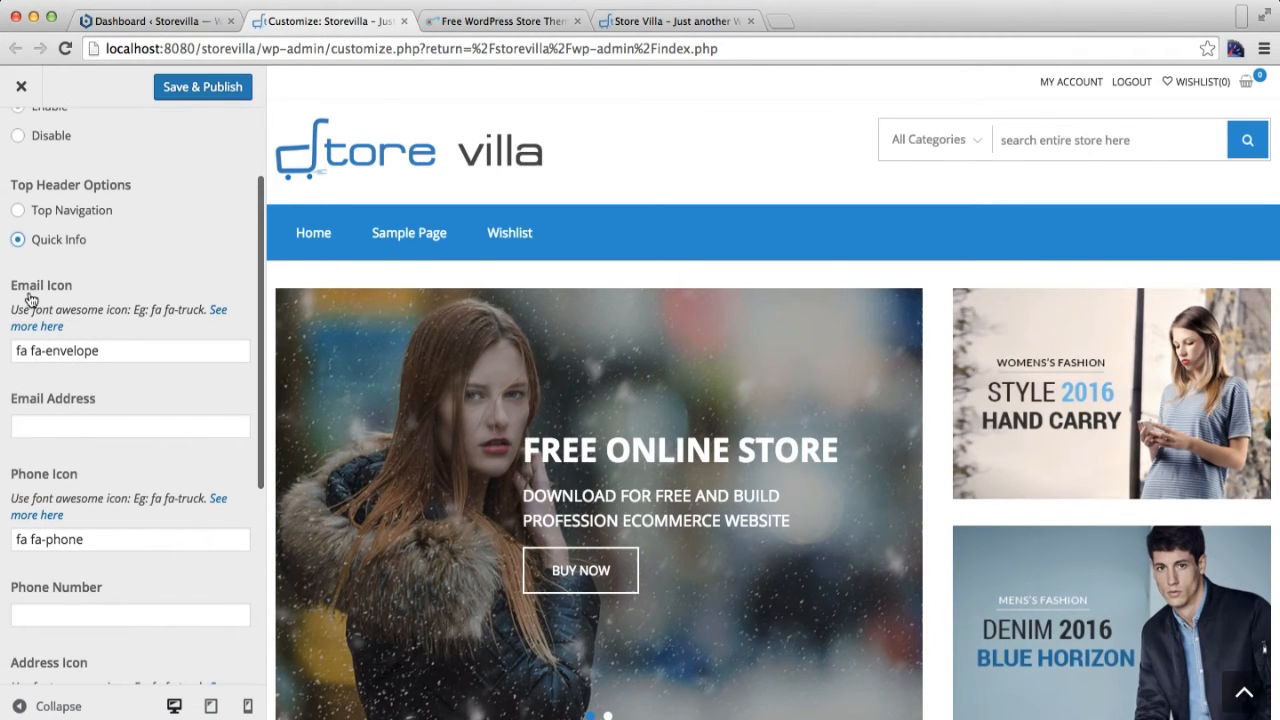
Step: Fill the Quick Info email, phone number starting 01, and phone icon fa fa-phone
scroll("down", 3)
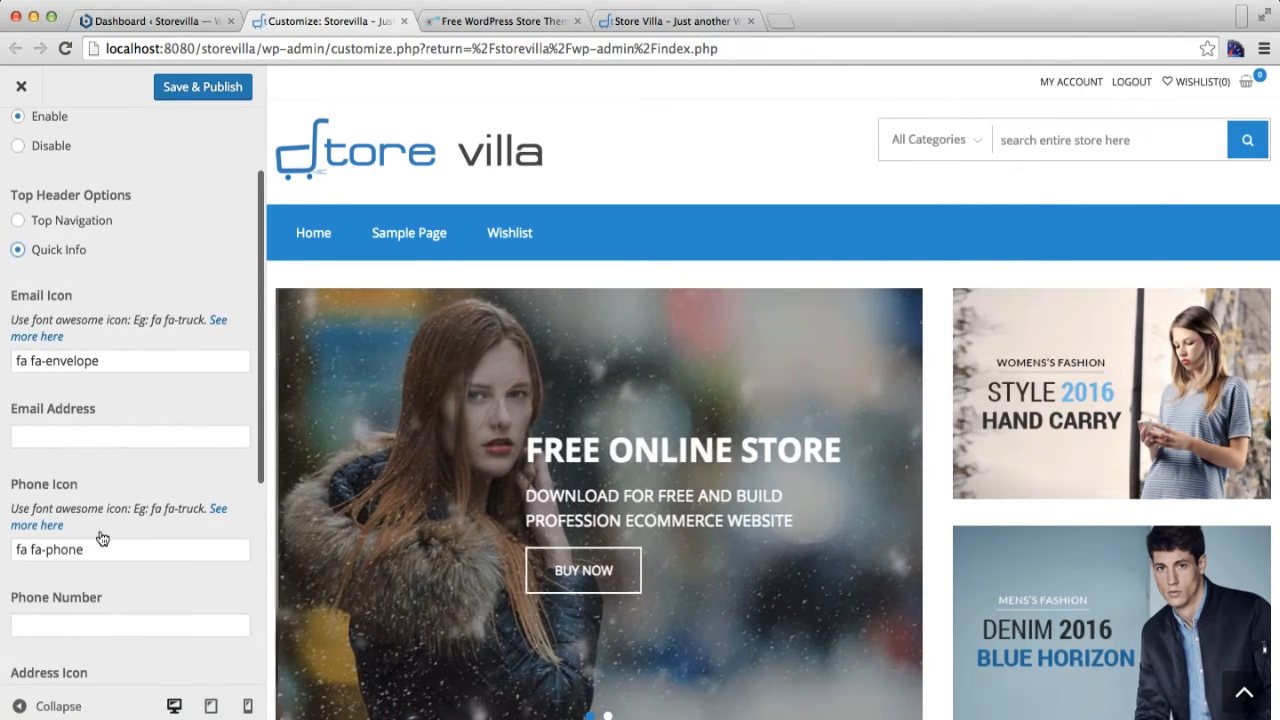
left_click(128, 360)
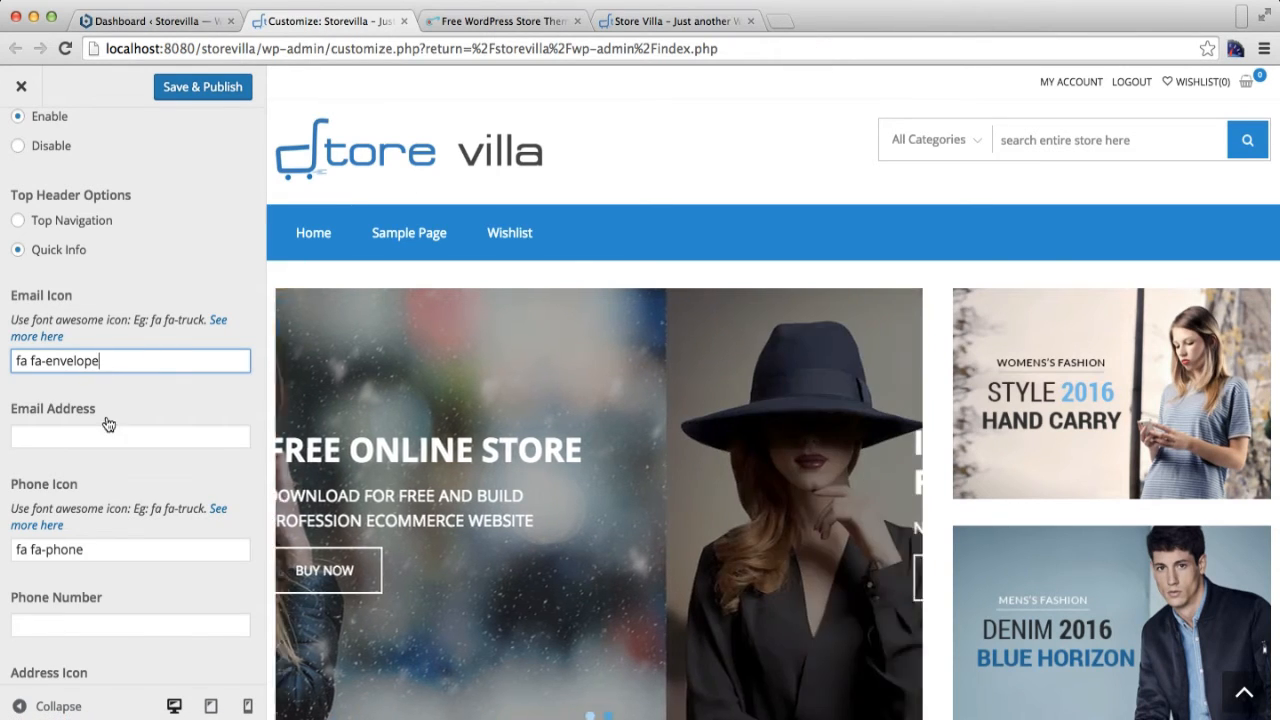
type("email@email.com")
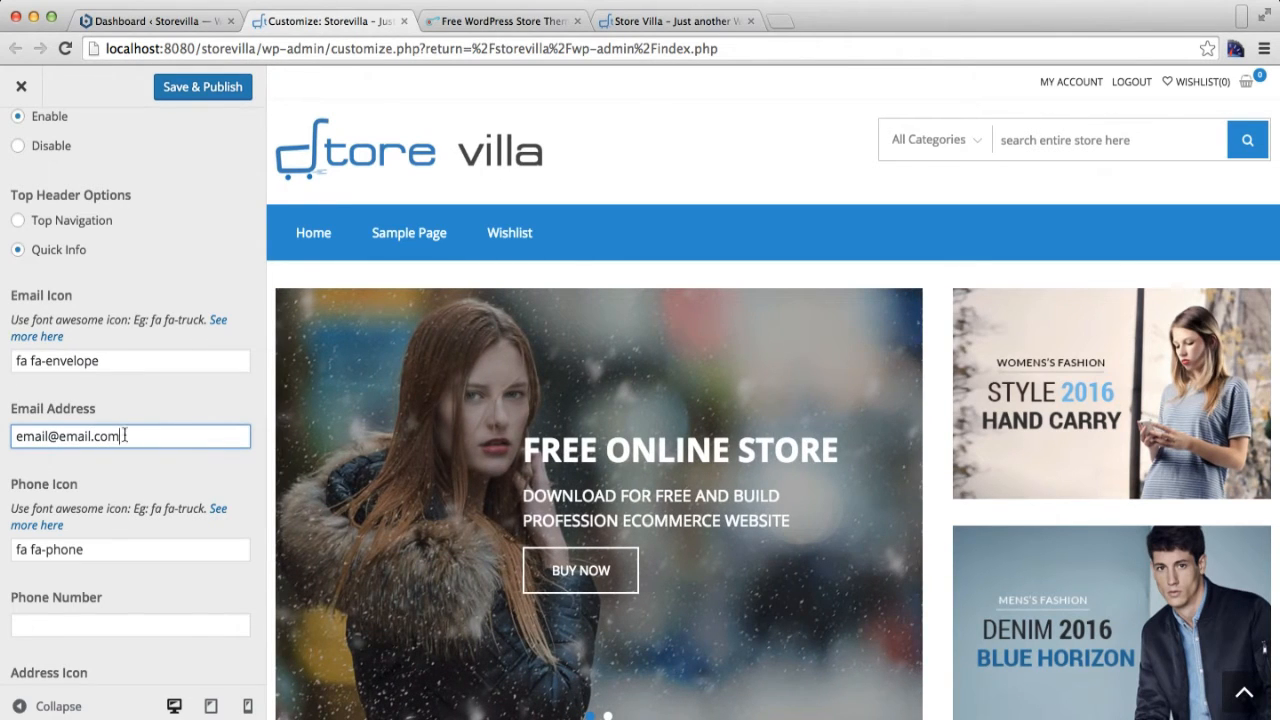
scroll("down", 3)
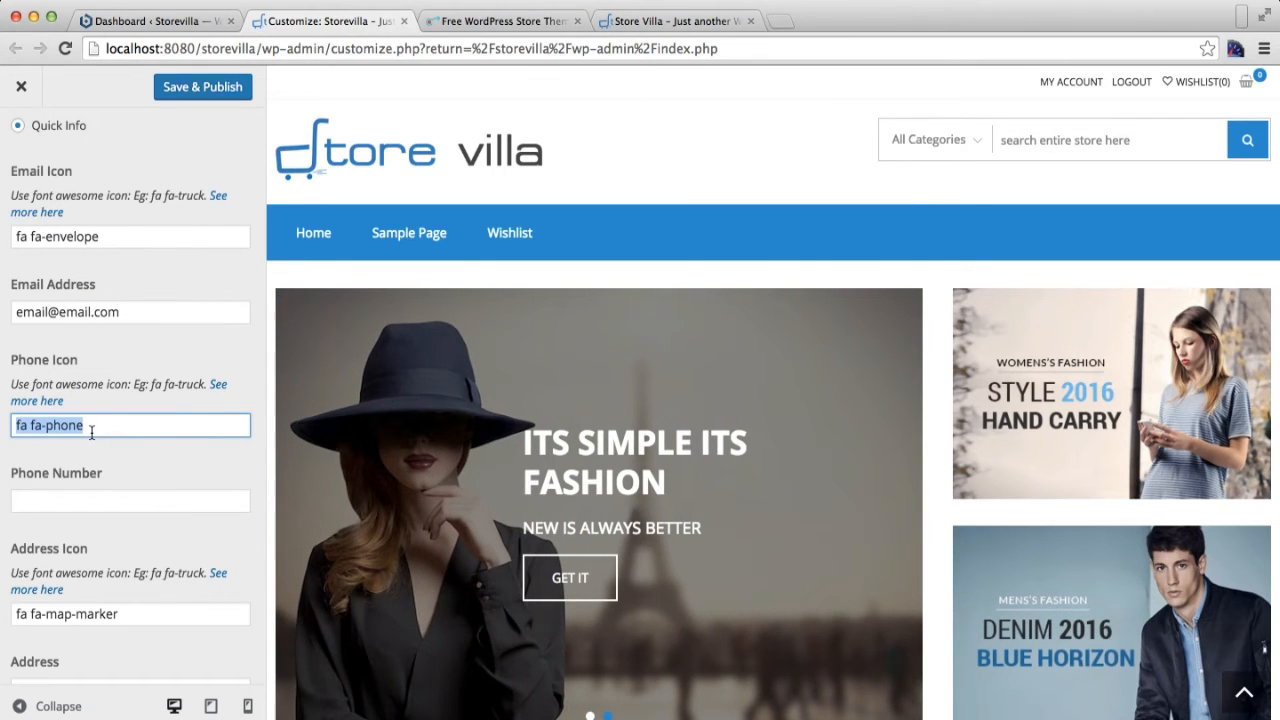
scroll("down", 3)
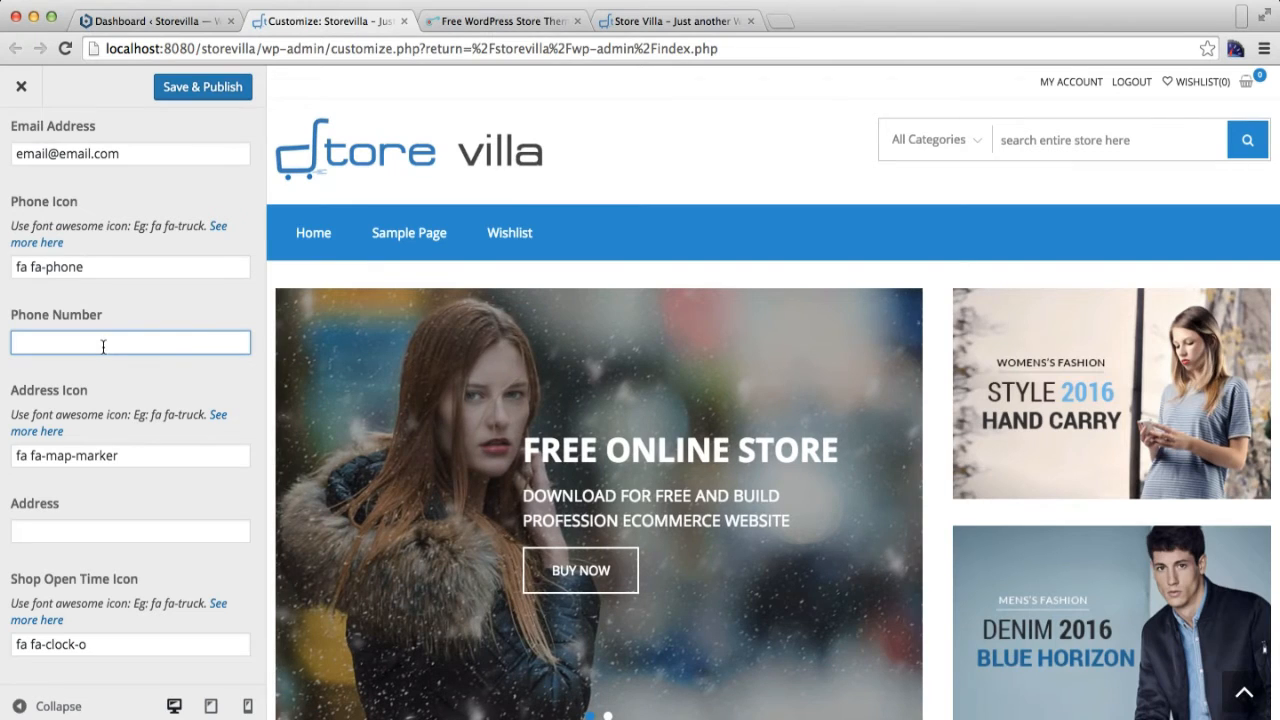
type("01980000000")
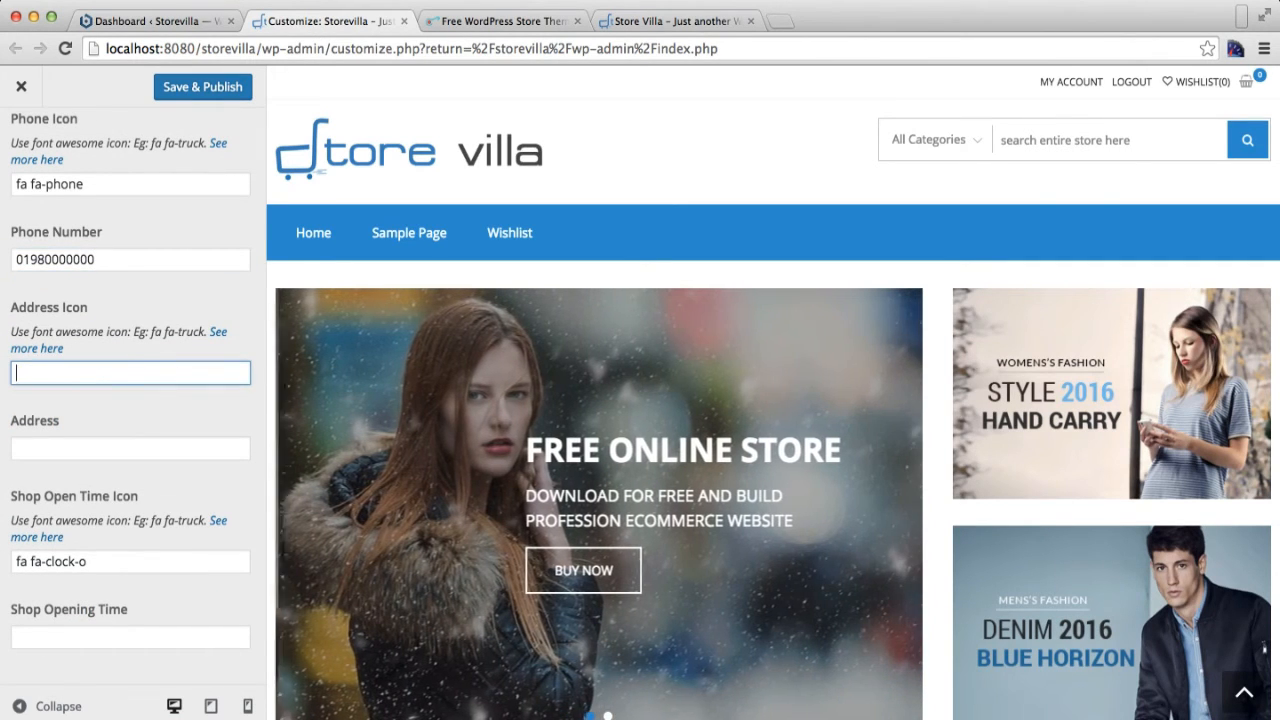
type("fa fa-phone")
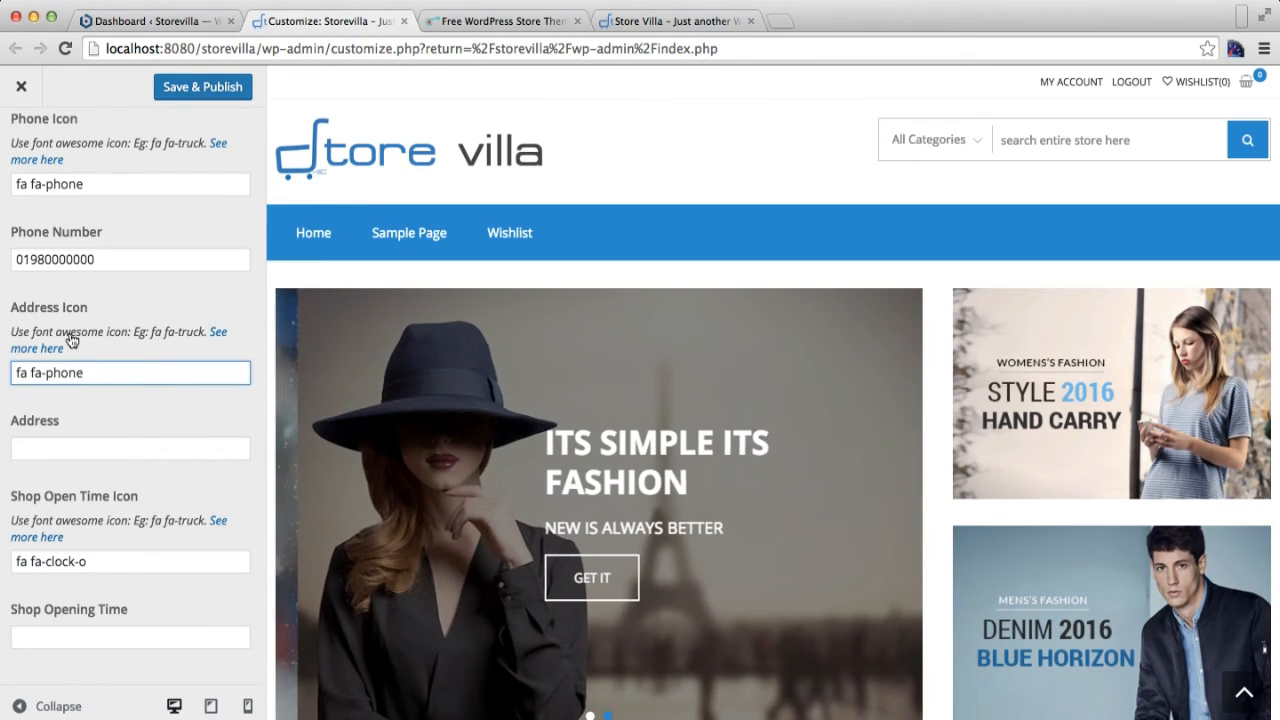
Step: Enter the address Ravibhawan, Kathmandu and set the shop open time icon to fa fa-clock-o
left_click(130, 448)
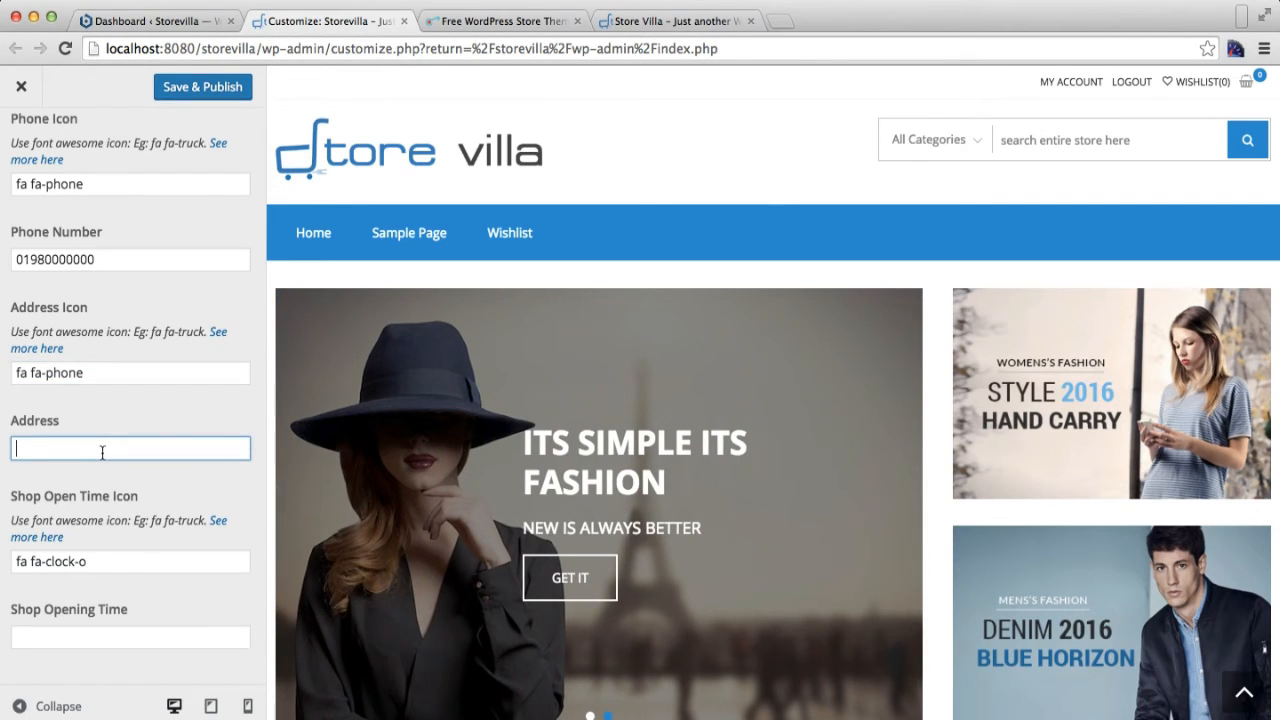
type("ravibhawan, Kathmandu")
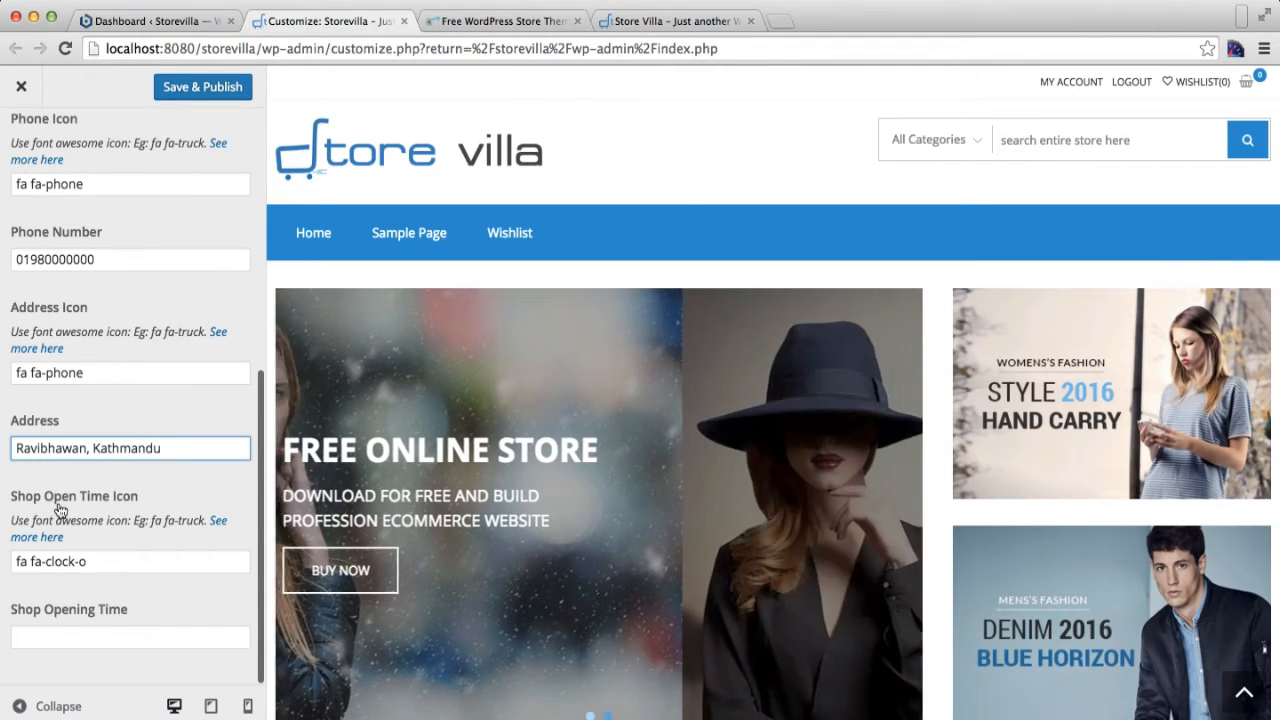
left_click(130, 560)
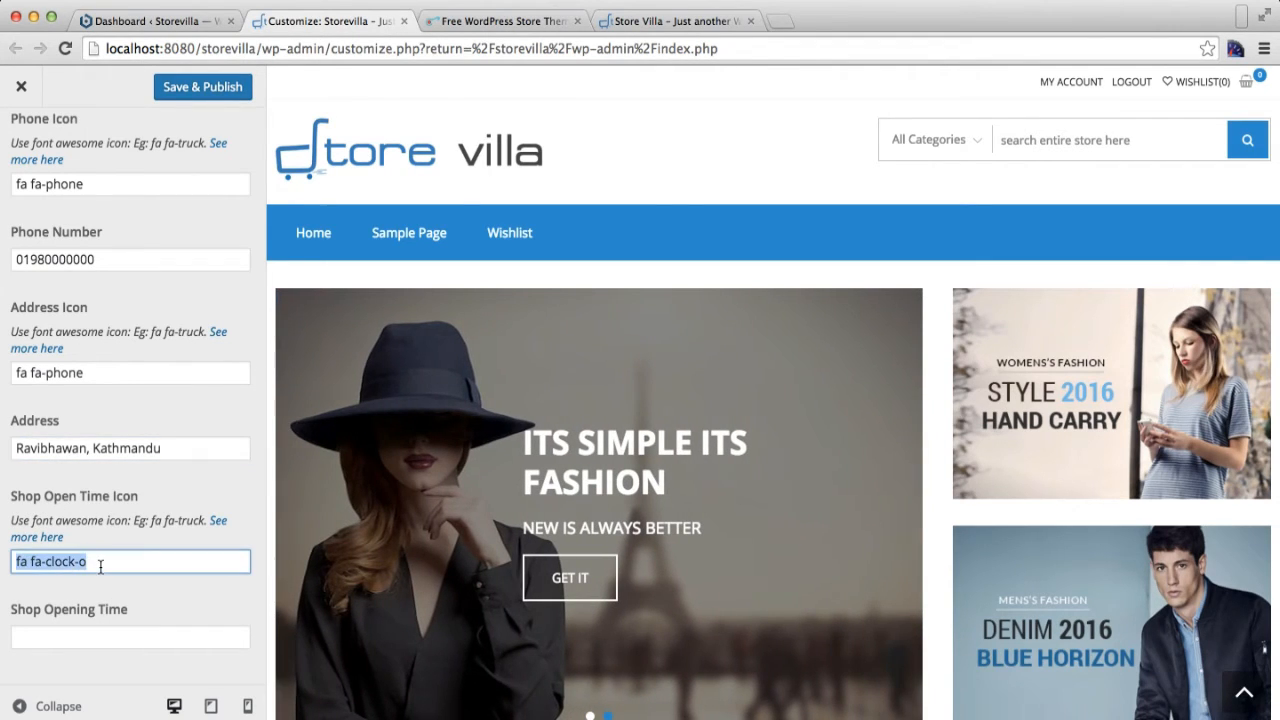
type("fa fa-phone")
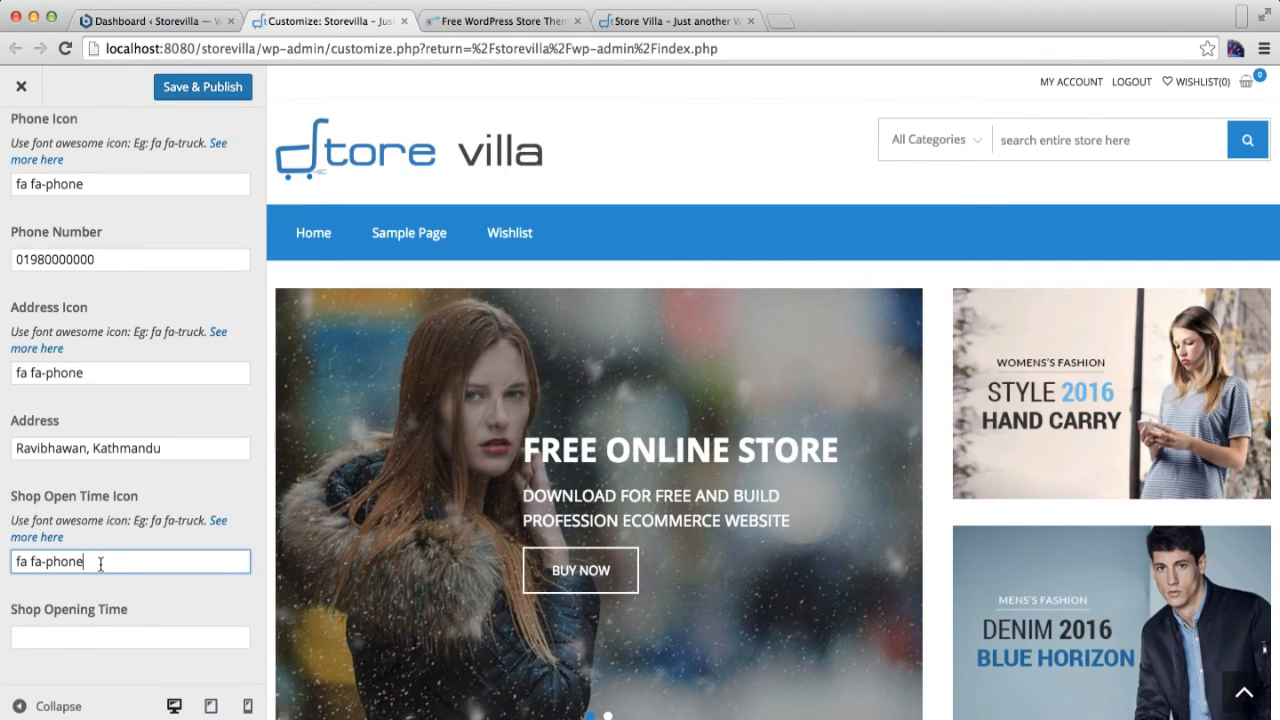
type("fa fa-clock-o")
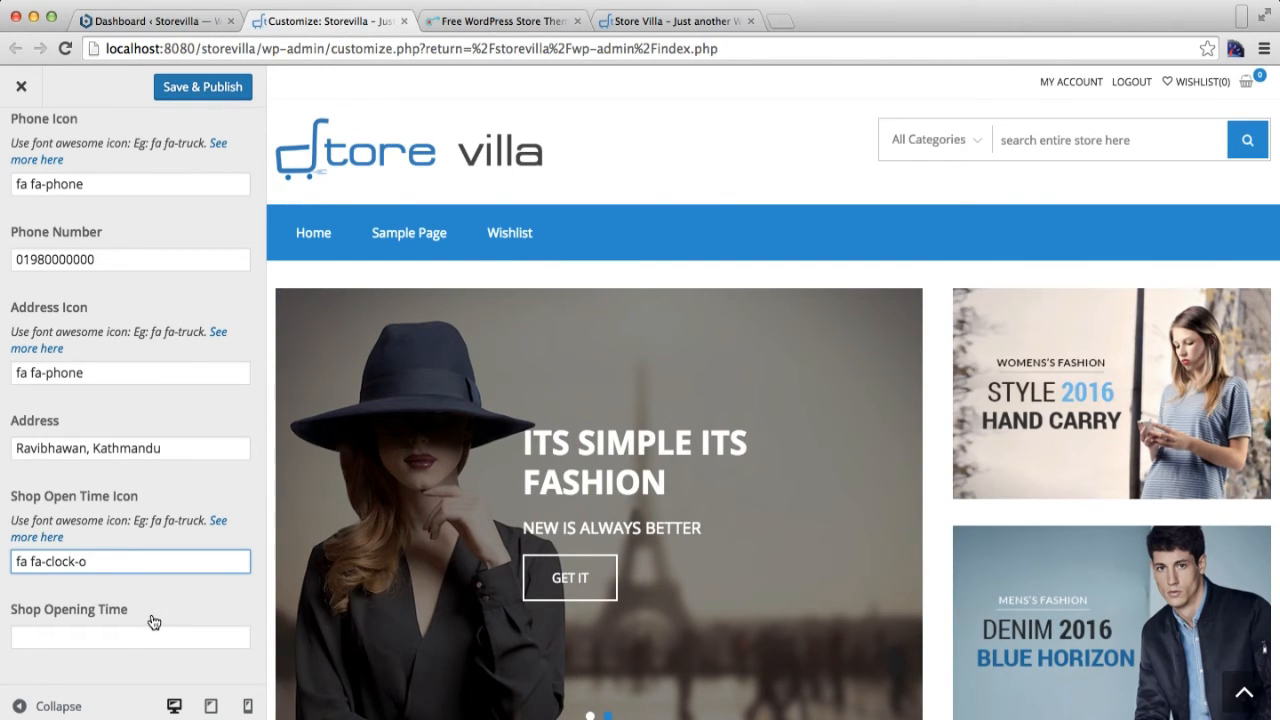
Step: Enter the shop opening hours beginning 9:00 AM
left_click(130, 636)
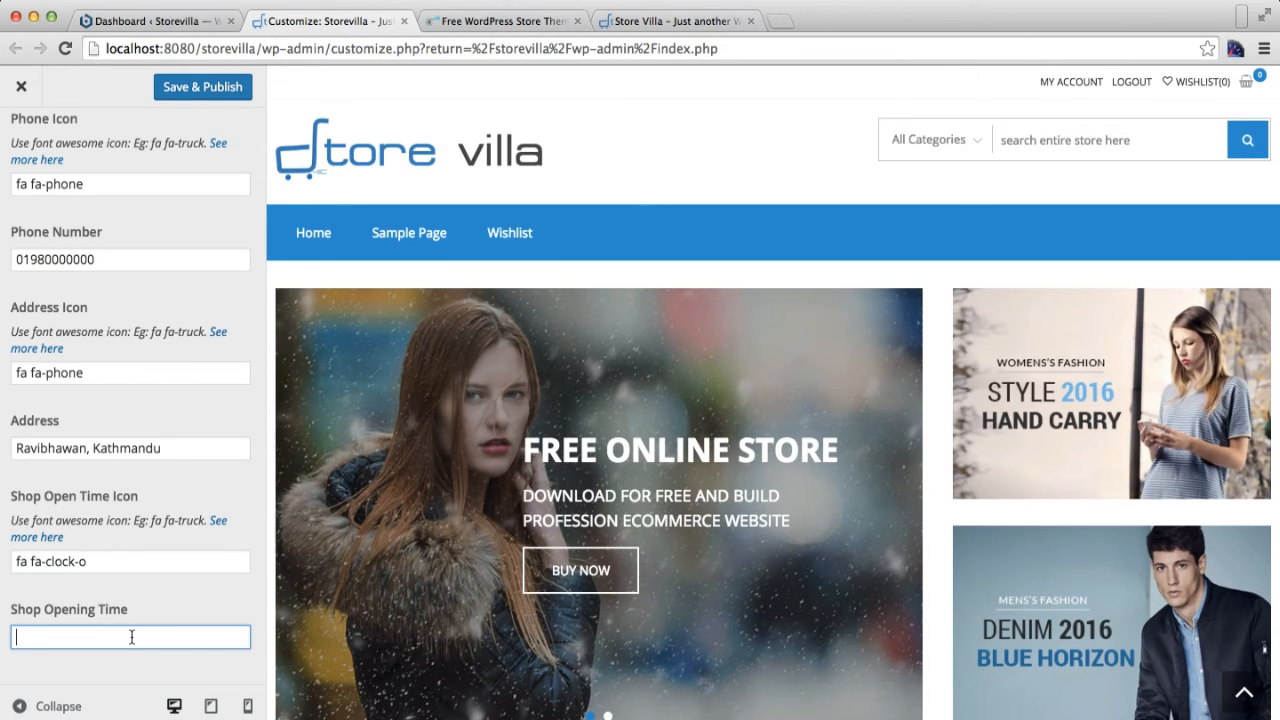
type("9")
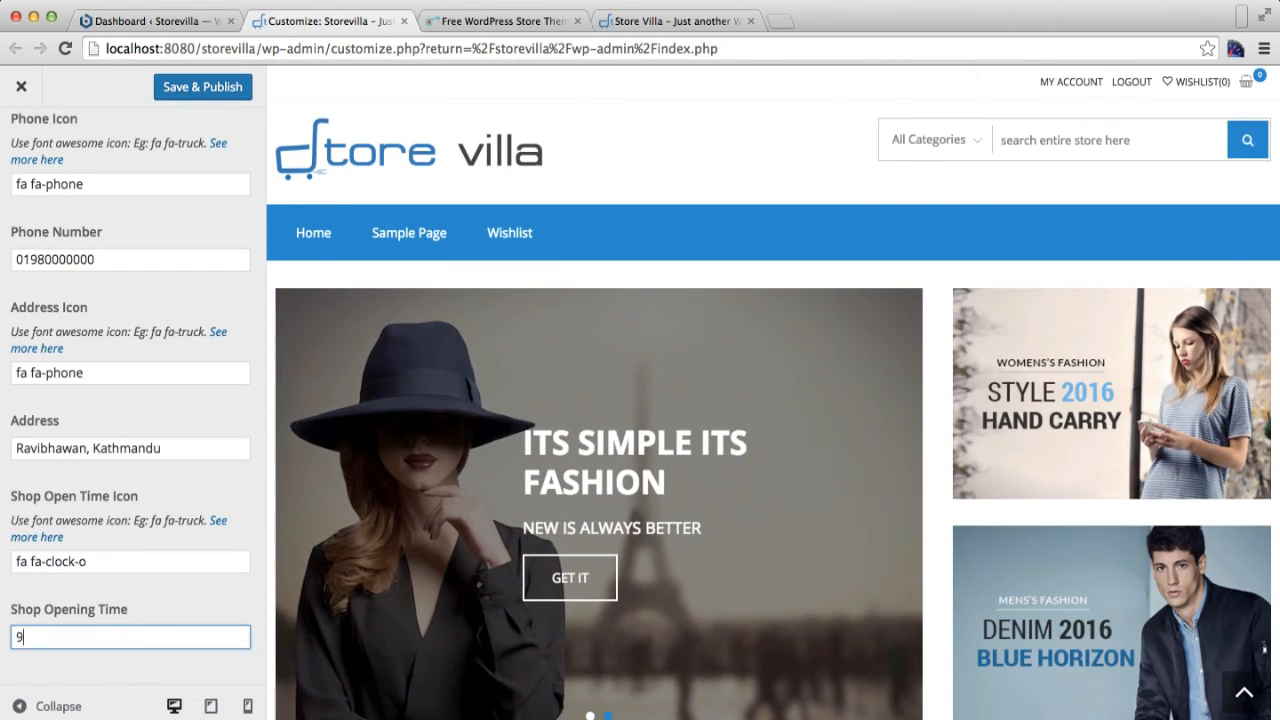
type(":00 AM to")
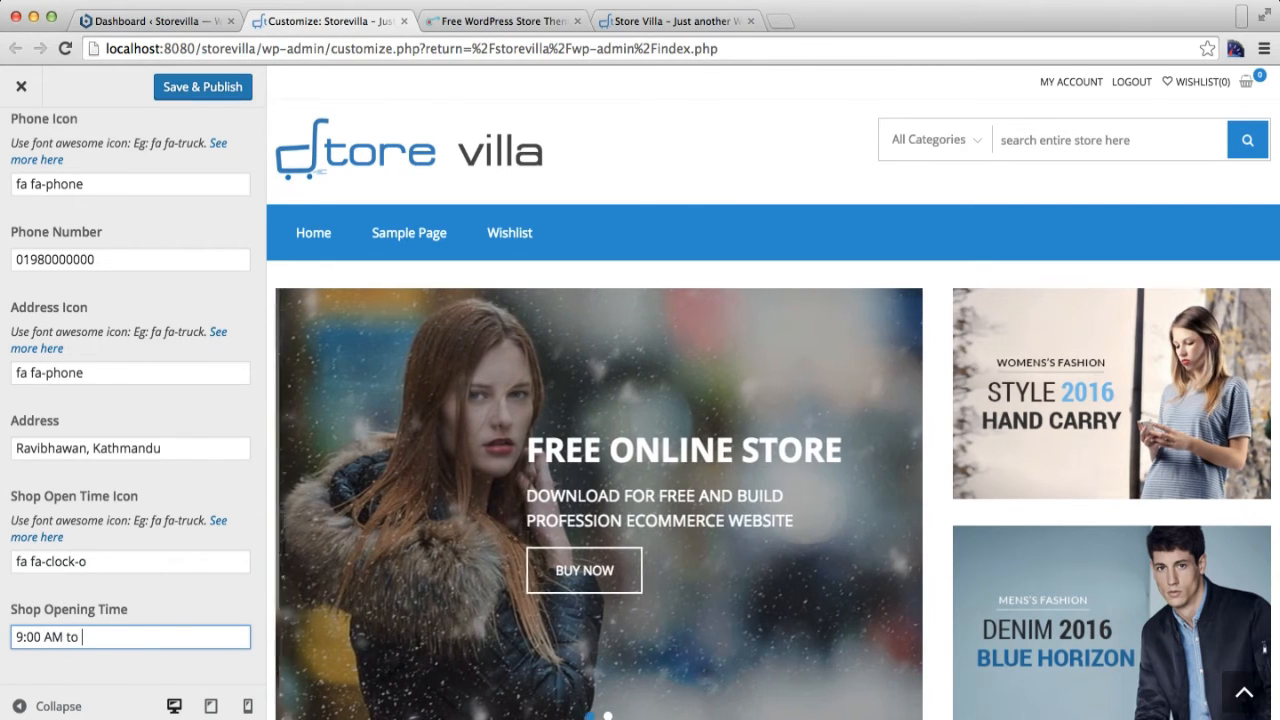
type("7")
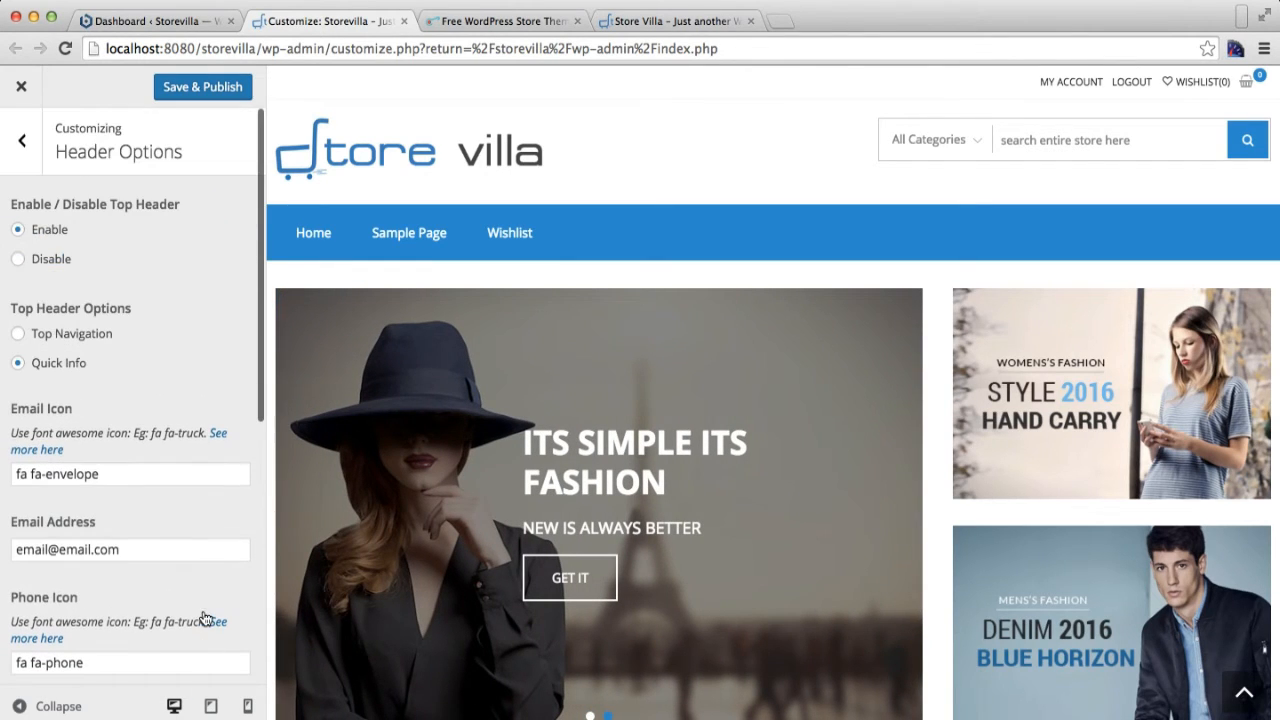
Step: Publish the header changes and view the live Storevilla site in a new tab
left_click(202, 88)
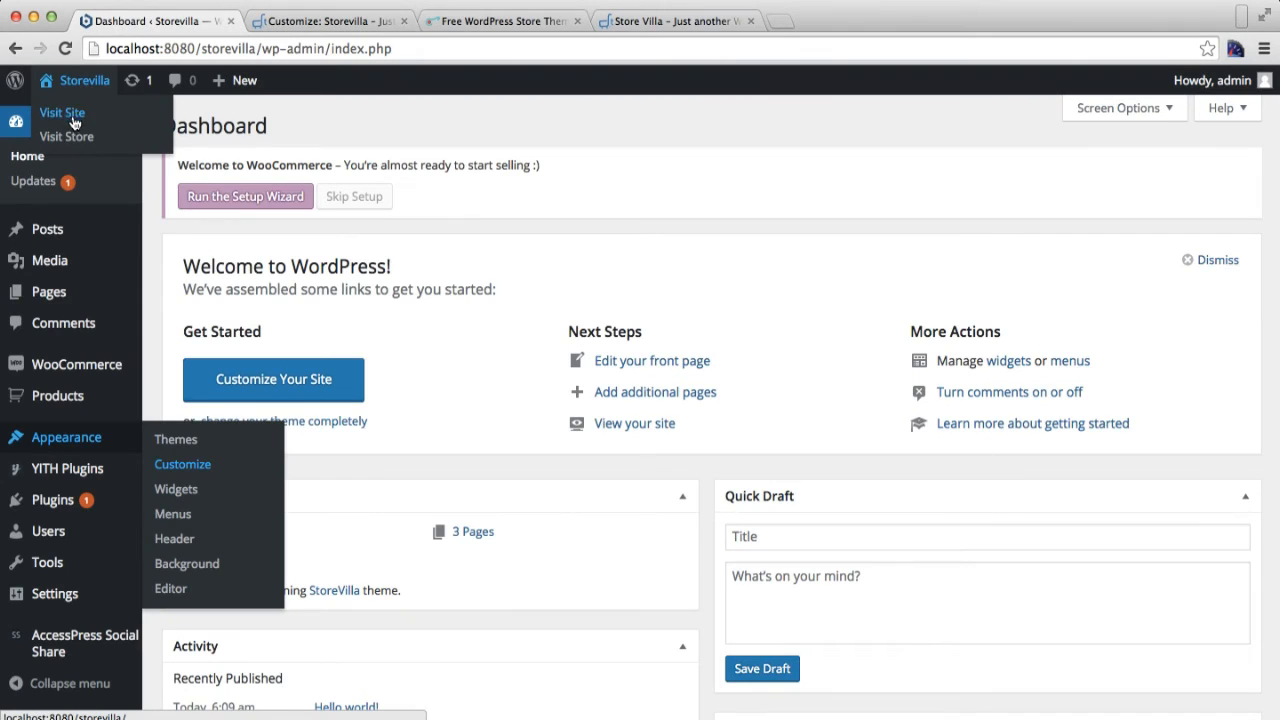
right_click(62, 112)
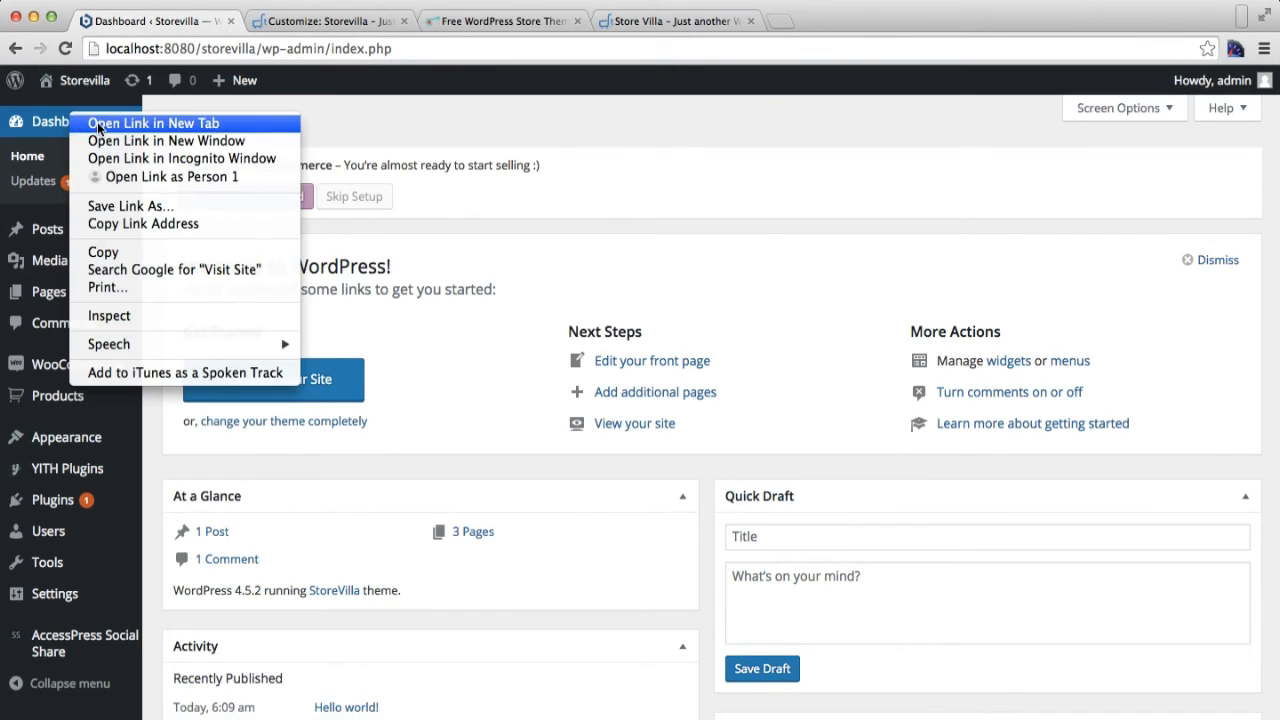
left_click(152, 122)
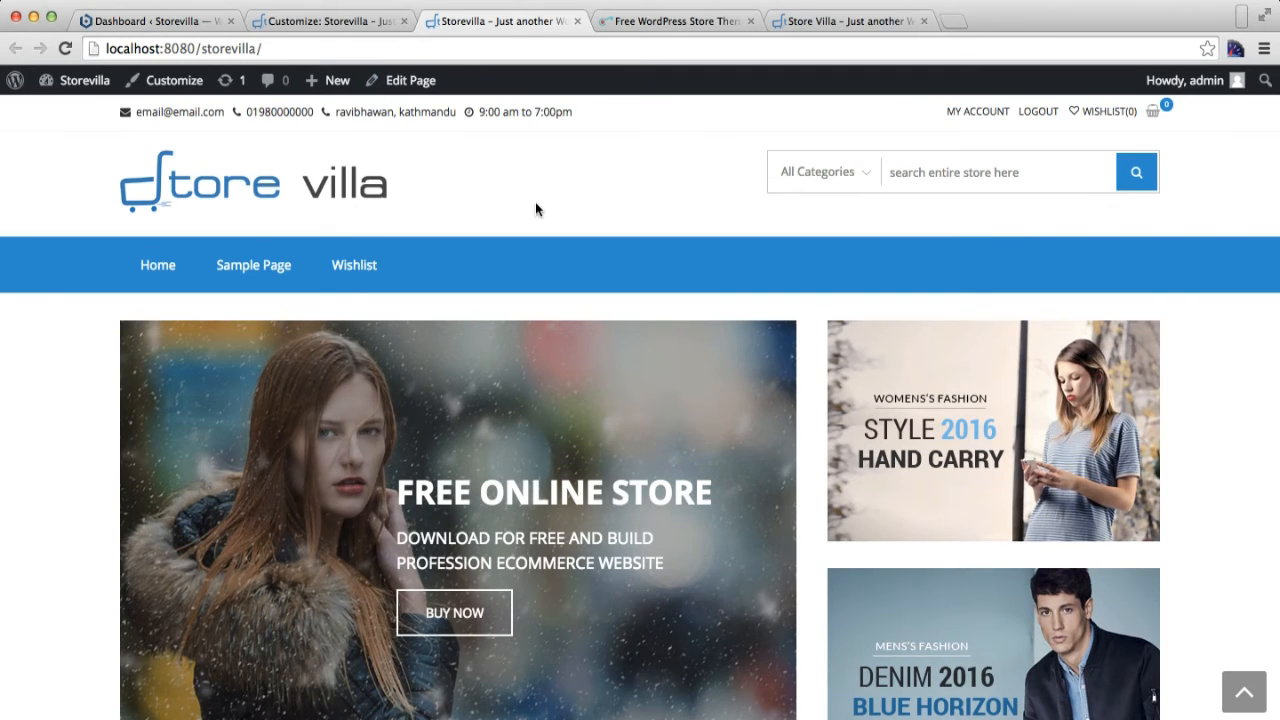
mouse_move(264, 104)
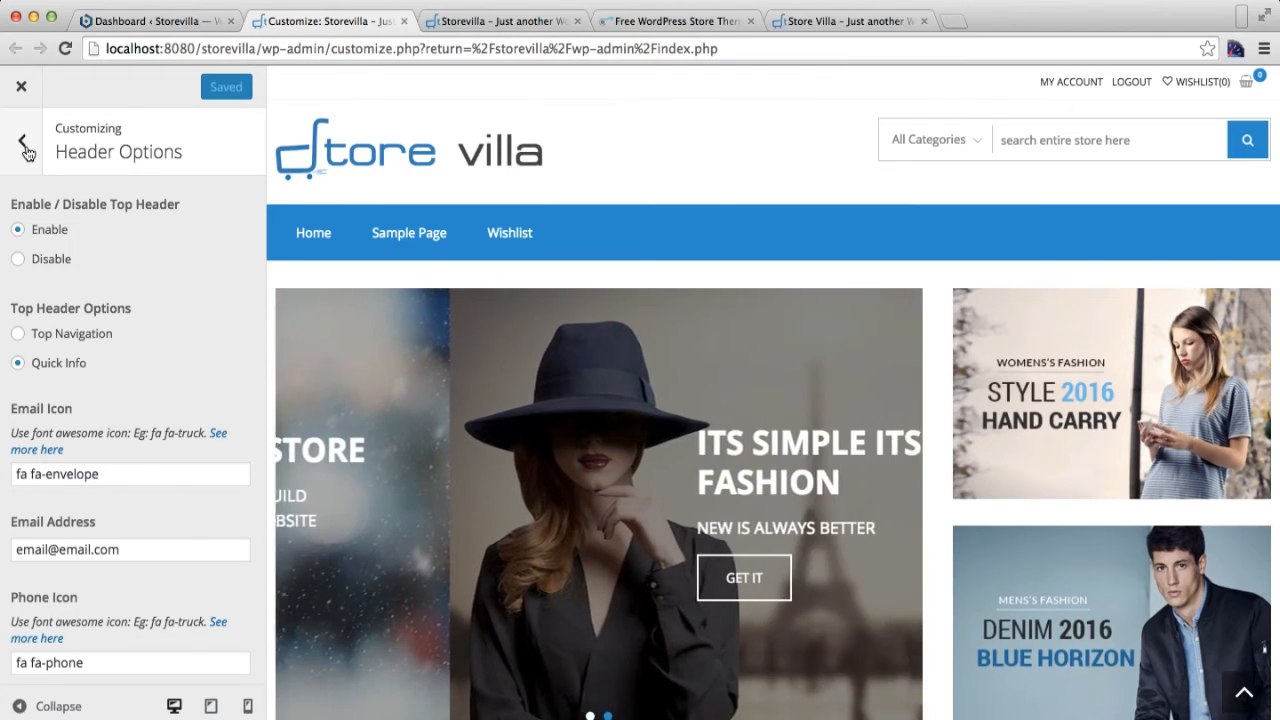
Step: Browse Colors and Site Identity, reload the Customizer and return to its section list
left_click(24, 144)
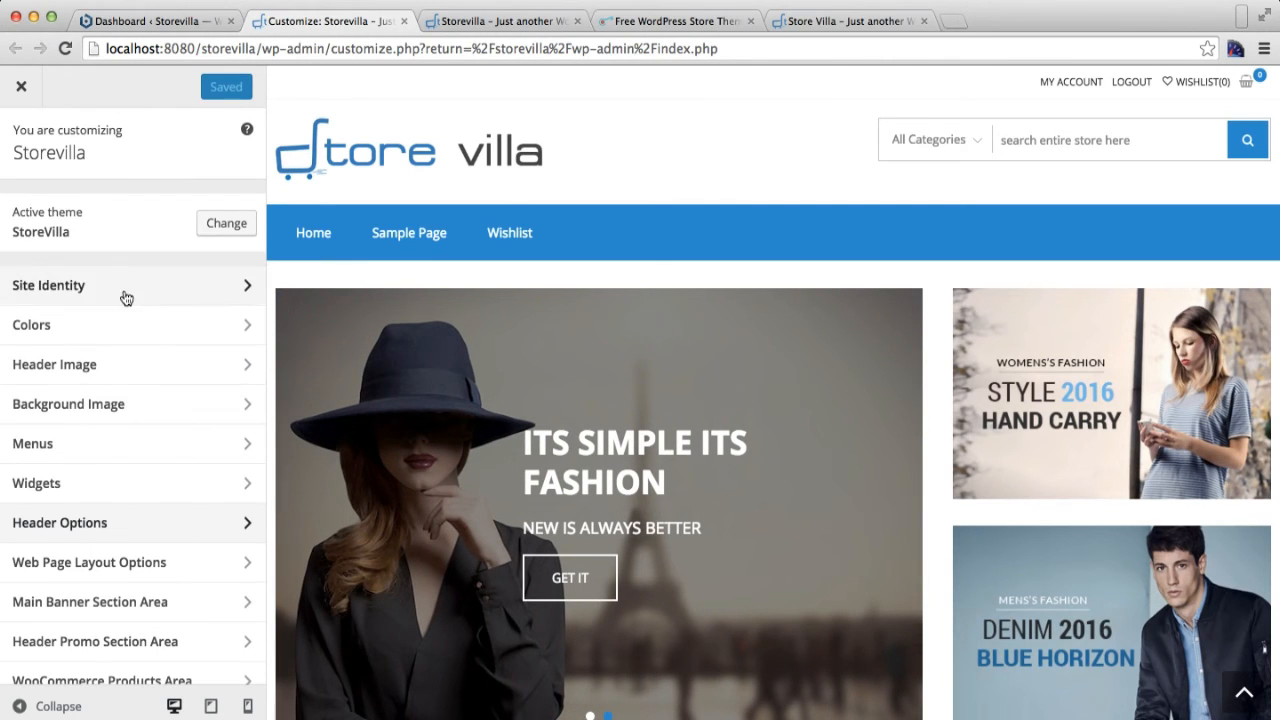
scroll("down", 3)
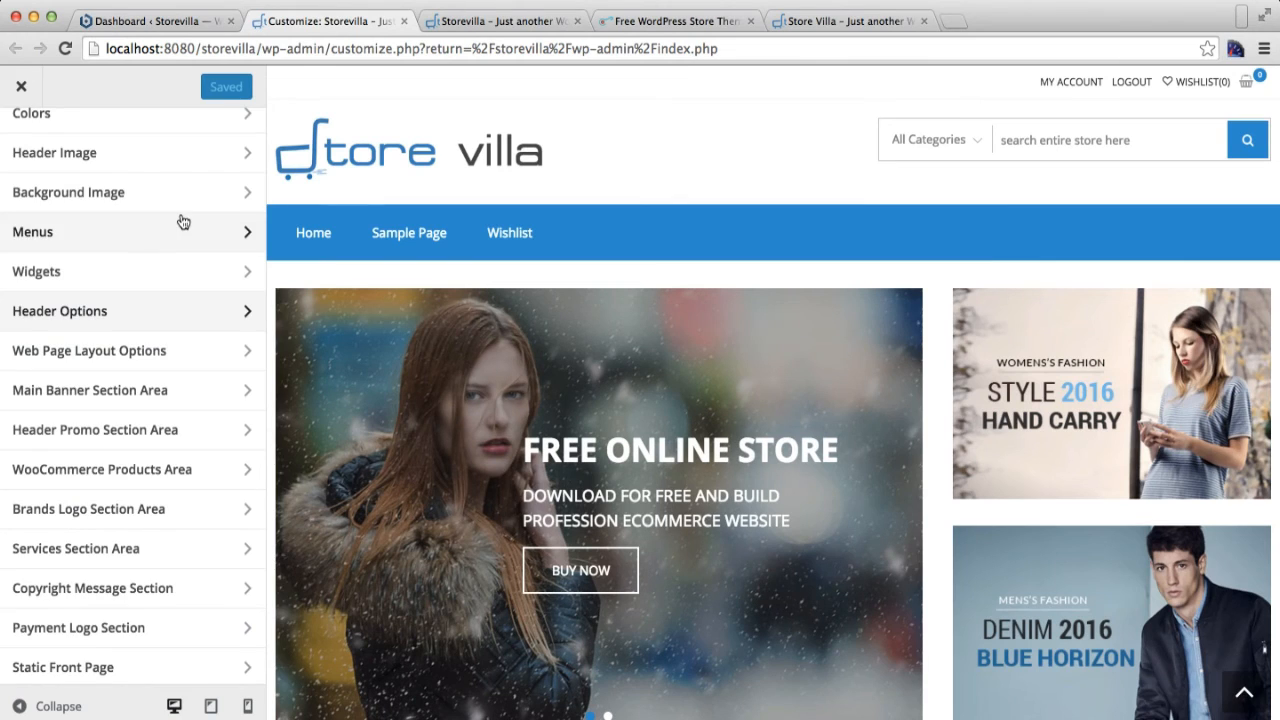
left_click(32, 112)
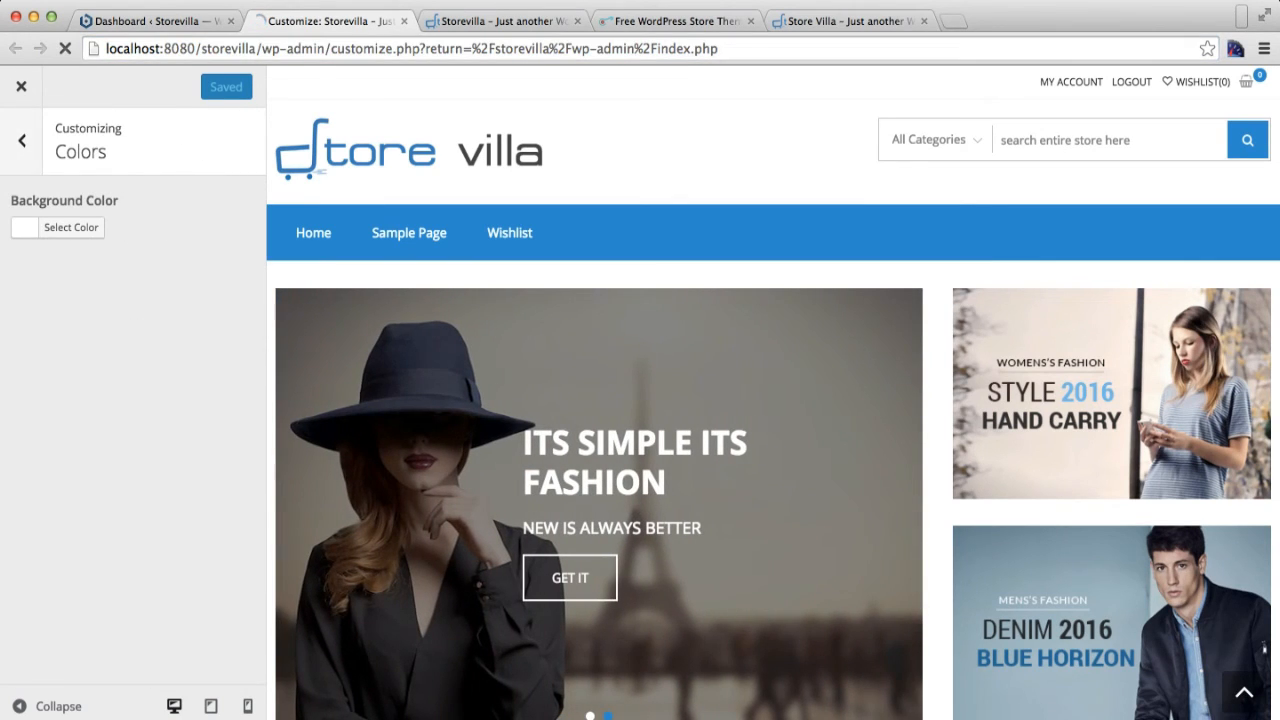
left_click(20, 140)
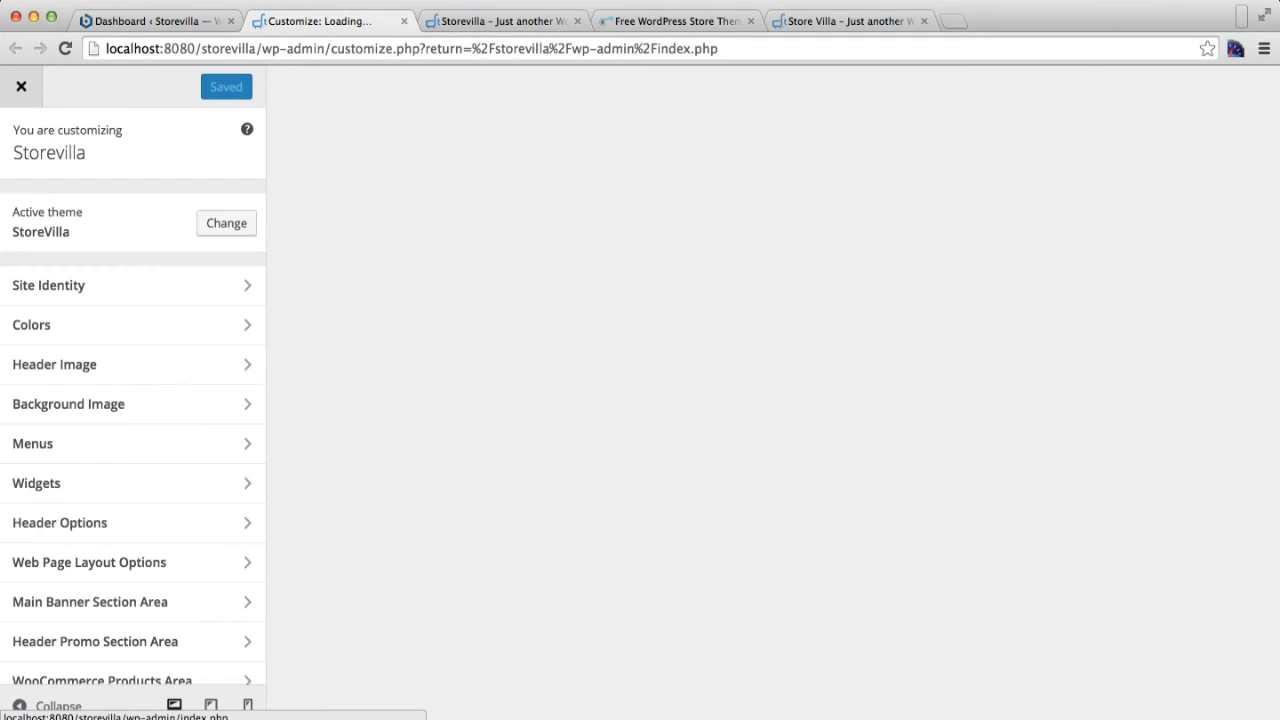
left_click(32, 324)
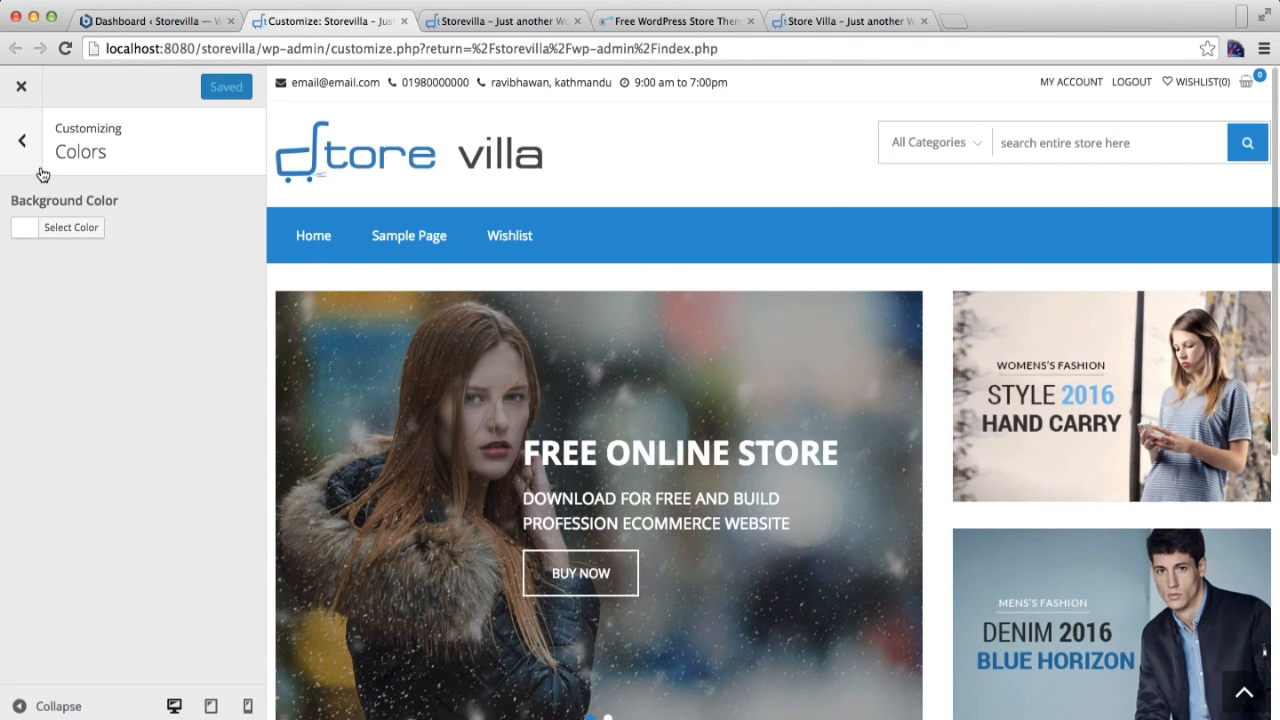
left_click(20, 140)
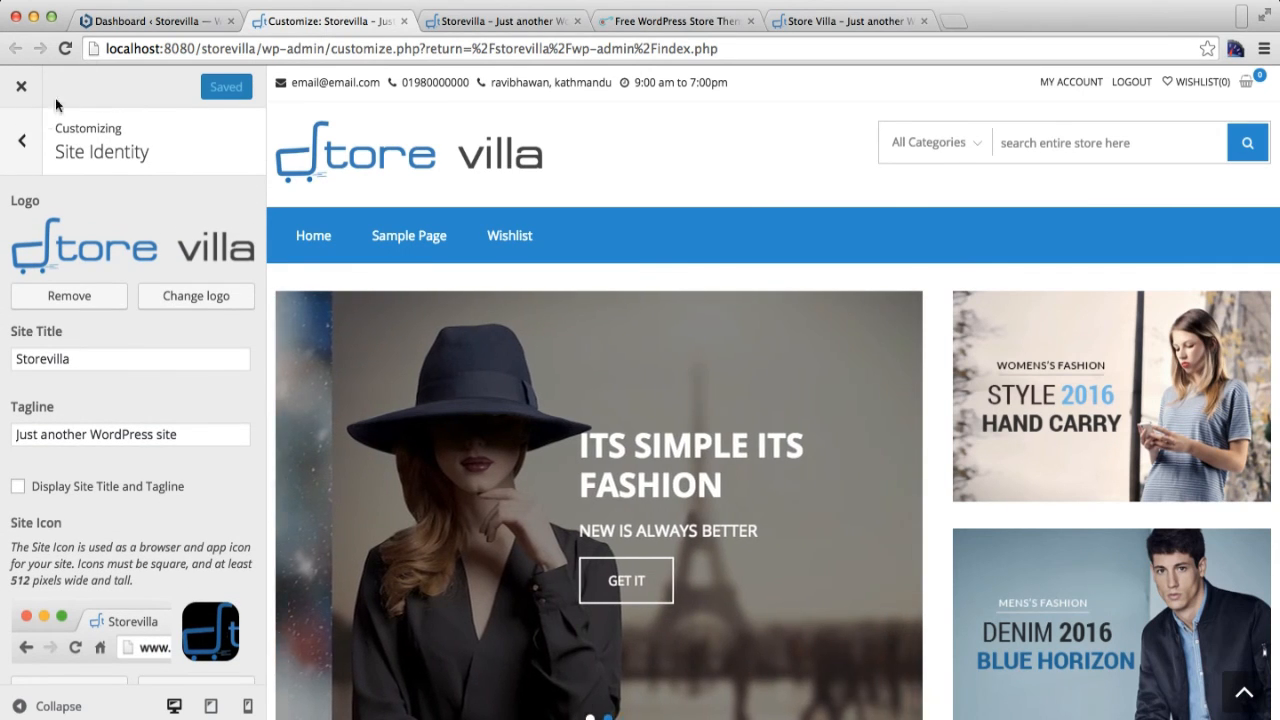
left_click(22, 140)
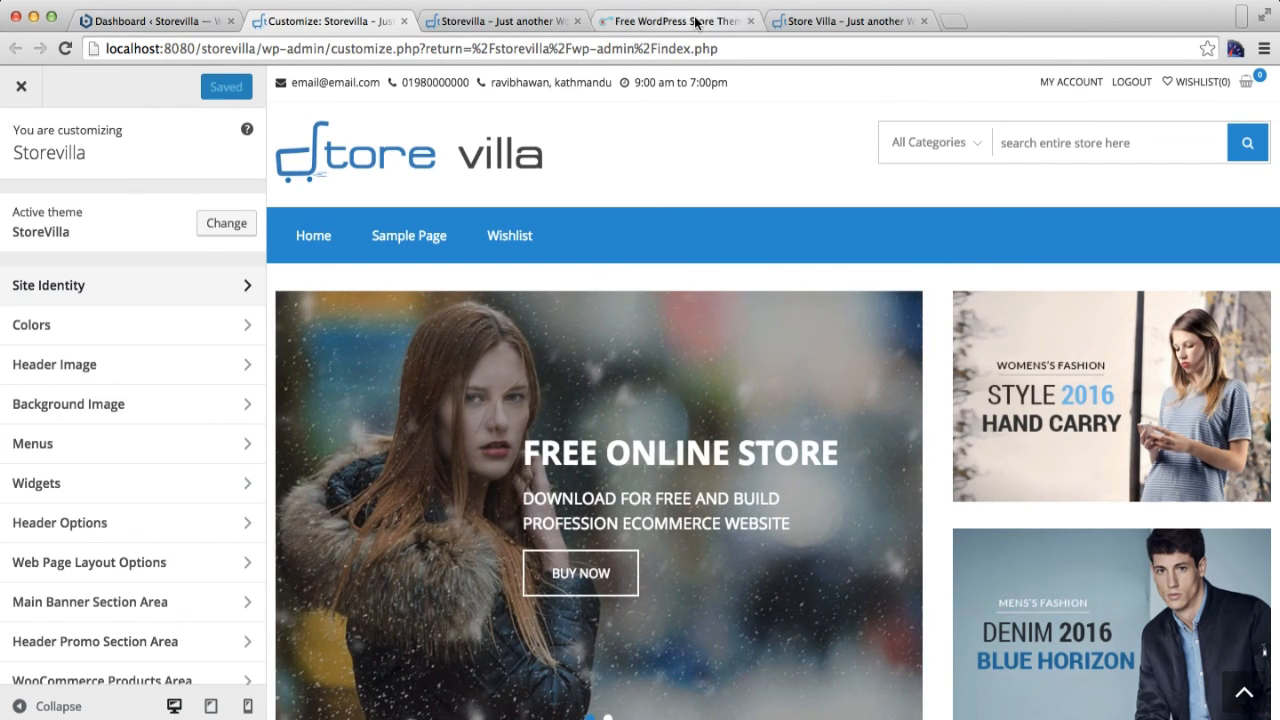
Step: Dismiss the Fotography launch popup on the Storevilla theme page and reach its Documentation link
left_click(676, 20)
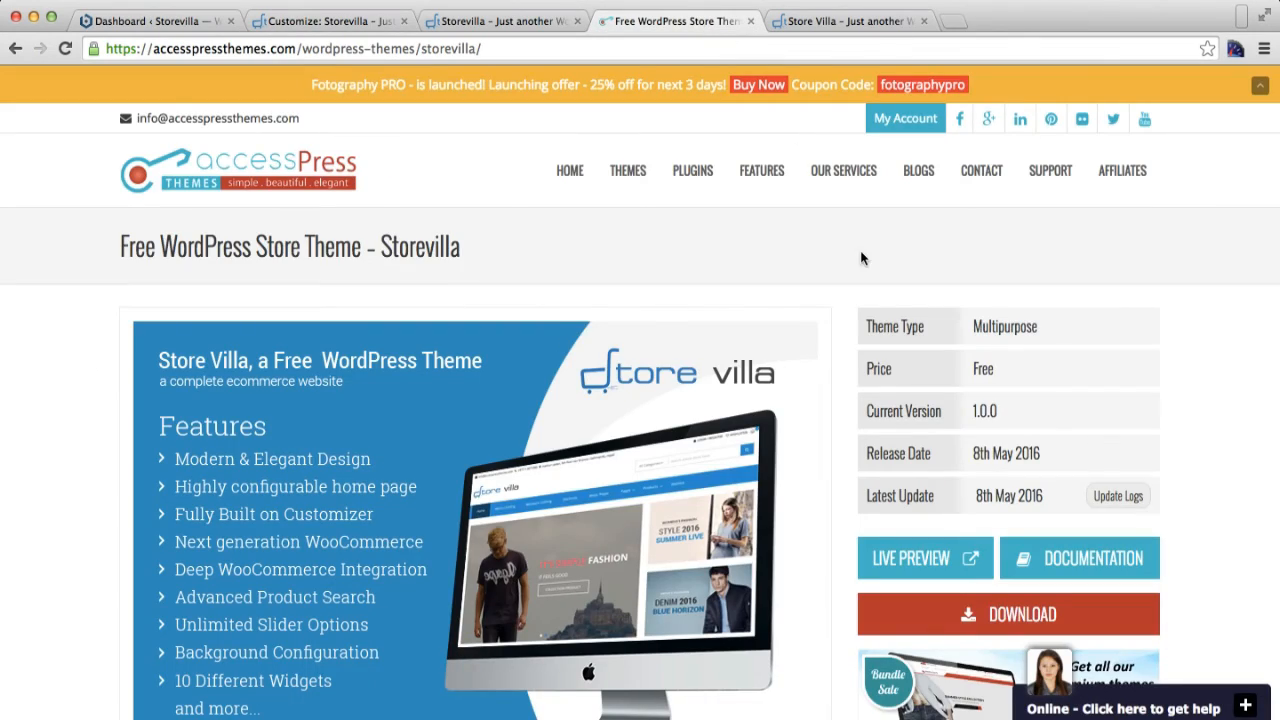
scroll("down", 3)
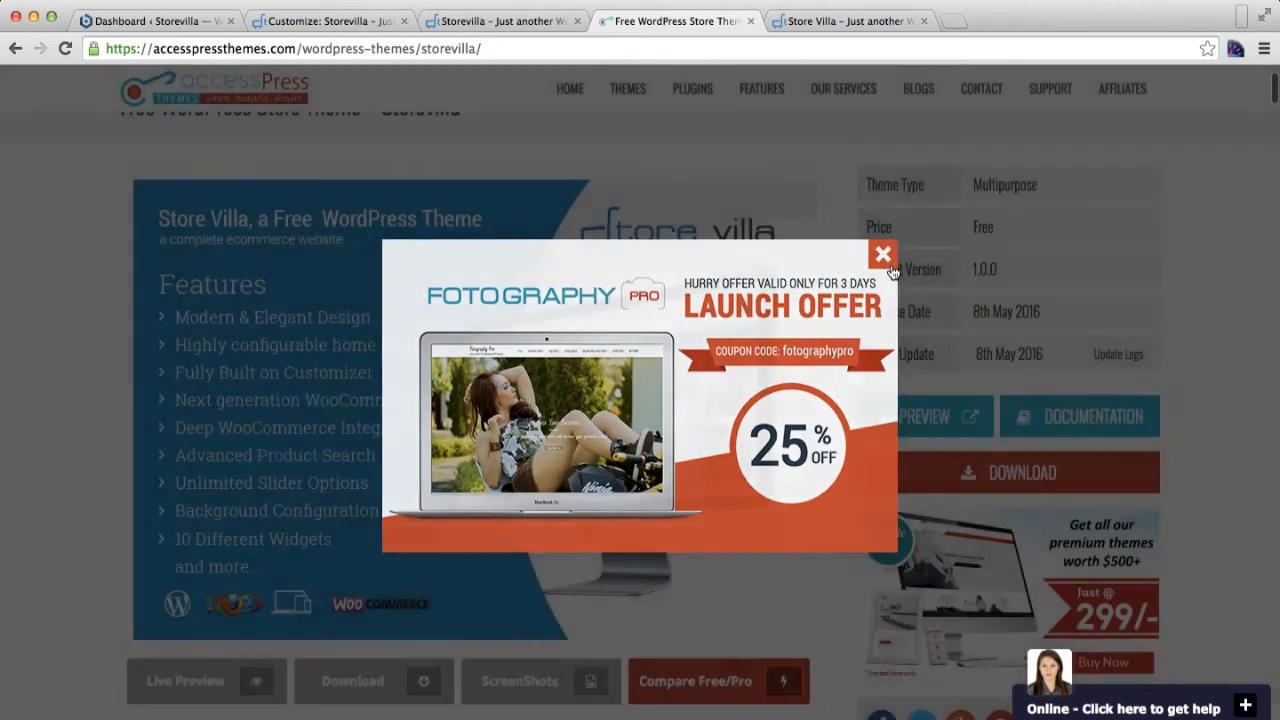
left_click(882, 256)
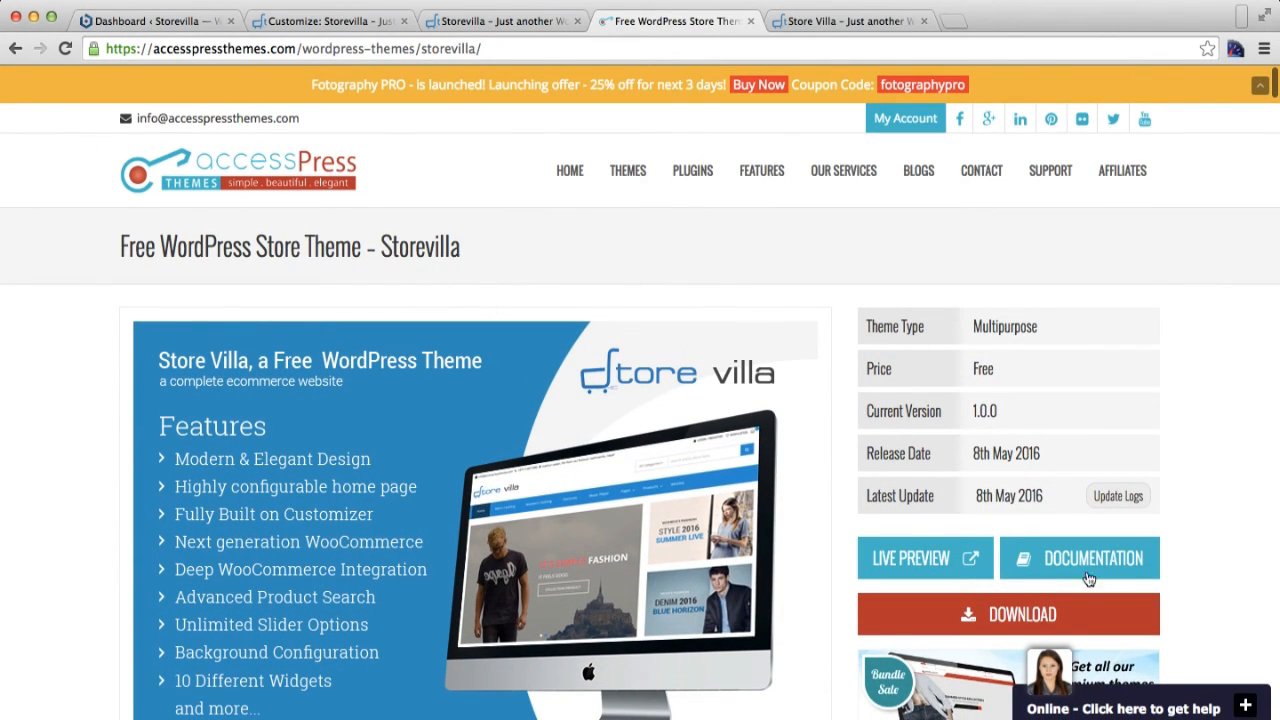
right_click(1080, 558)
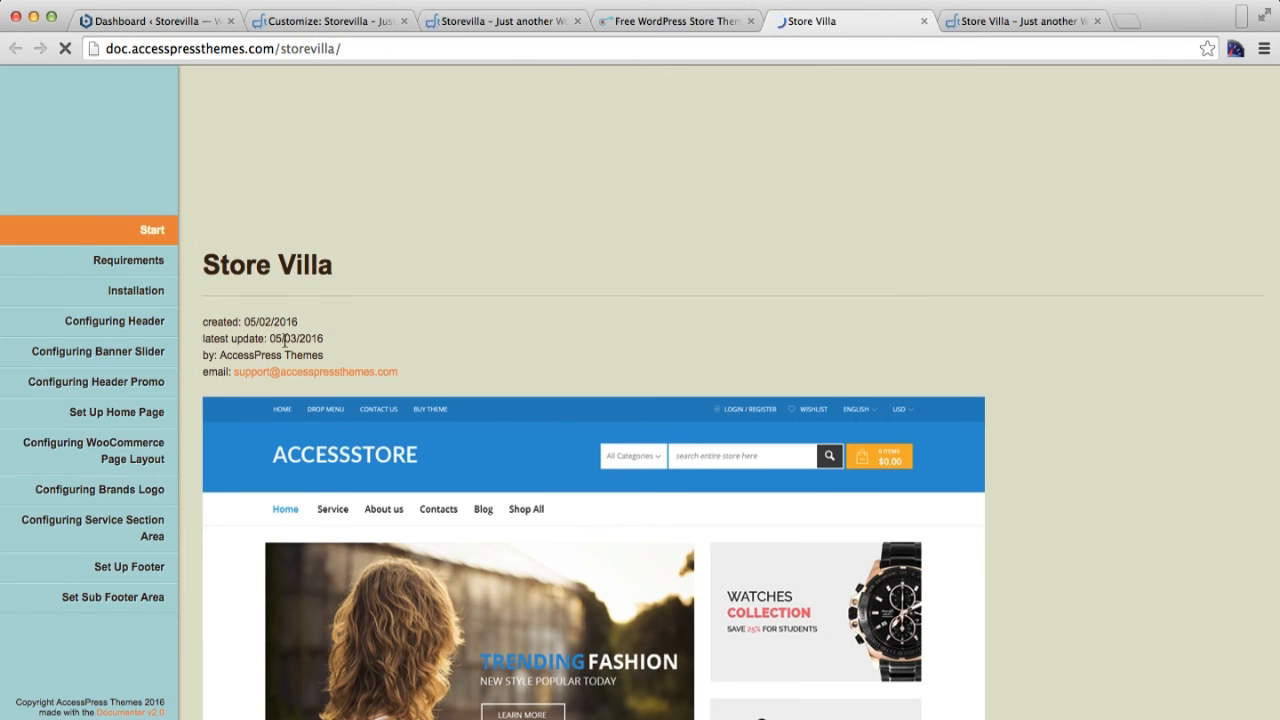
Step: Show the Configuring Header guide covering top header and Quick Info settings
left_click(112, 320)
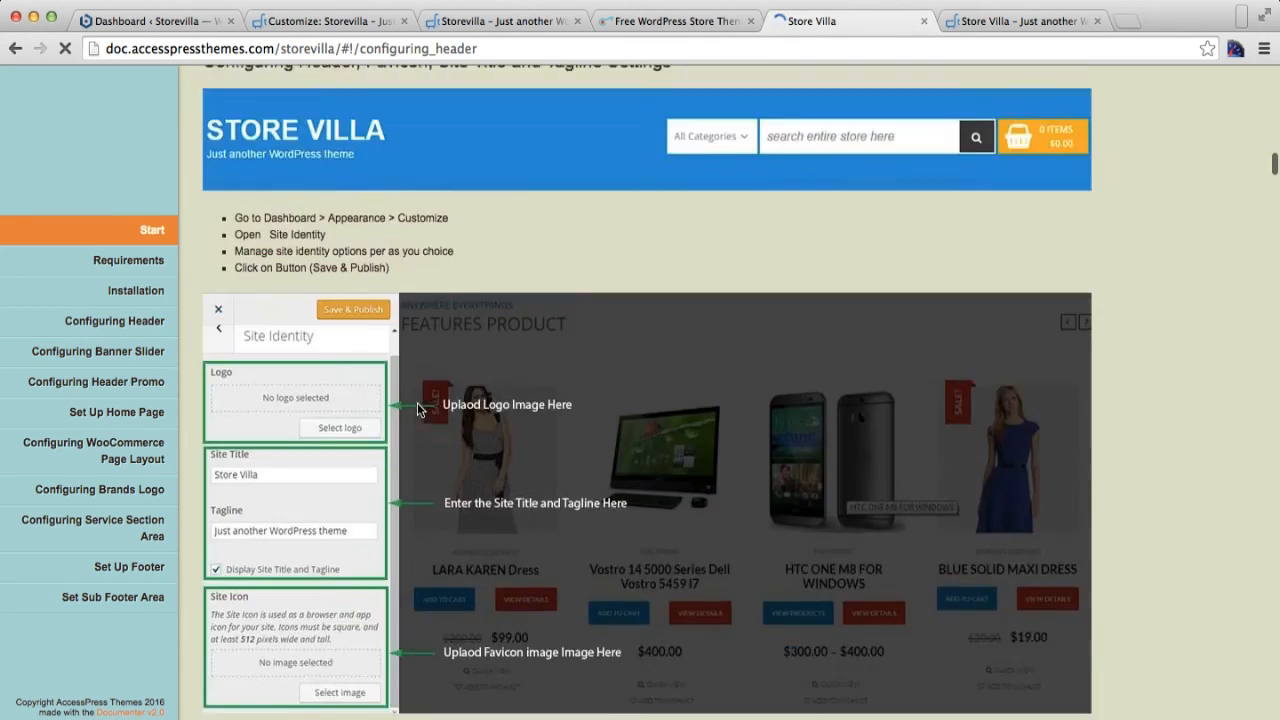
scroll("down", 3)
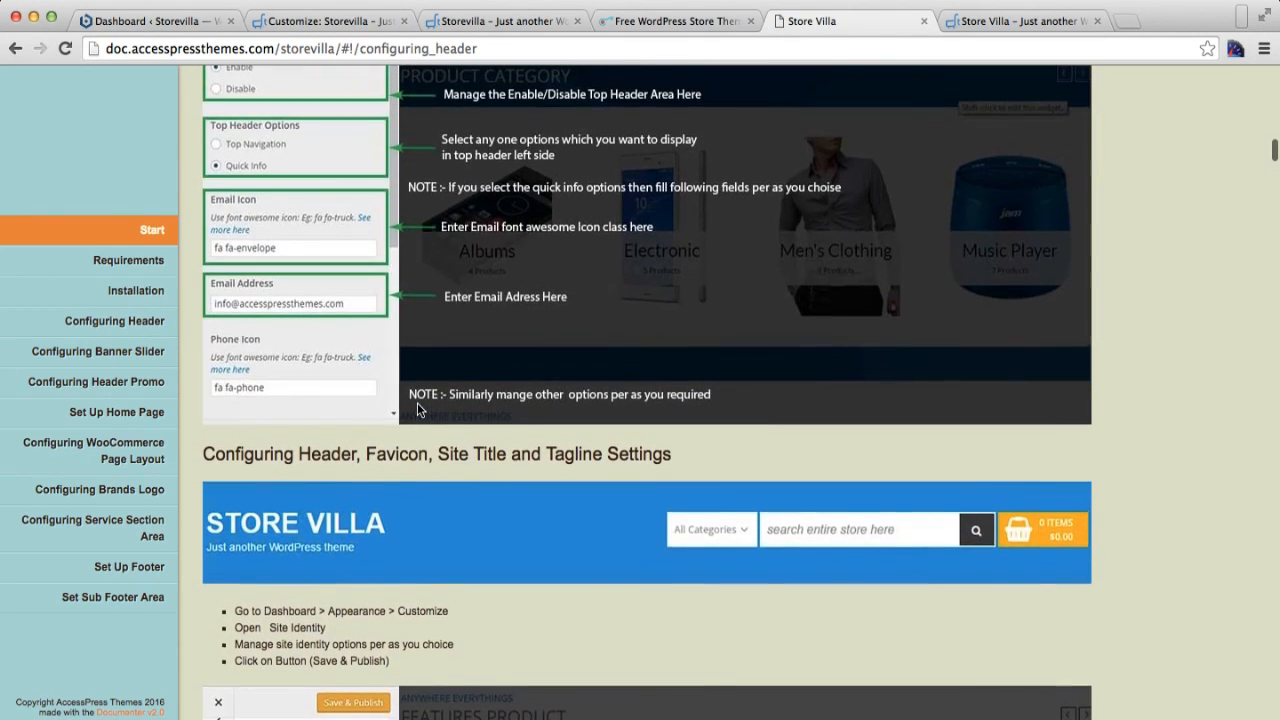
left_click(114, 320)
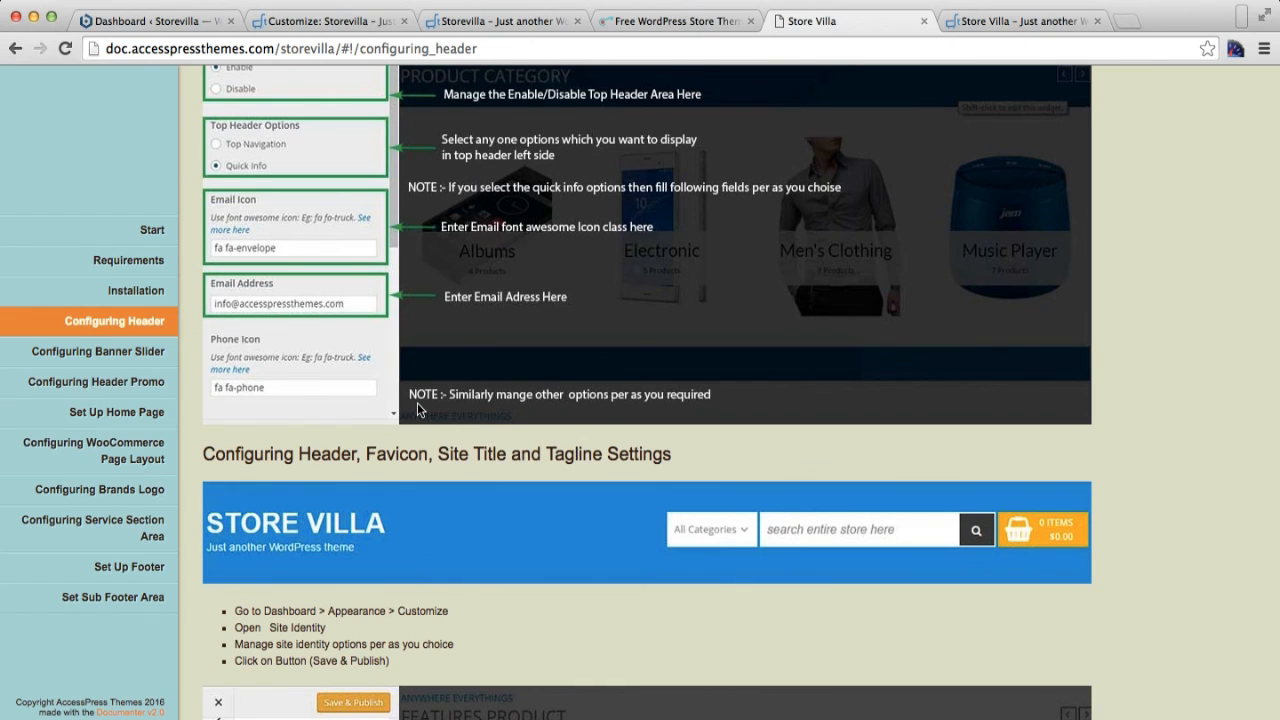